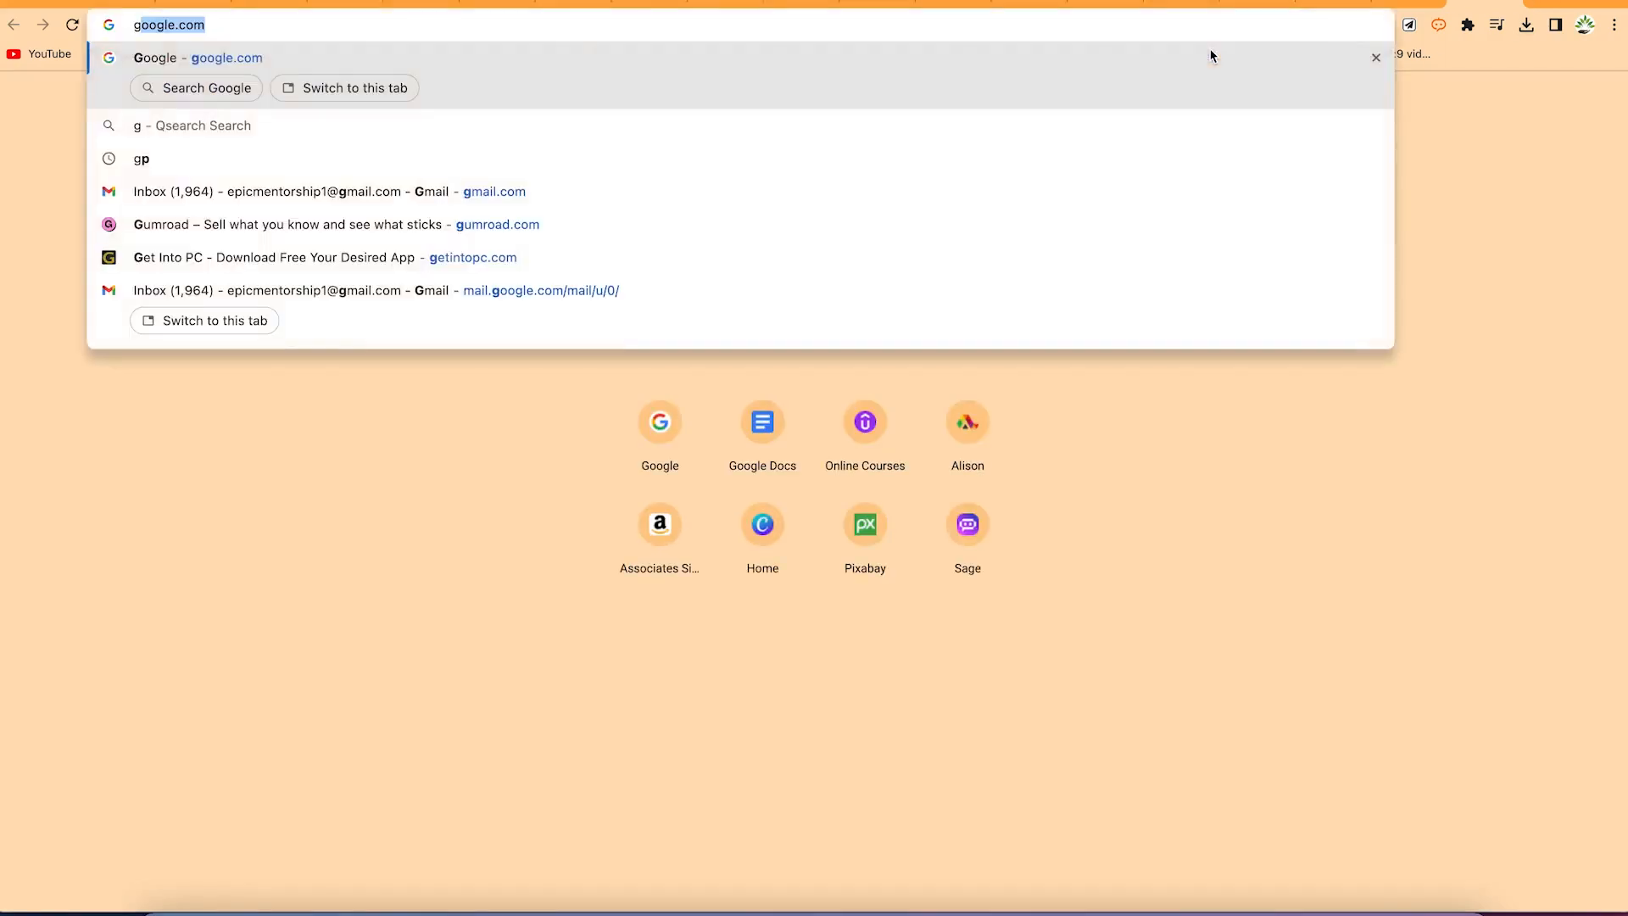
{"action": "mouse_move", "coordinate": [1150, 20]}
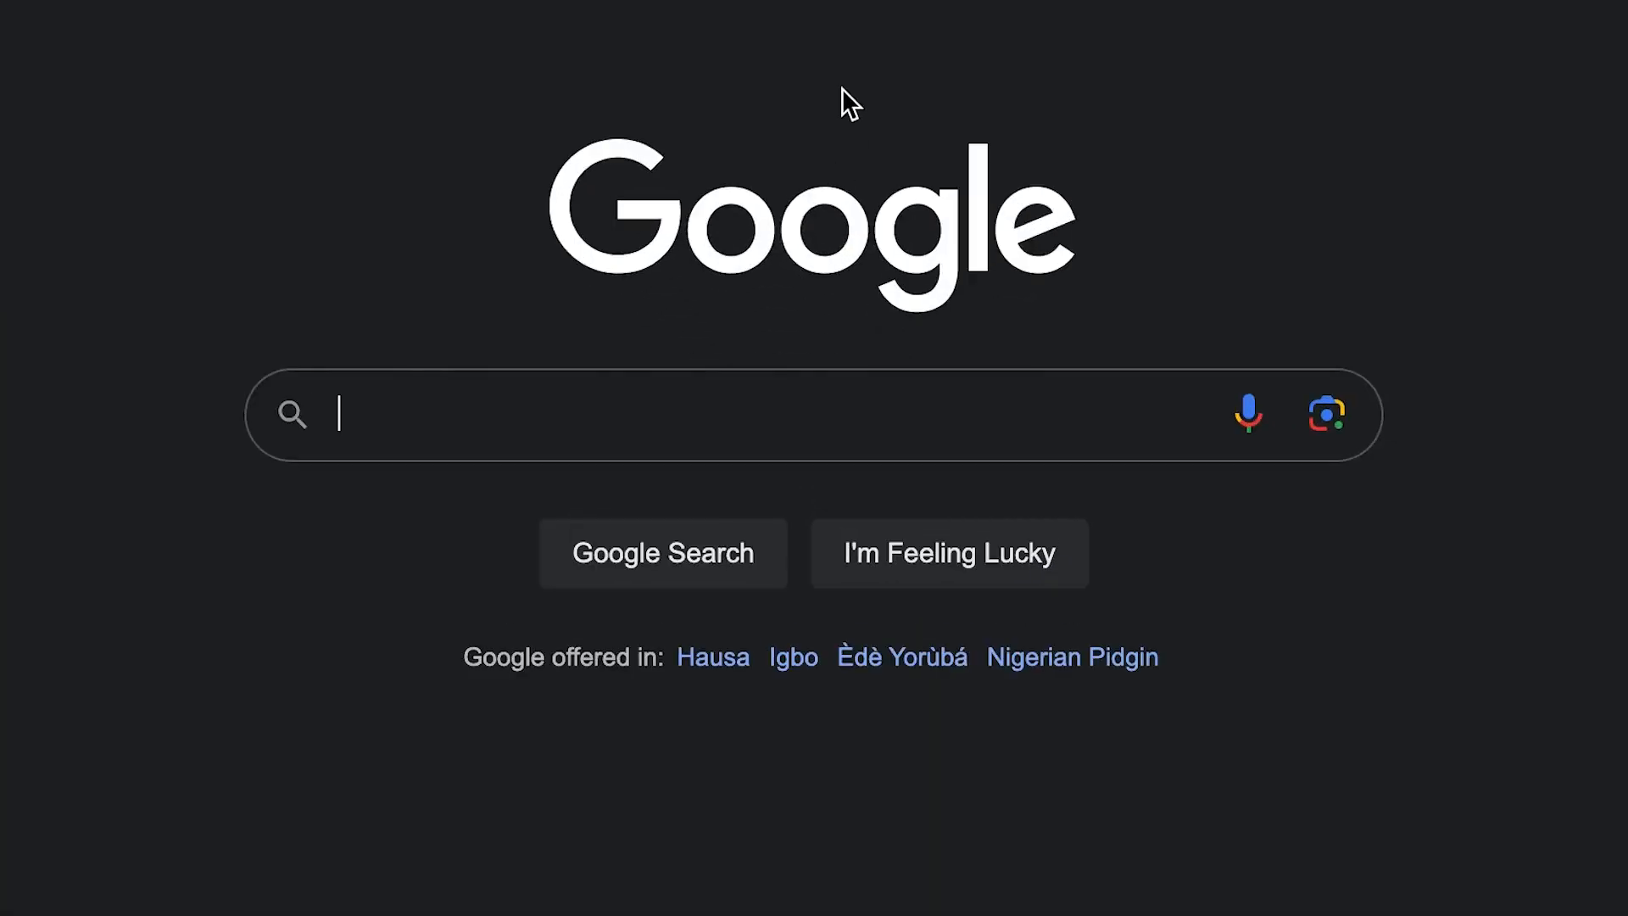
- Search Google for steve.ai and open the Steve AI Video Making Tool result
{"action": "type", "text": "steve.ai"}
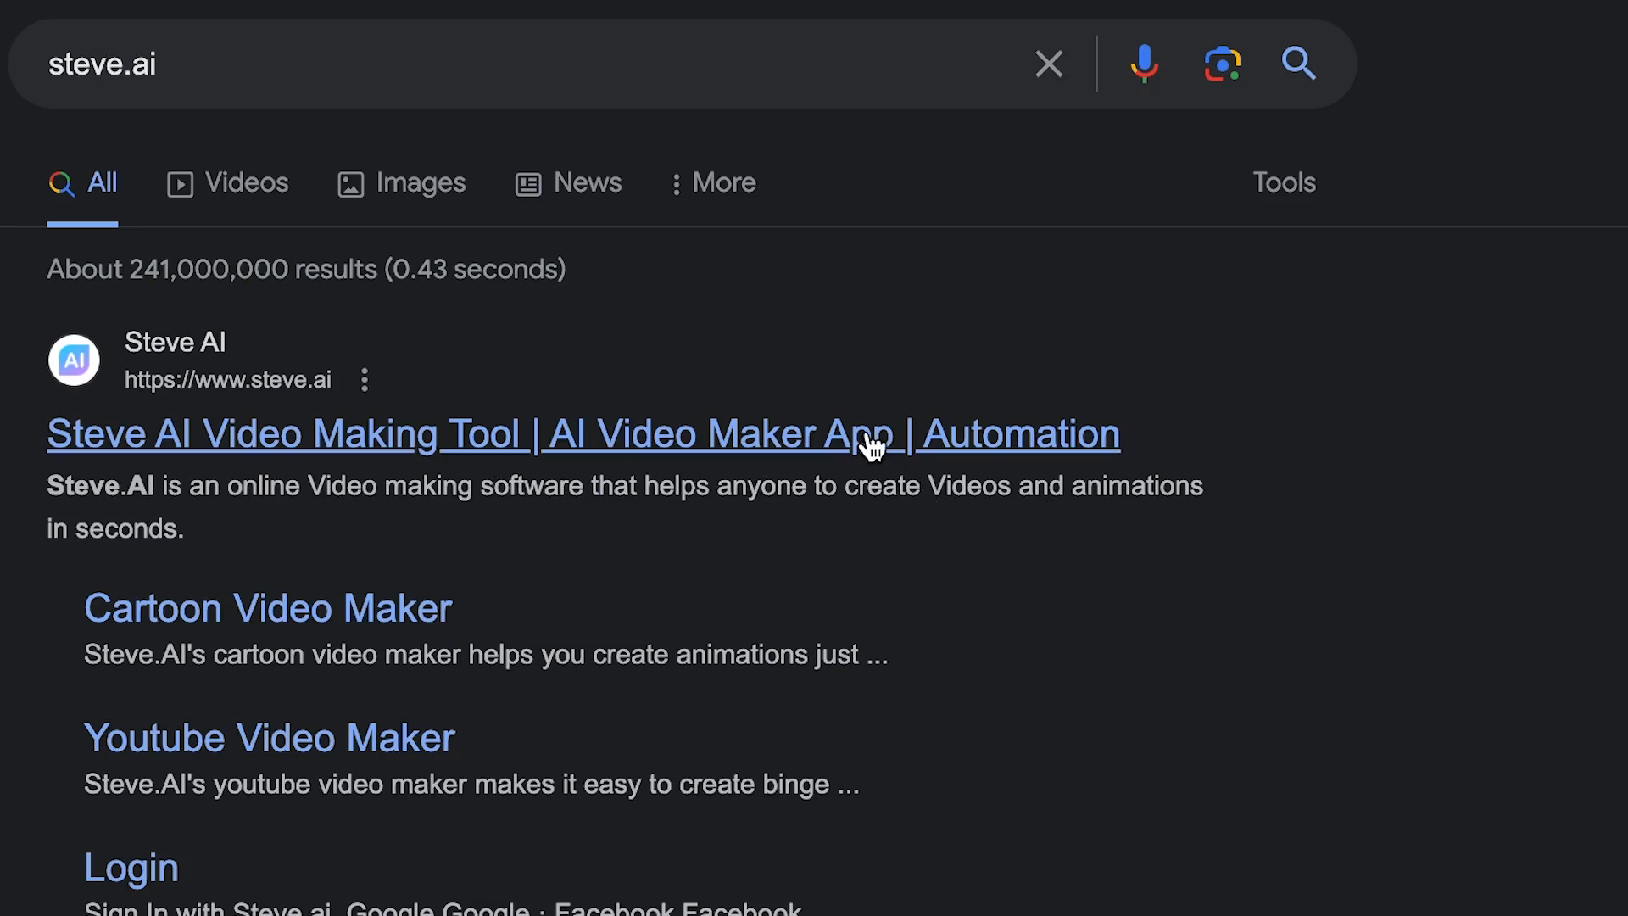
{"action": "left_click", "coordinate": [581, 434]}
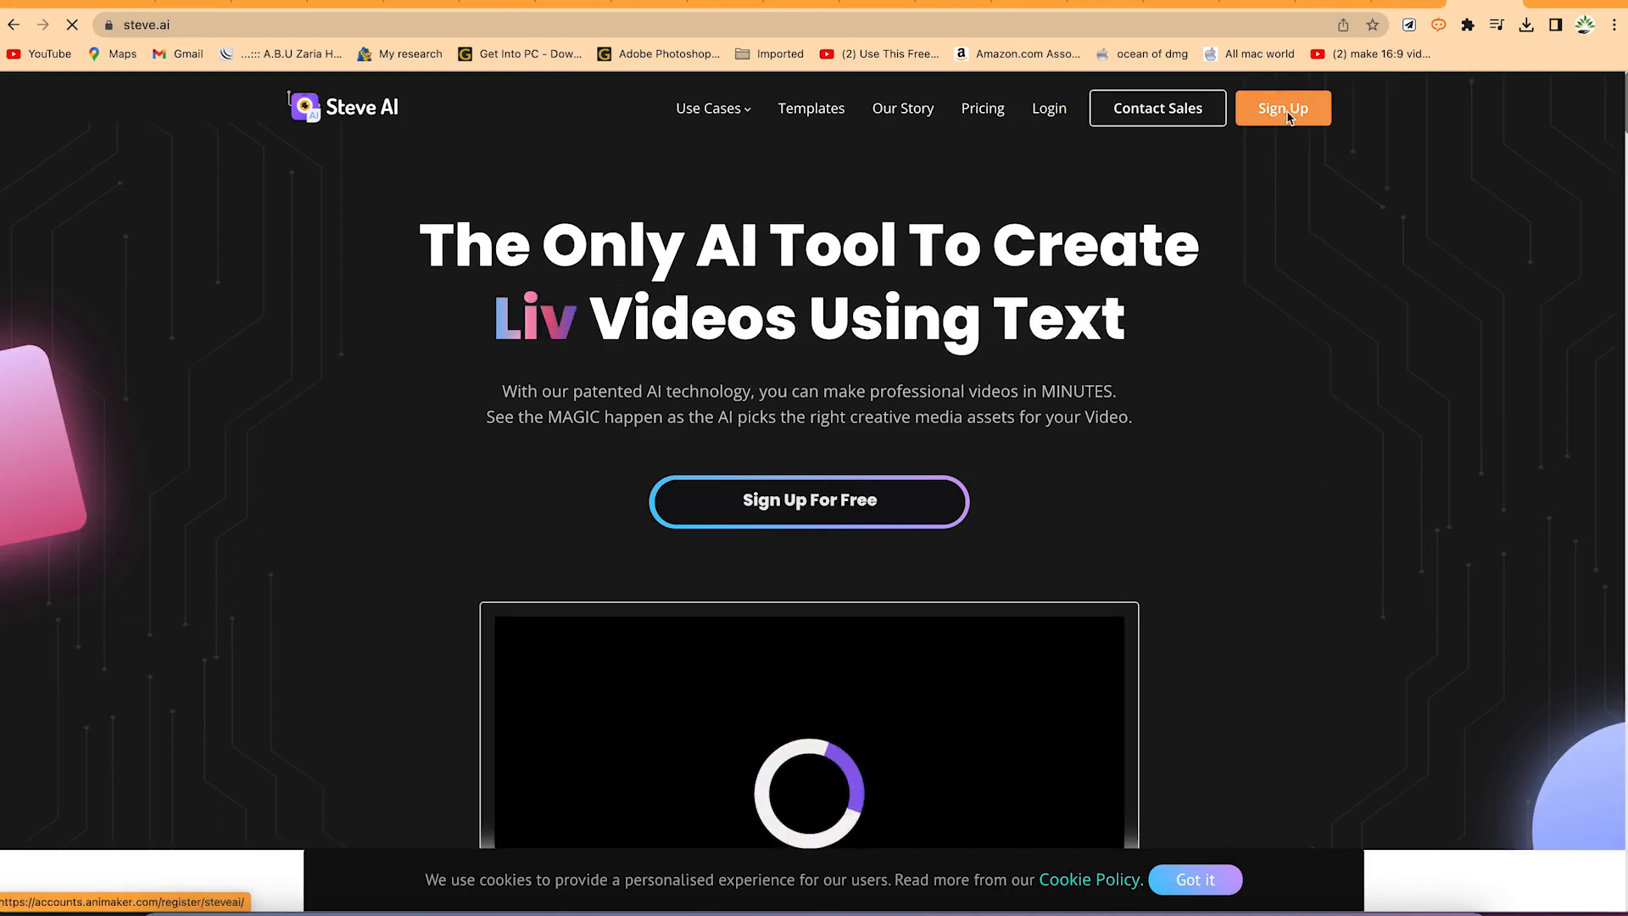
- Sign up for a Steve AI account using Google
{"action": "left_click", "coordinate": [1283, 107]}
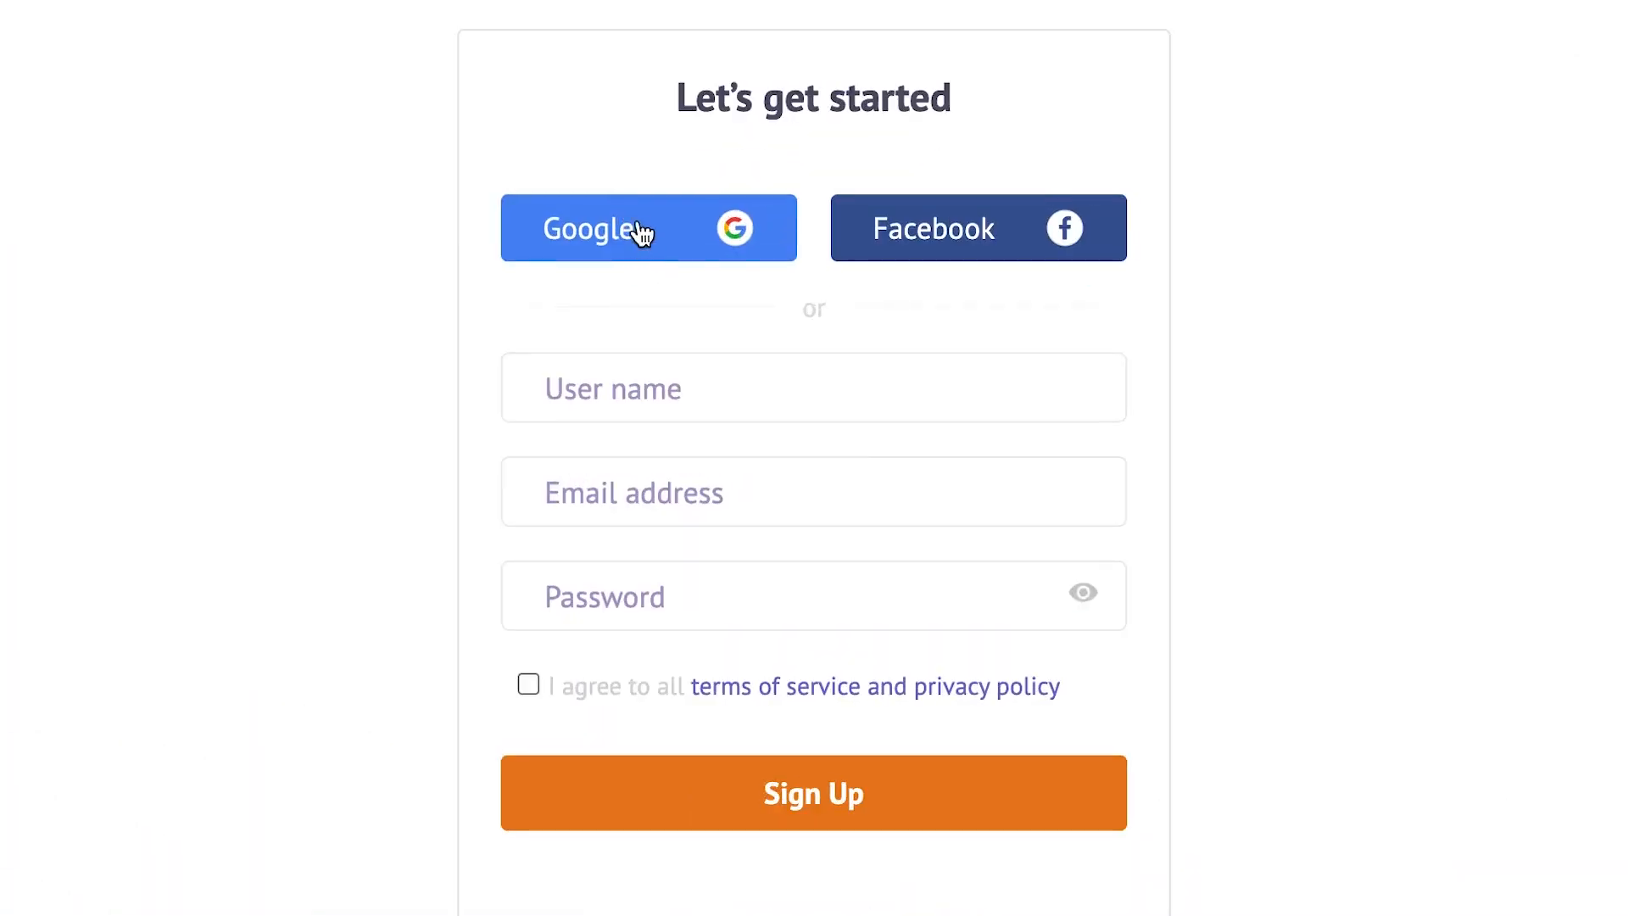
{"action": "mouse_move", "coordinate": [991, 208]}
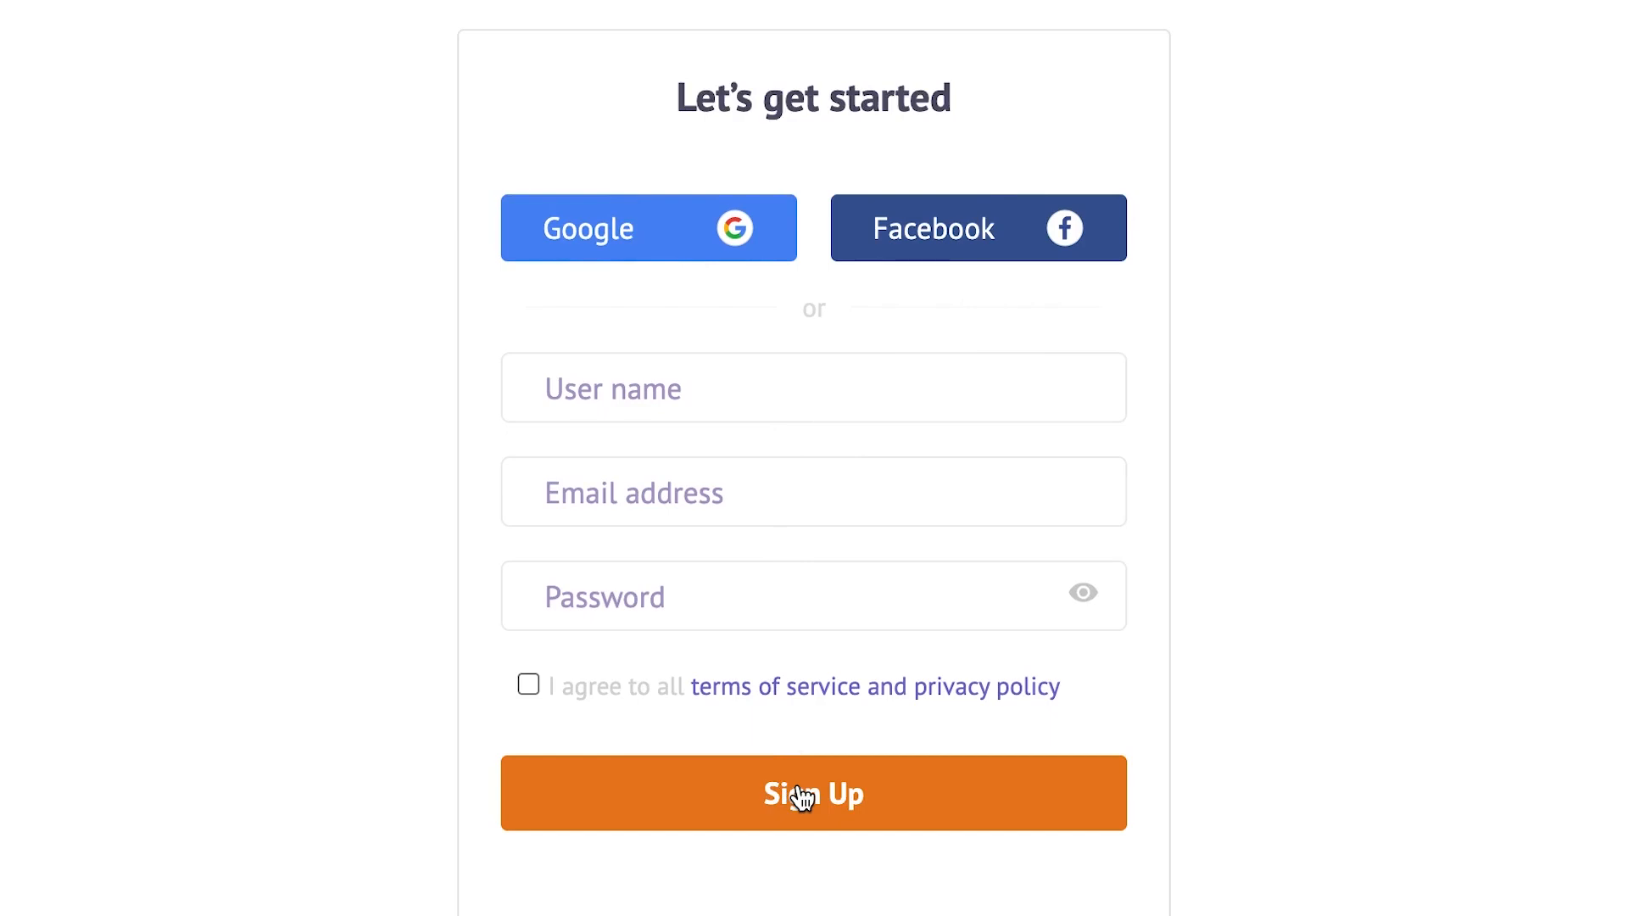
{"action": "mouse_move", "coordinate": [653, 273]}
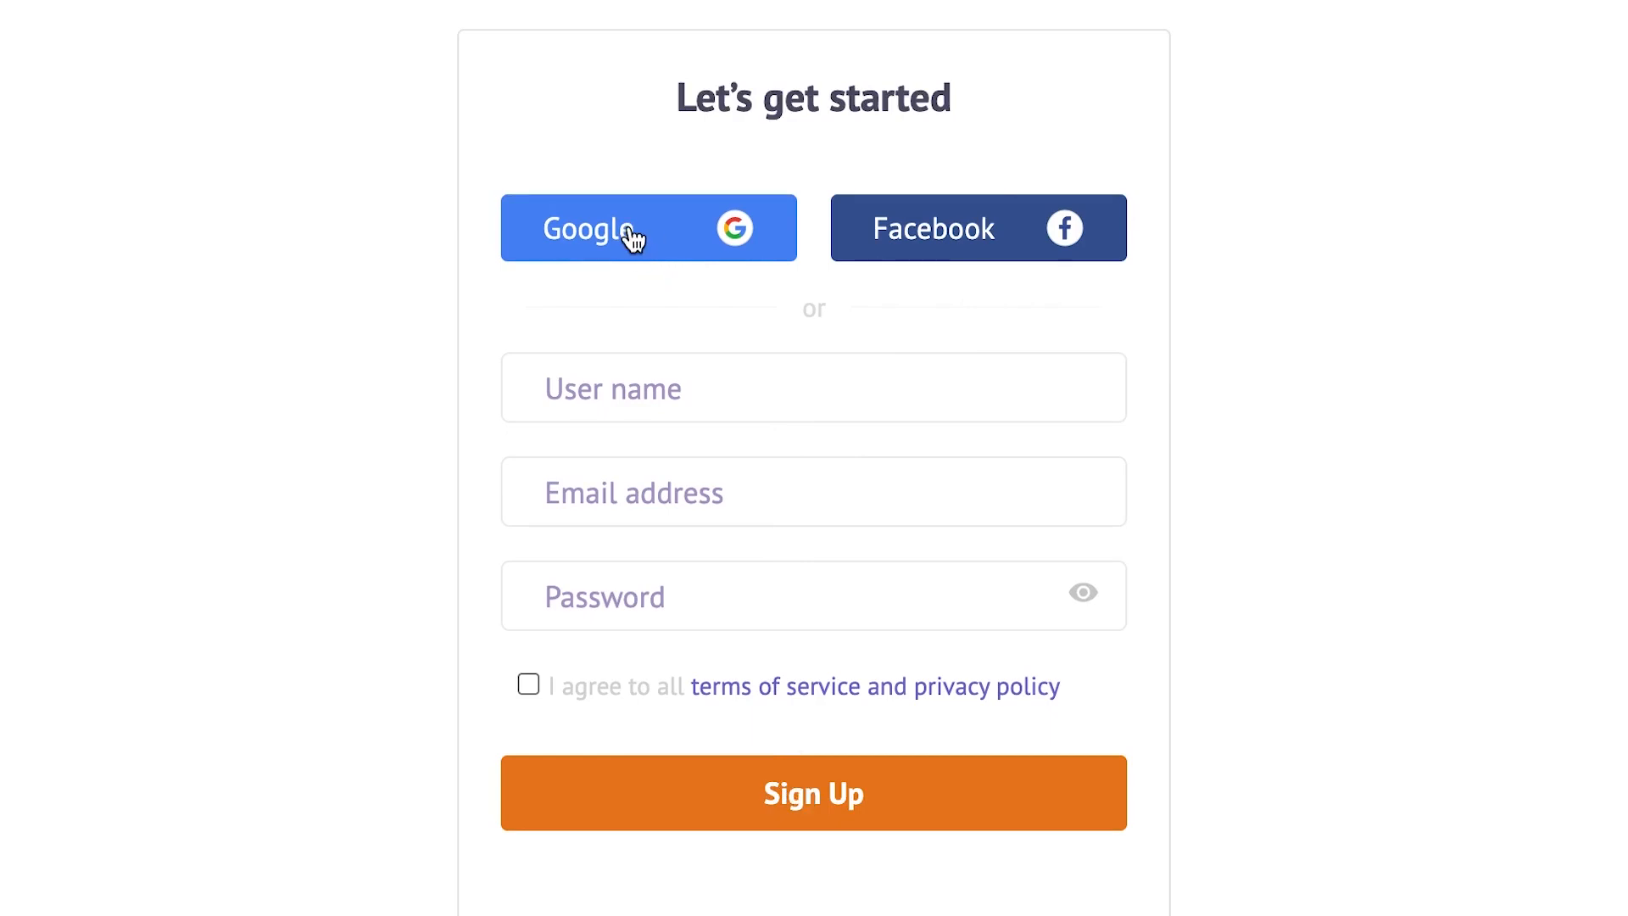
{"action": "left_click", "coordinate": [648, 227]}
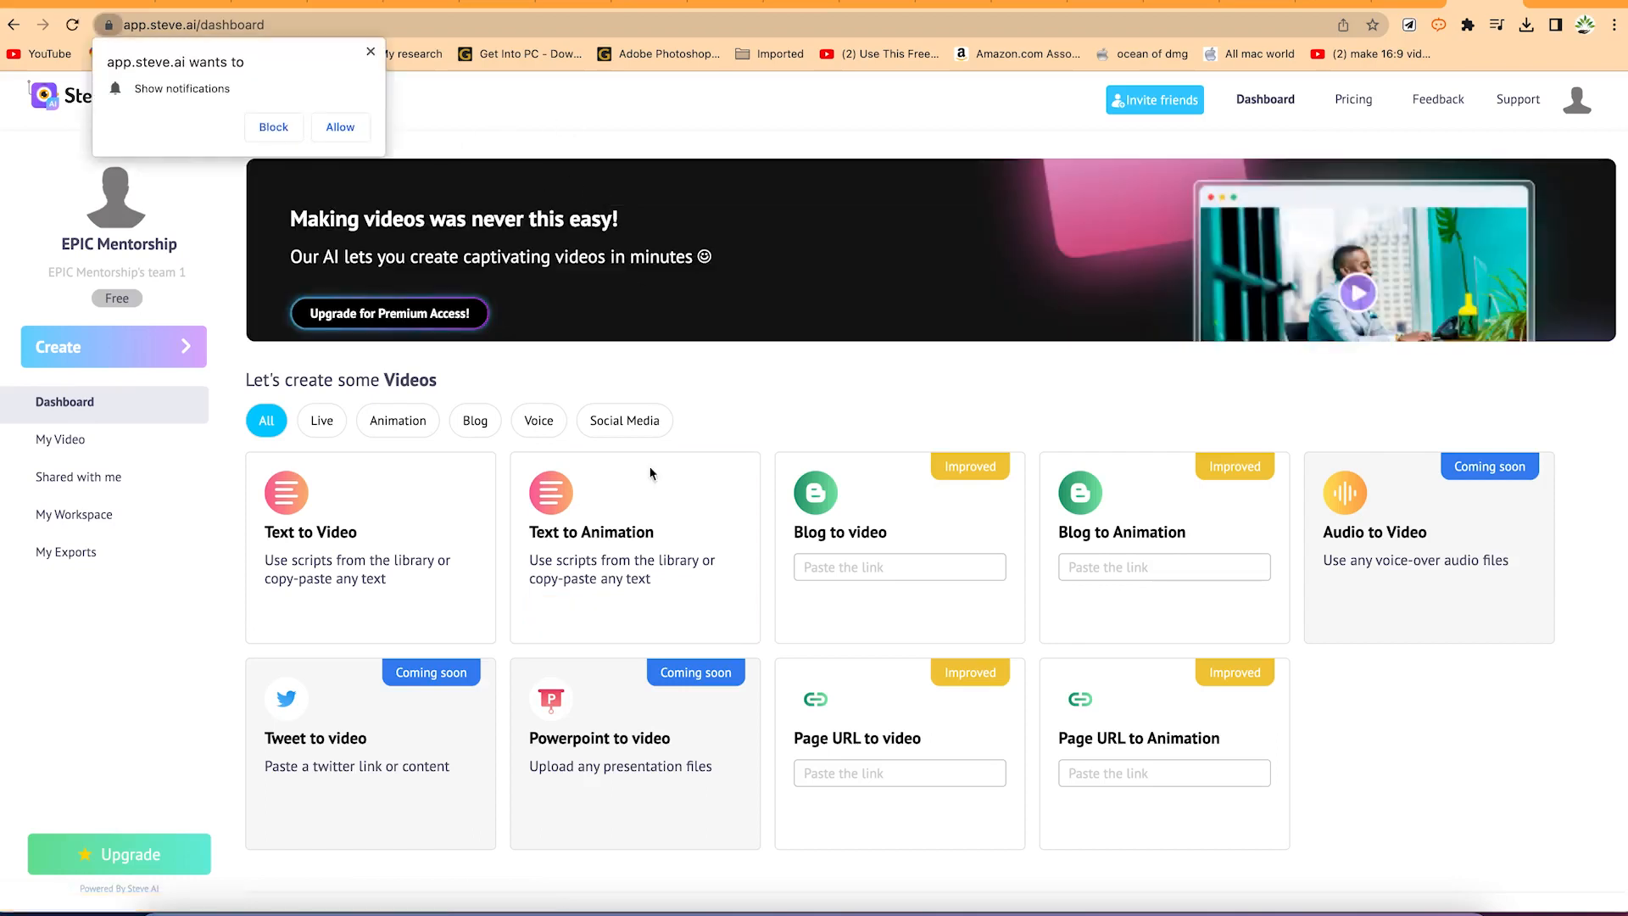
- Dismiss the notification prompt, filter to Animation, and start Text to Animation
{"action": "left_click", "coordinate": [339, 126]}
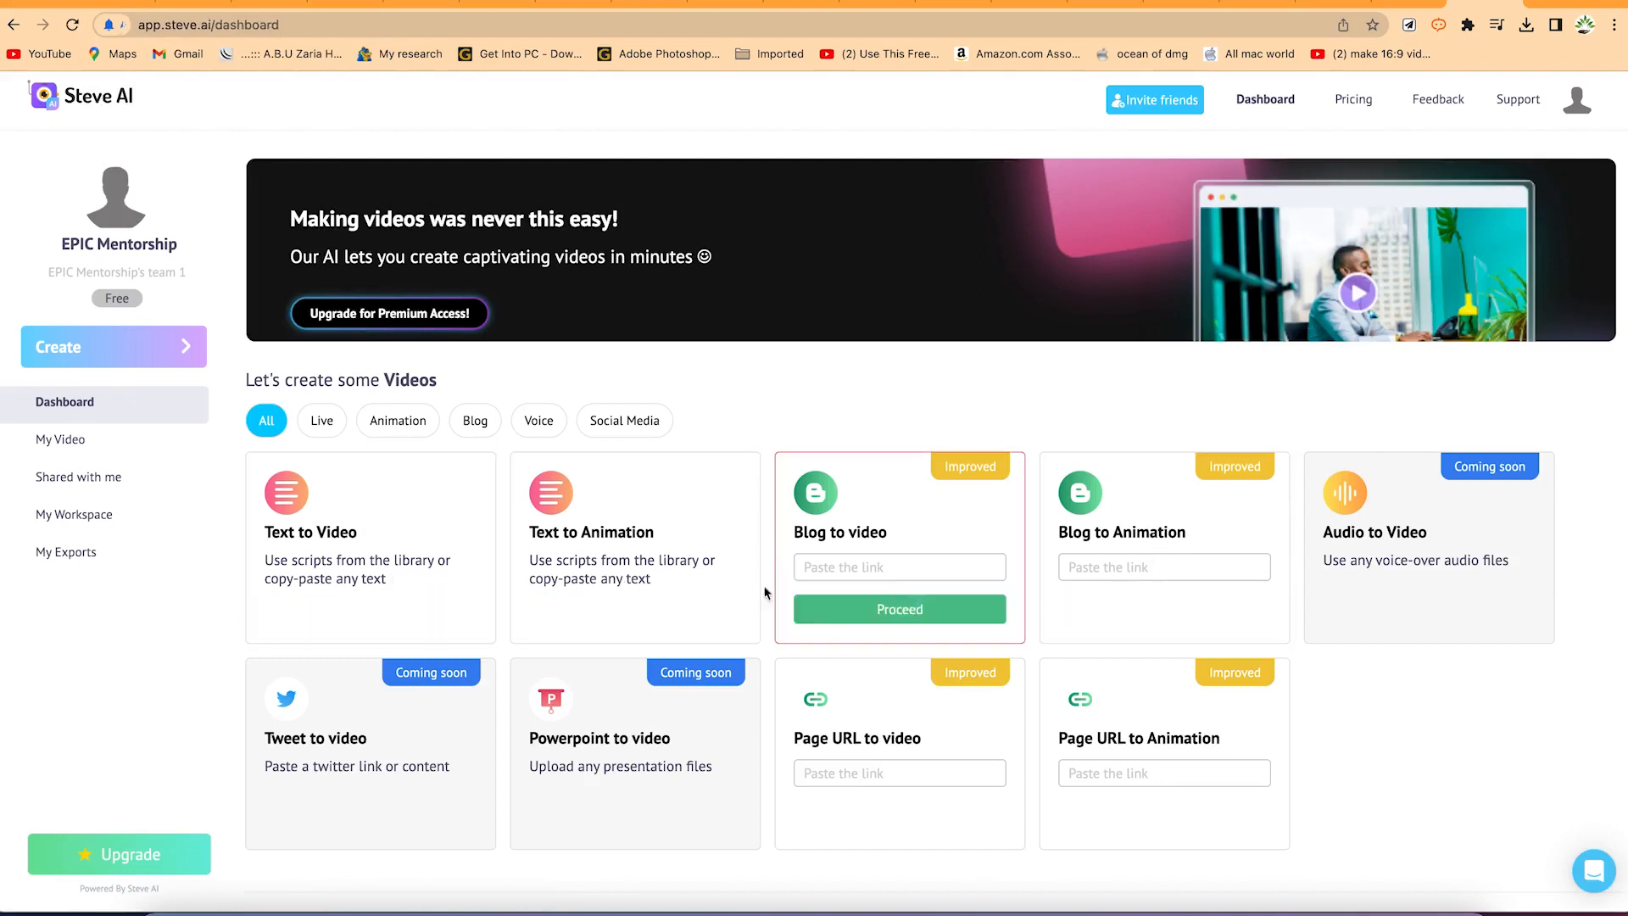
{"action": "mouse_move", "coordinate": [634, 545]}
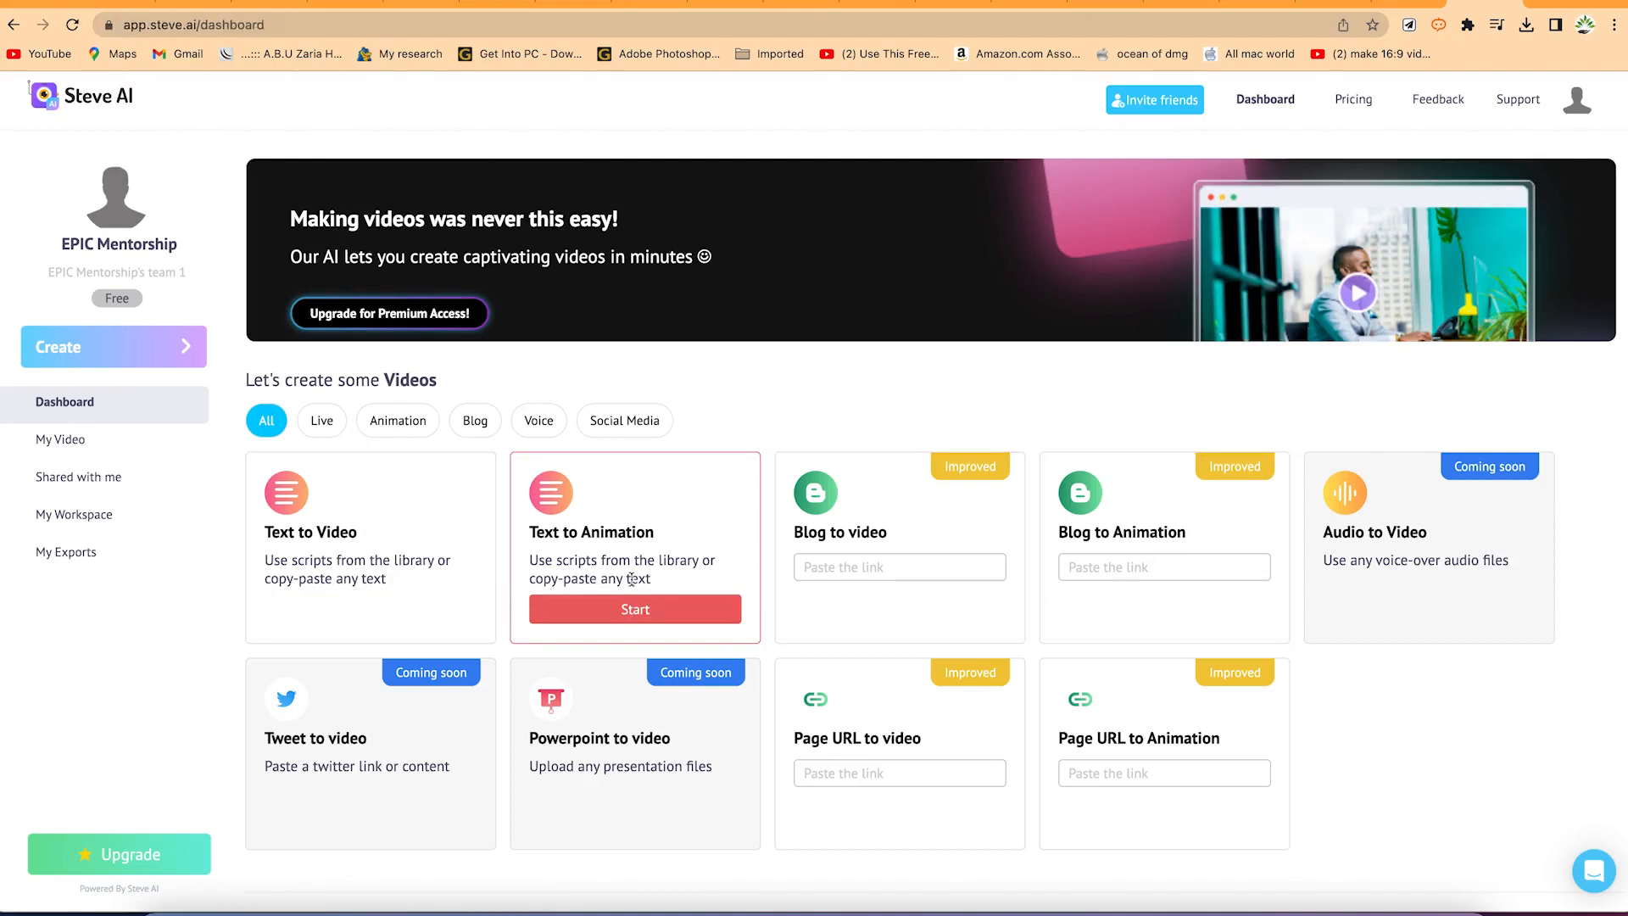
{"action": "mouse_move", "coordinate": [924, 540]}
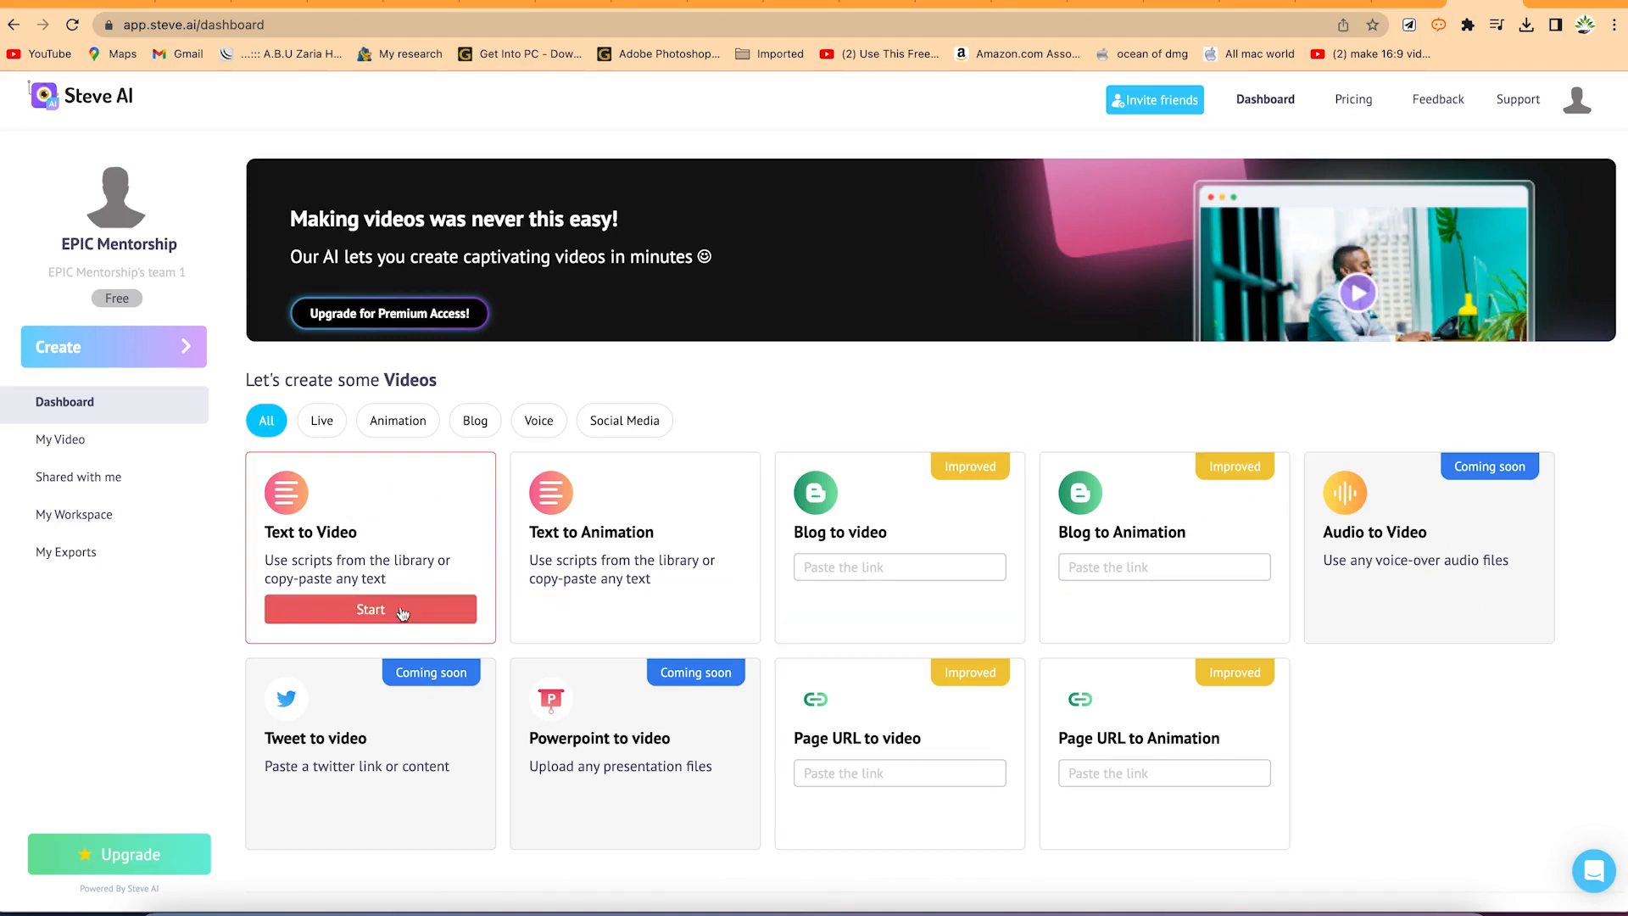
{"action": "left_click", "coordinate": [397, 420]}
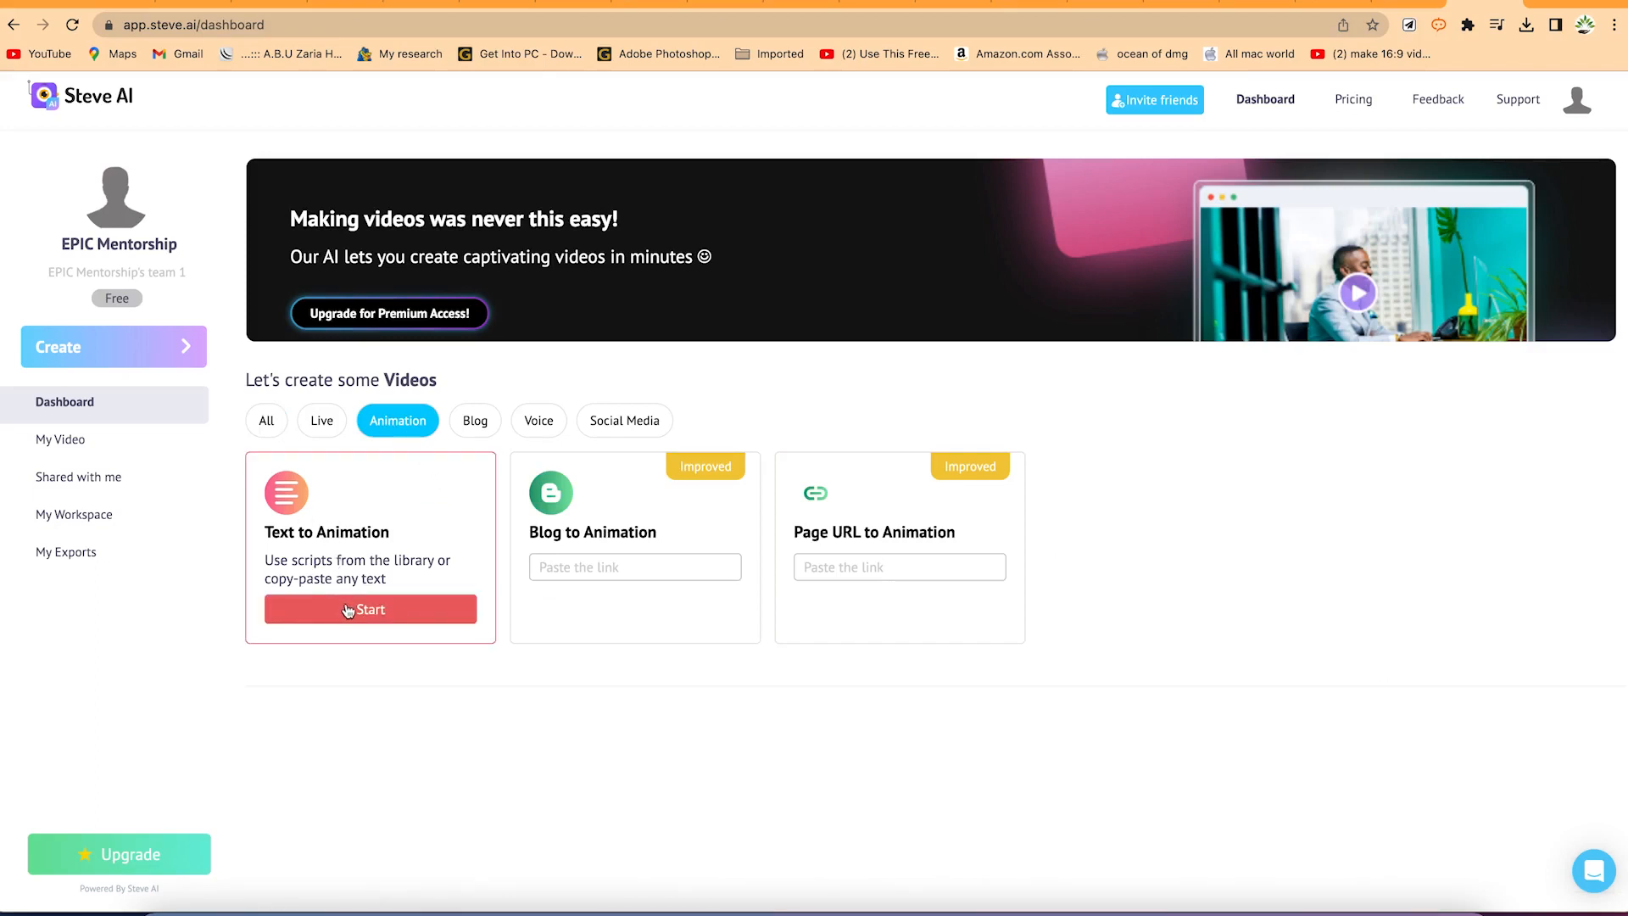
{"action": "left_click", "coordinate": [370, 609]}
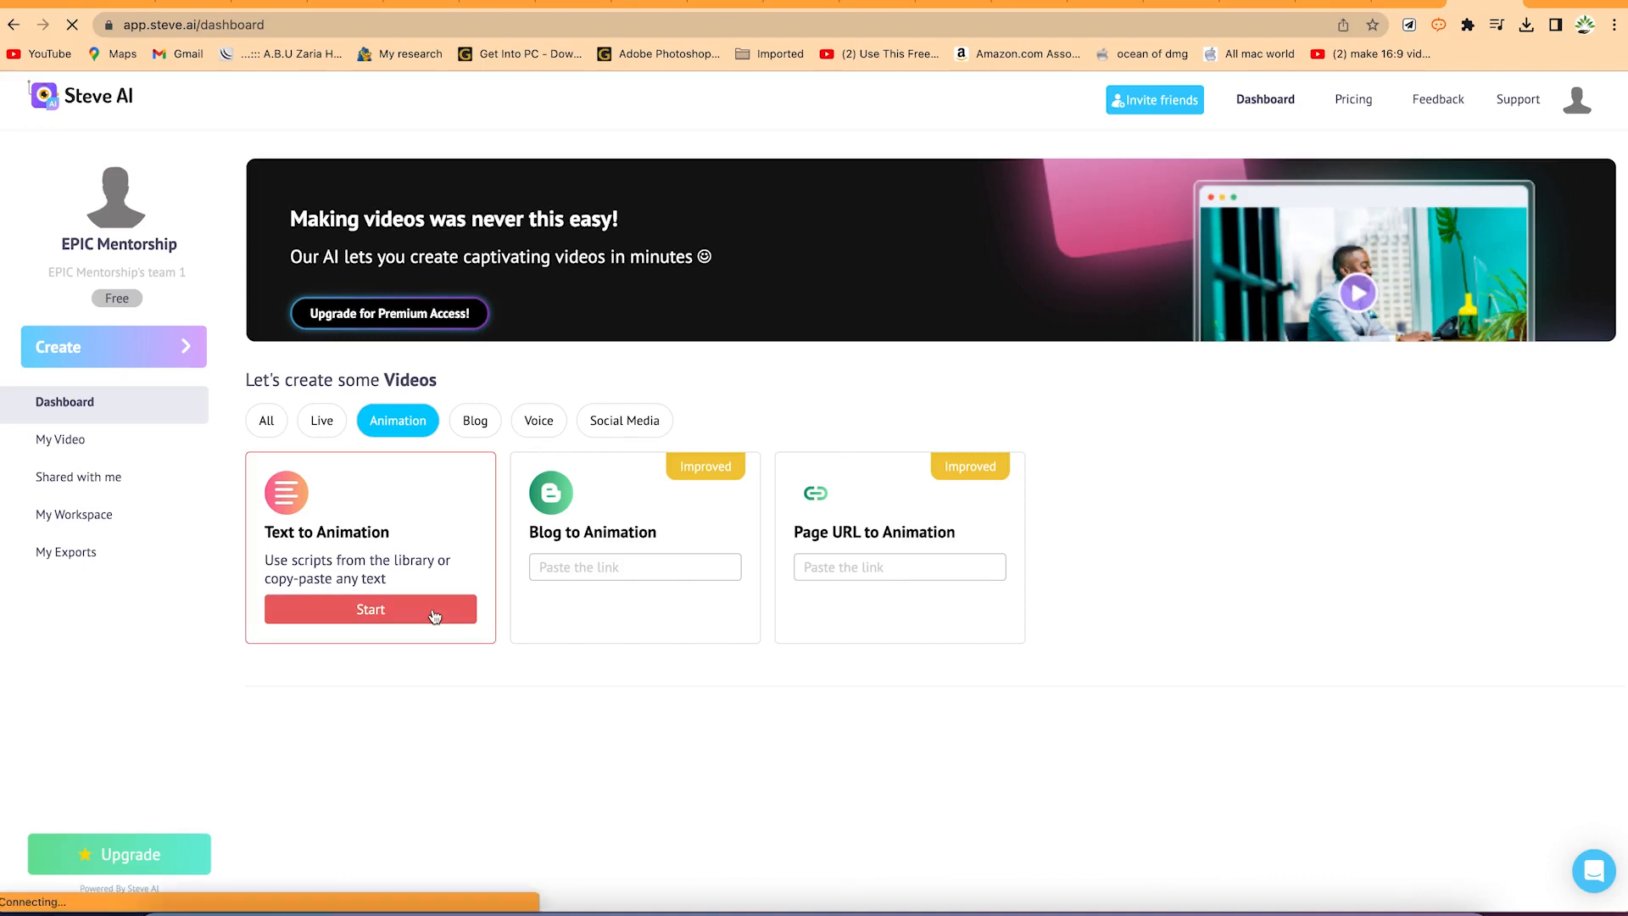
{"action": "left_click", "coordinate": [370, 610]}
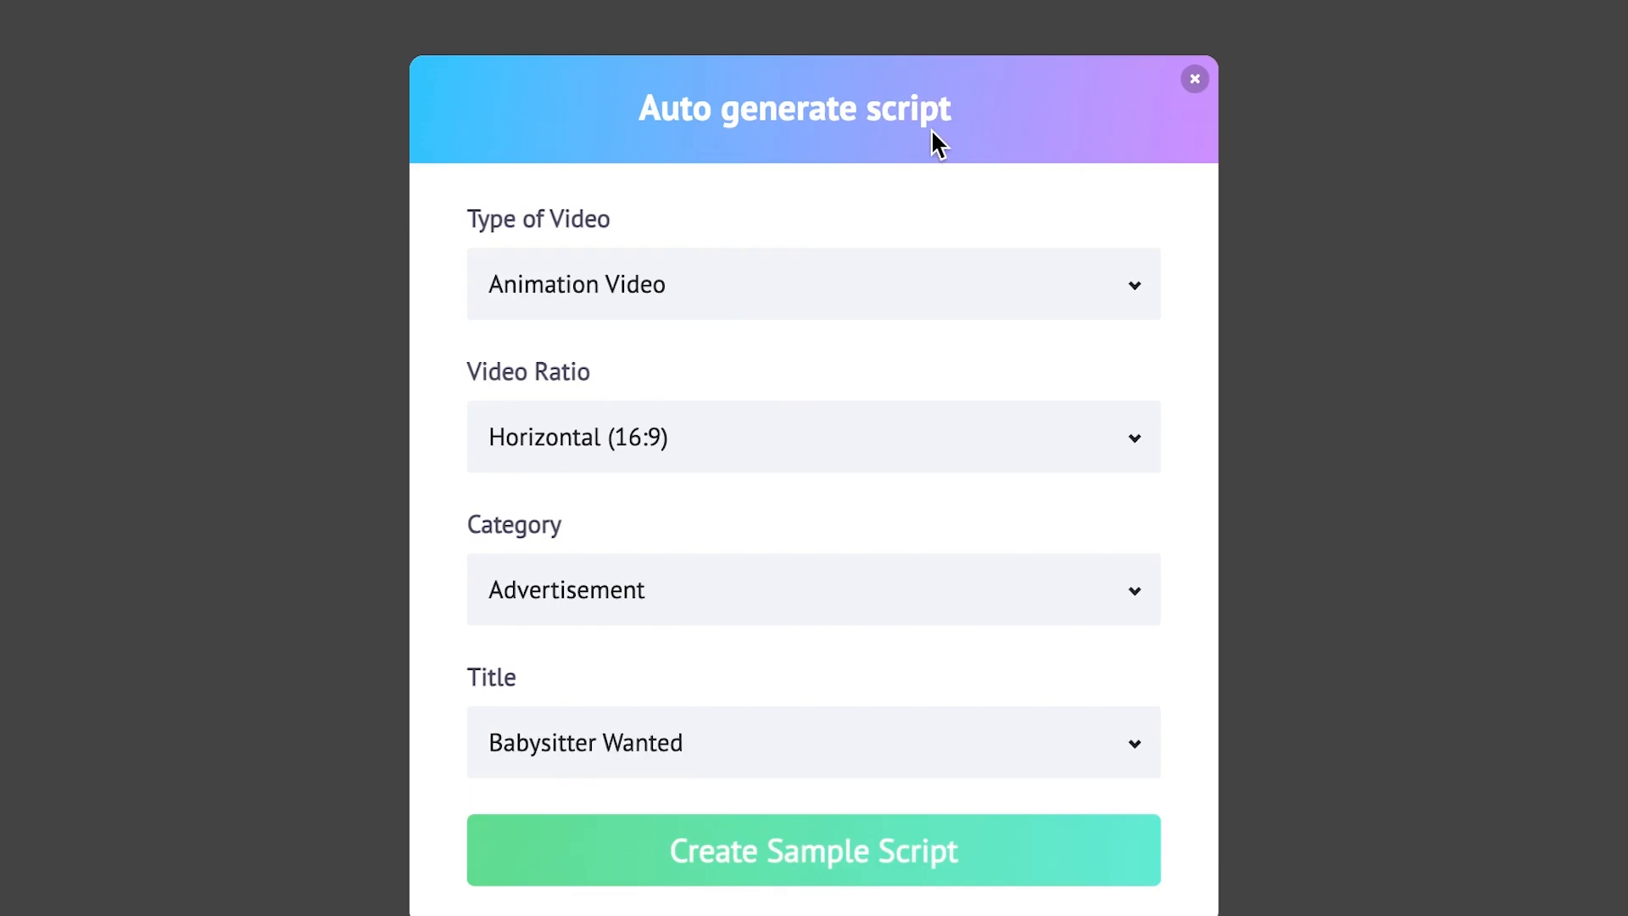
{"action": "mouse_move", "coordinate": [905, 245]}
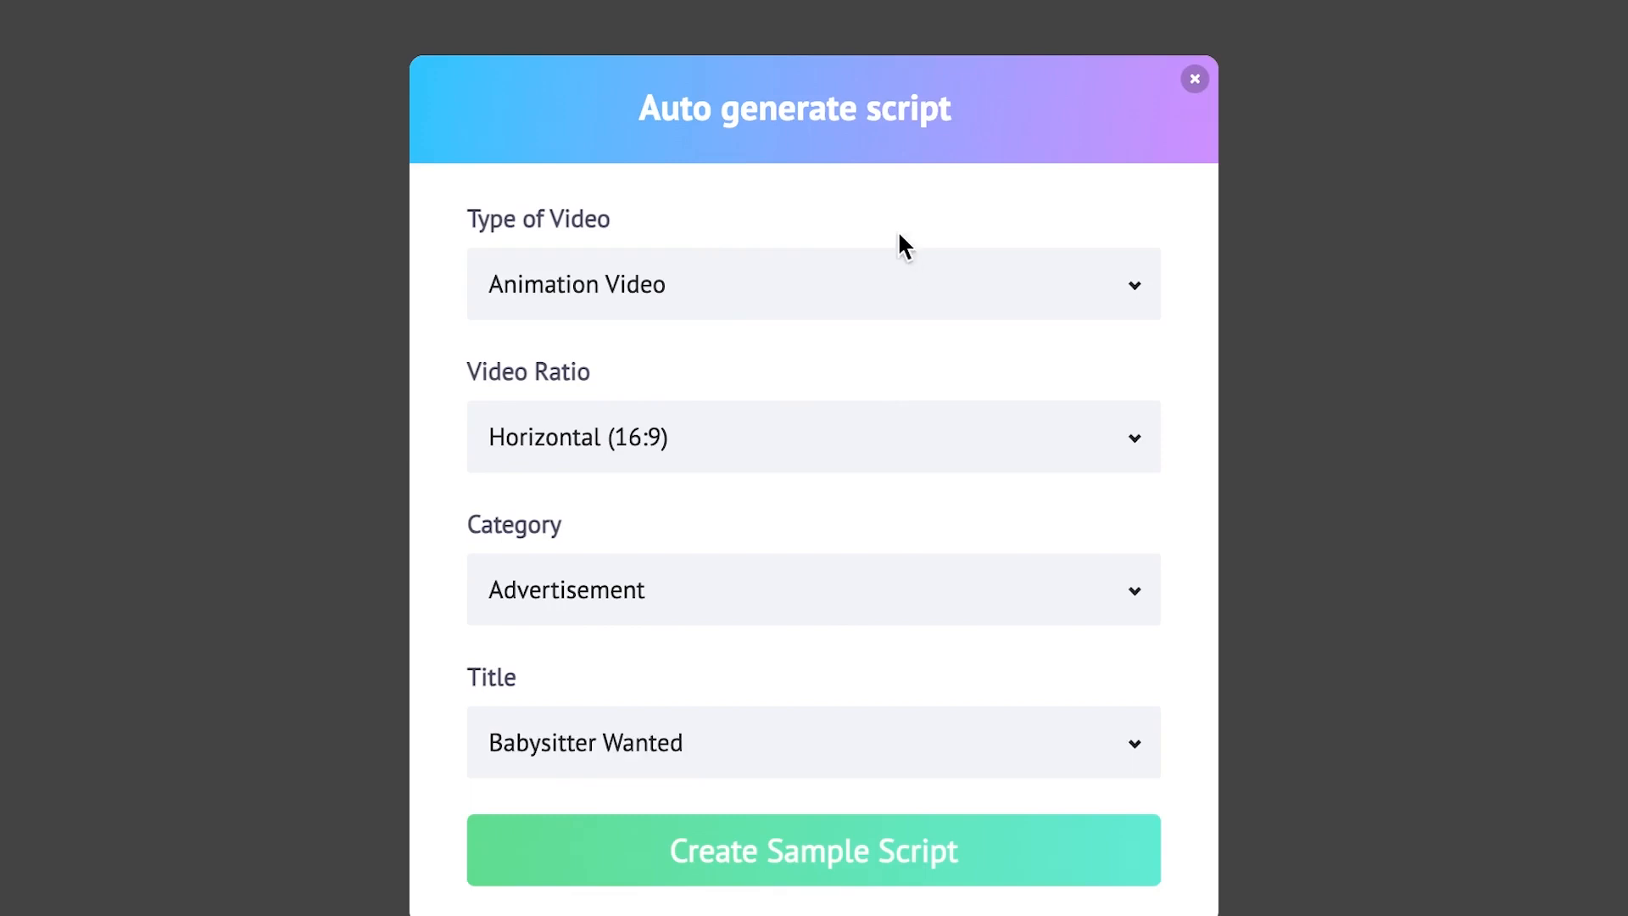
{"action": "mouse_move", "coordinate": [740, 249]}
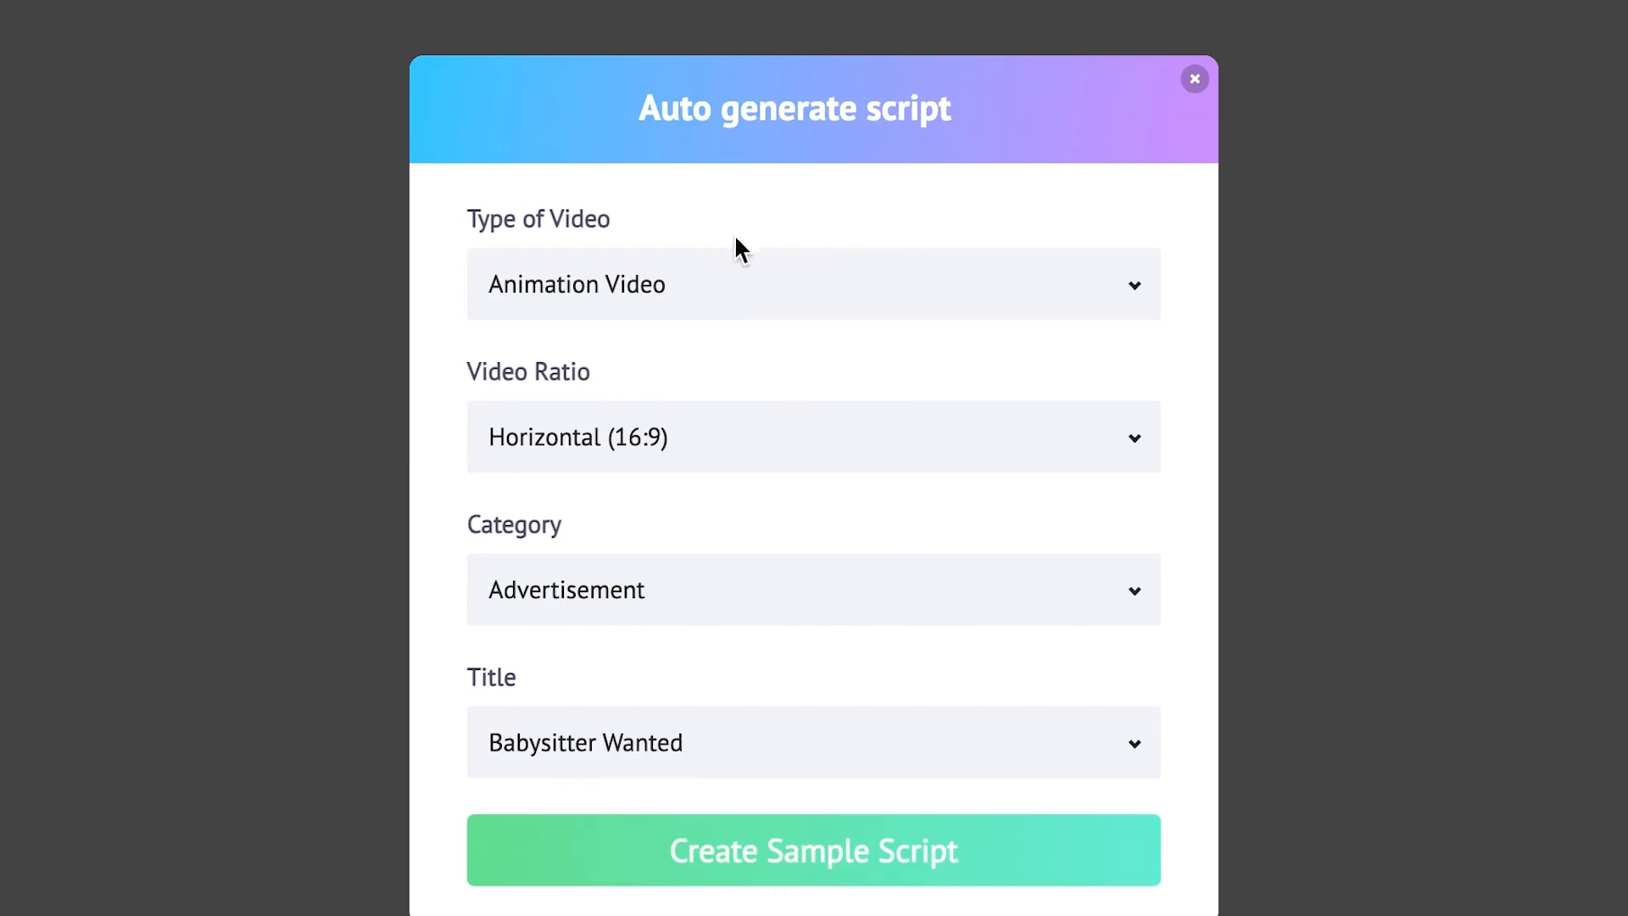
- Keep Animation Video at 16:9 and pick Explainer Video, Airways App Explainer
{"action": "left_click", "coordinate": [814, 283]}
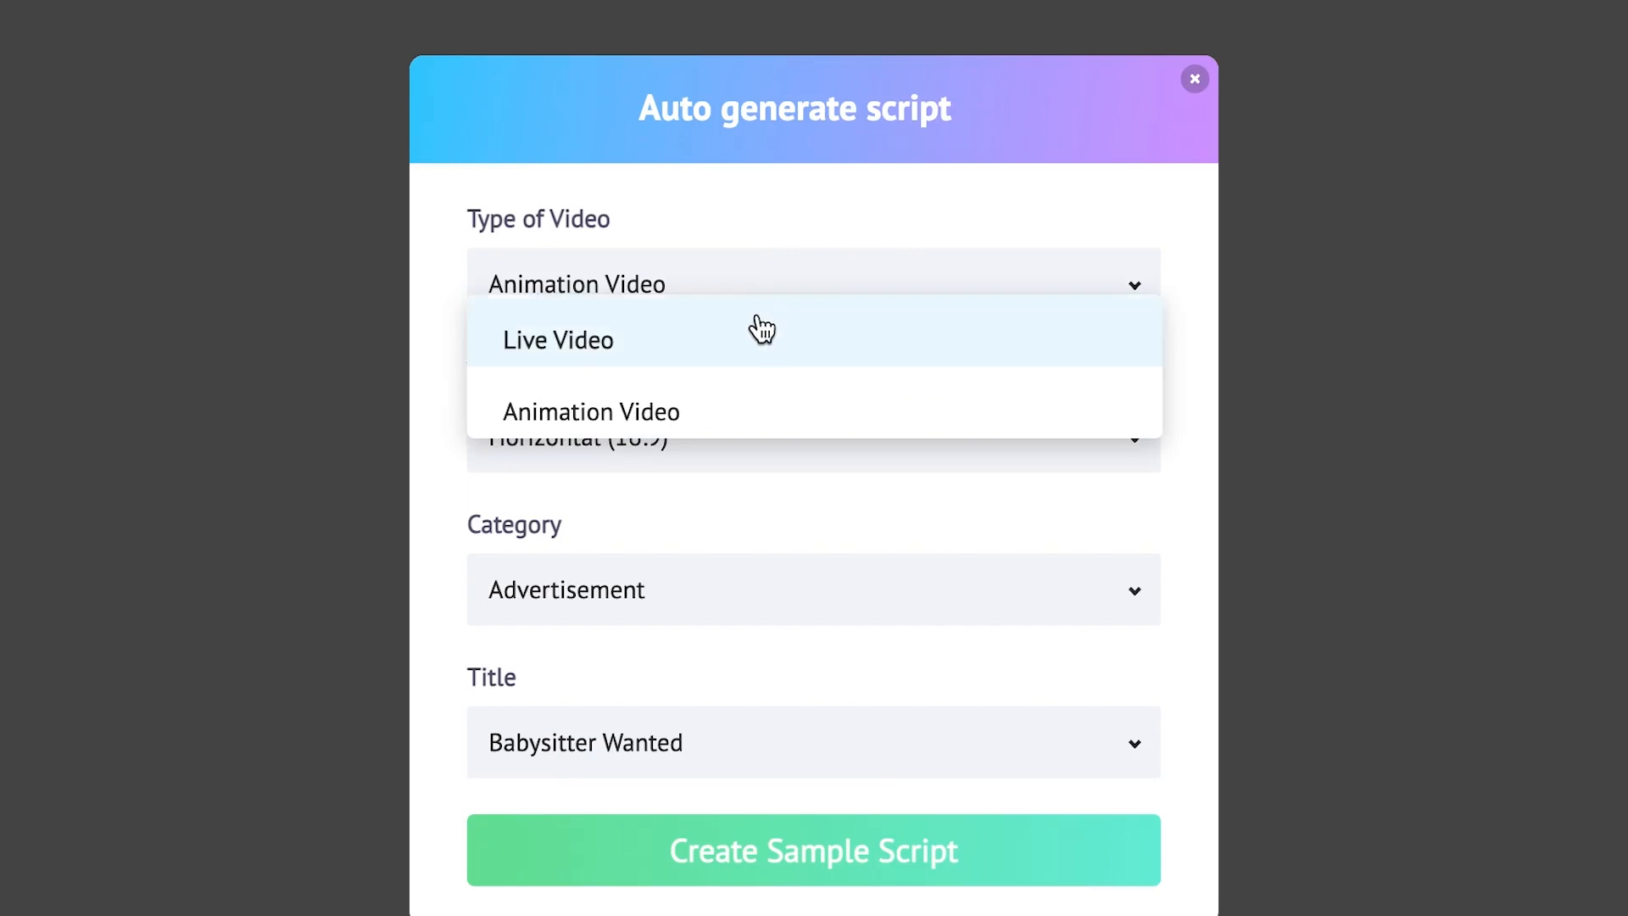
{"action": "mouse_move", "coordinate": [732, 424]}
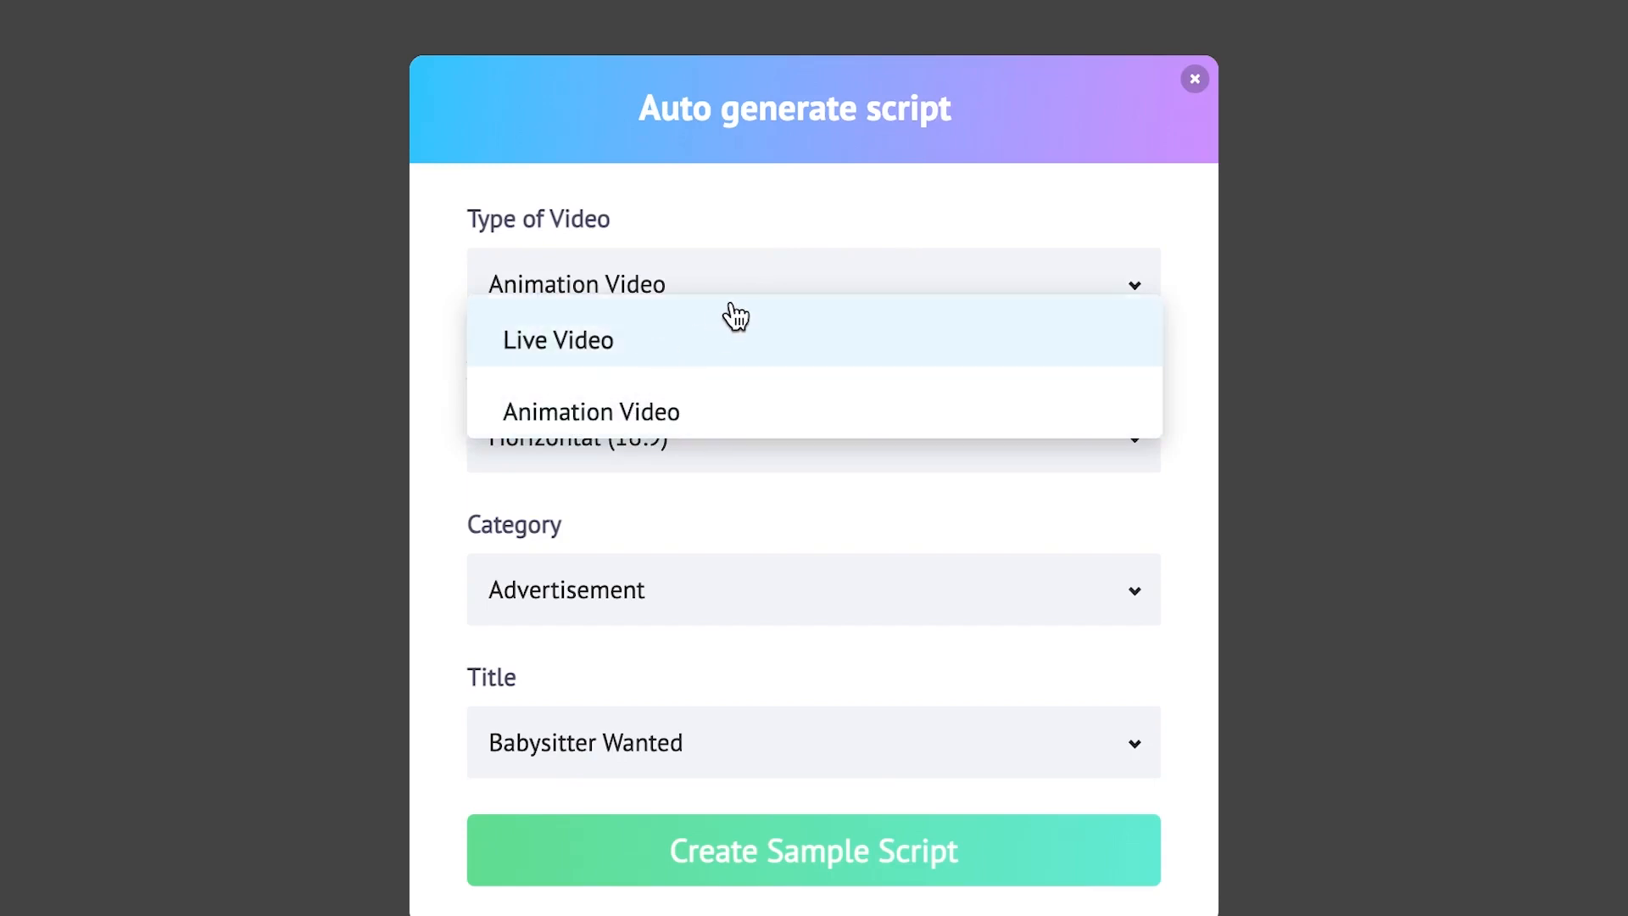
{"action": "left_click", "coordinate": [590, 412]}
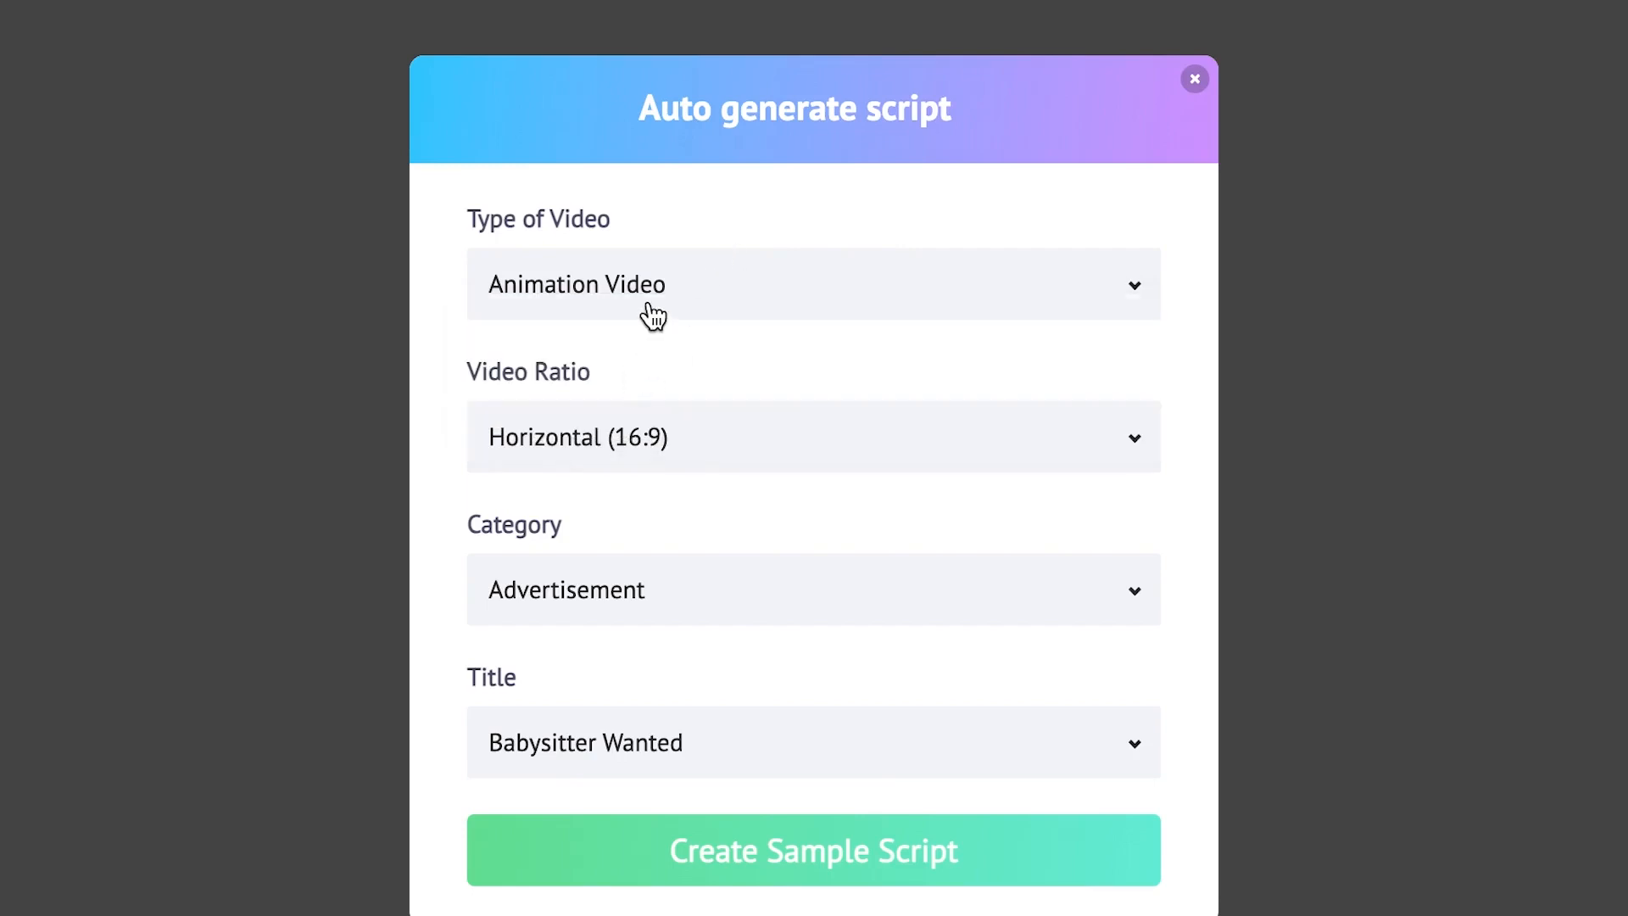
{"action": "mouse_move", "coordinate": [693, 458]}
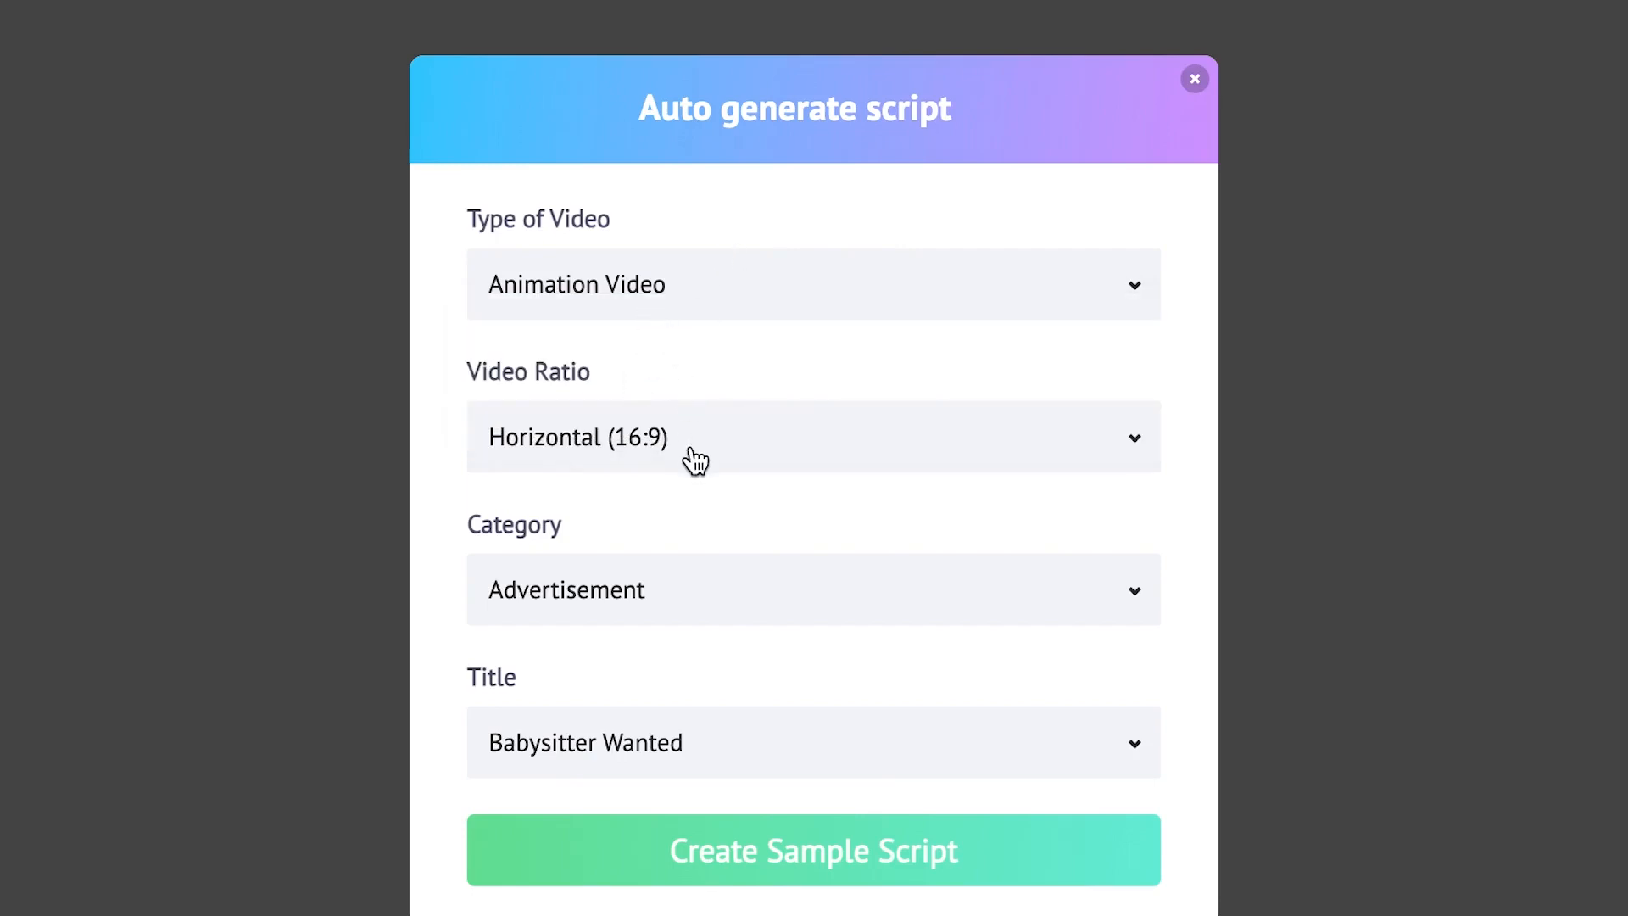
{"action": "mouse_move", "coordinate": [716, 448]}
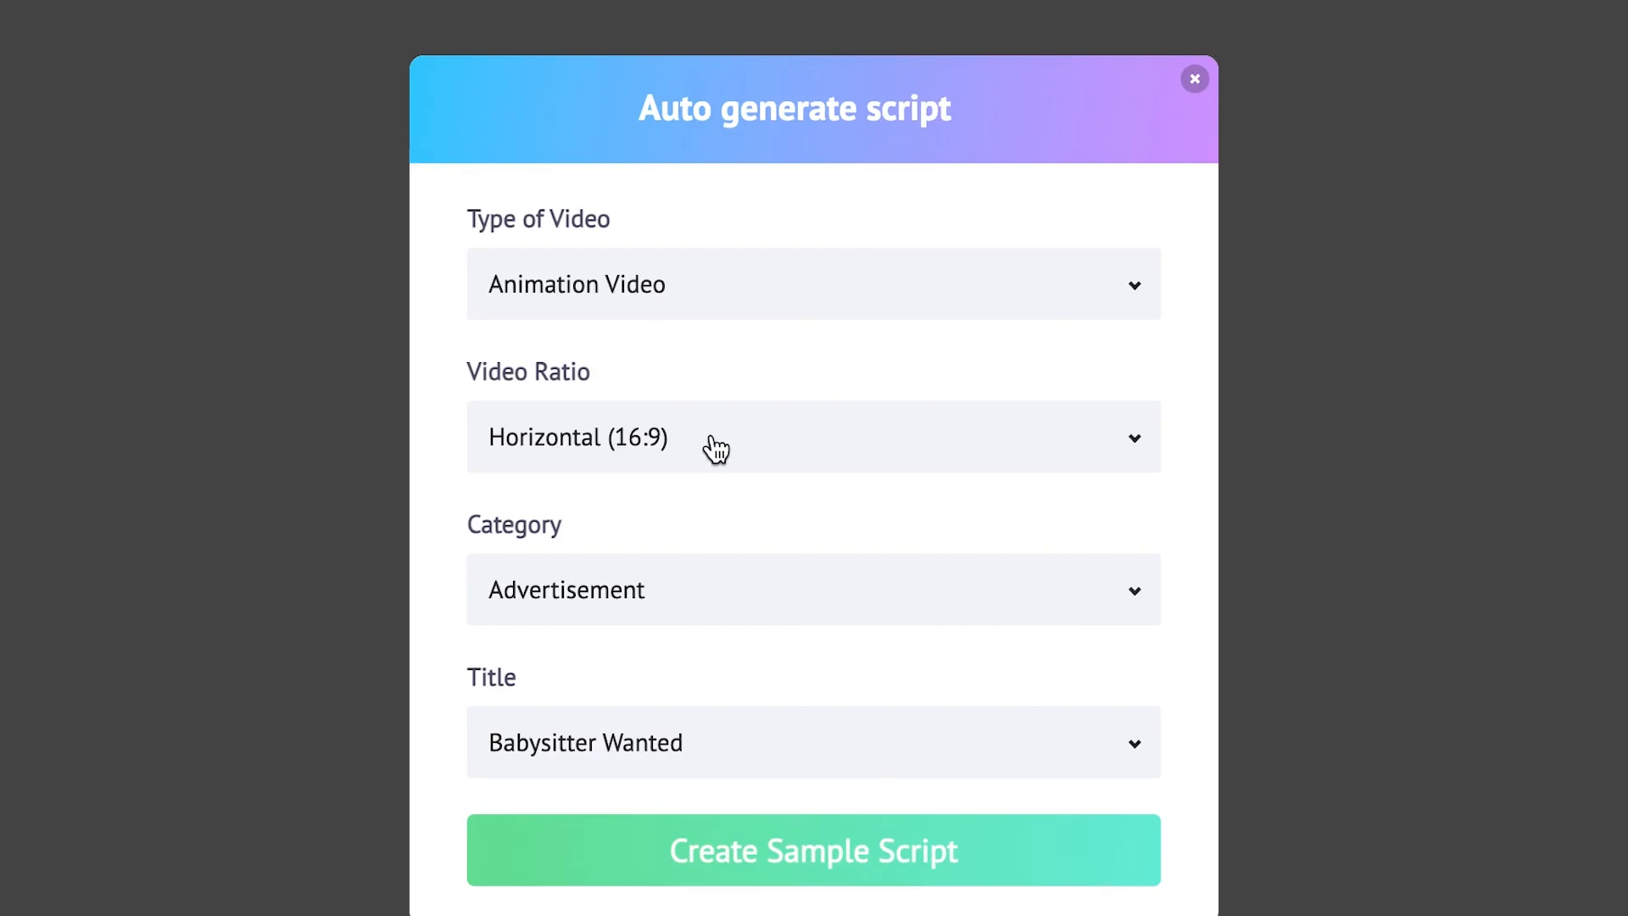
{"action": "left_click", "coordinate": [813, 436]}
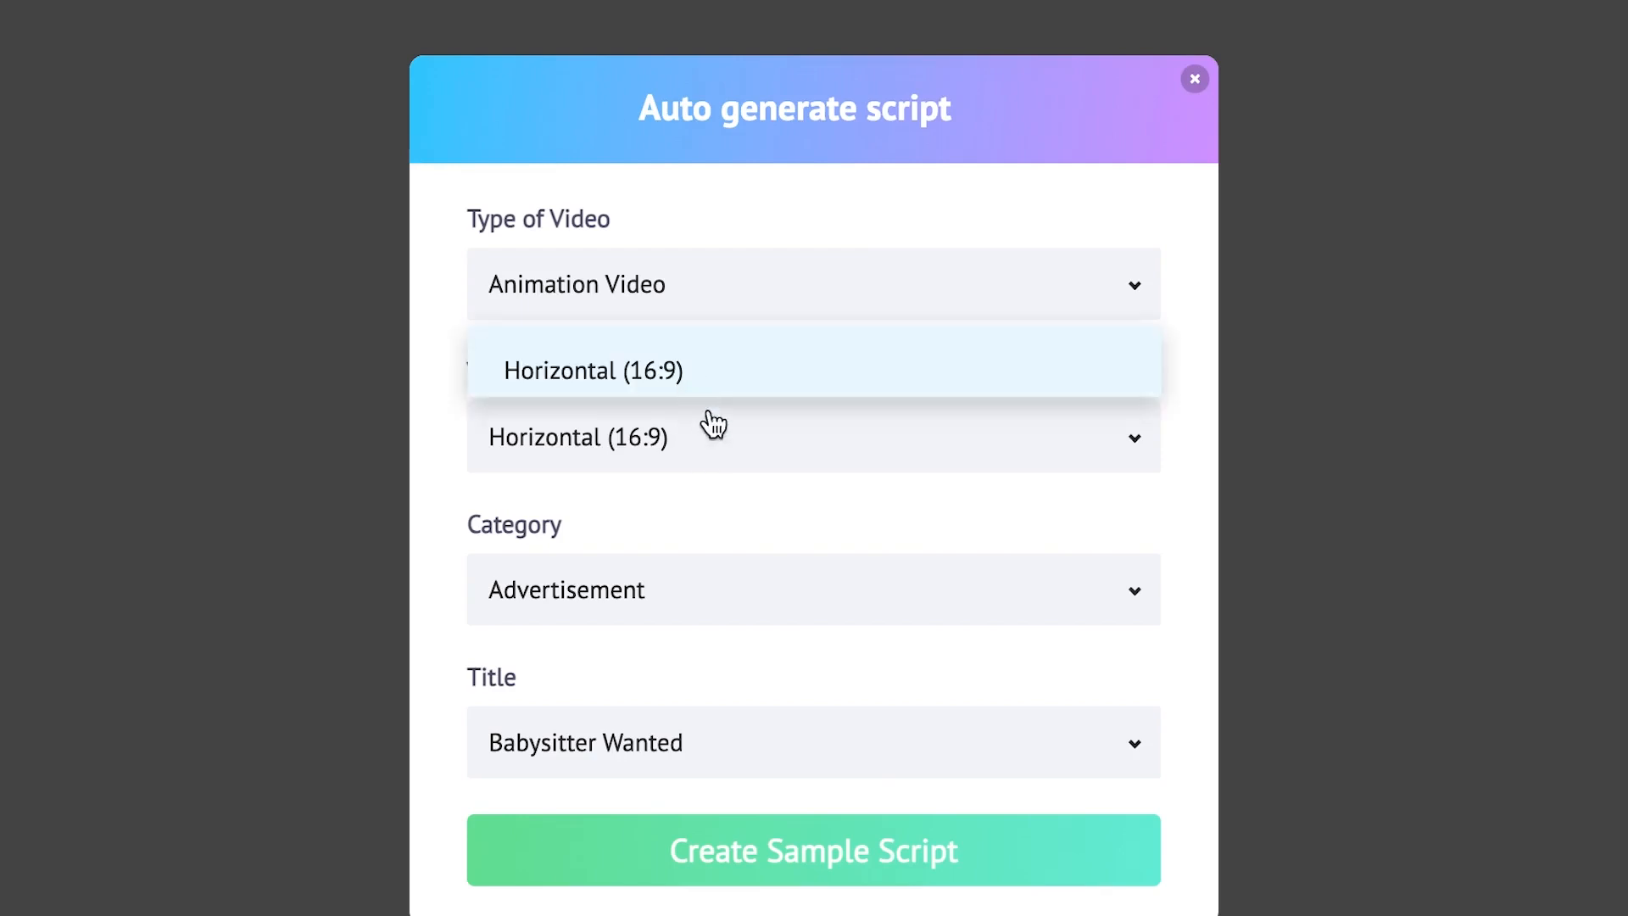
{"action": "left_click", "coordinate": [592, 370]}
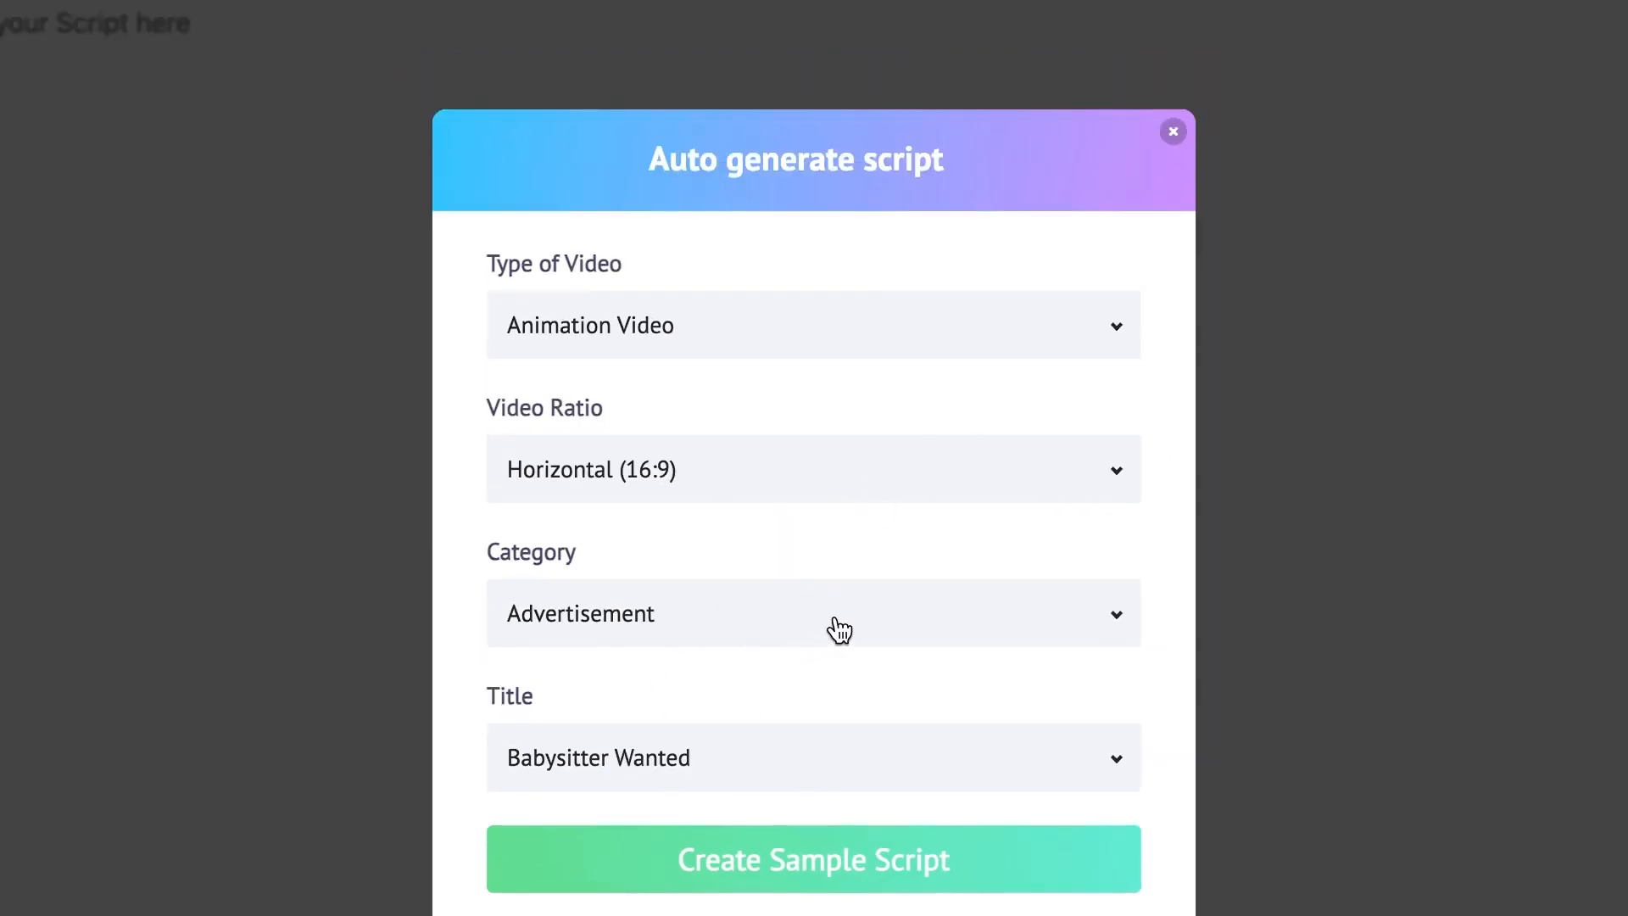
{"action": "left_click", "coordinate": [813, 612]}
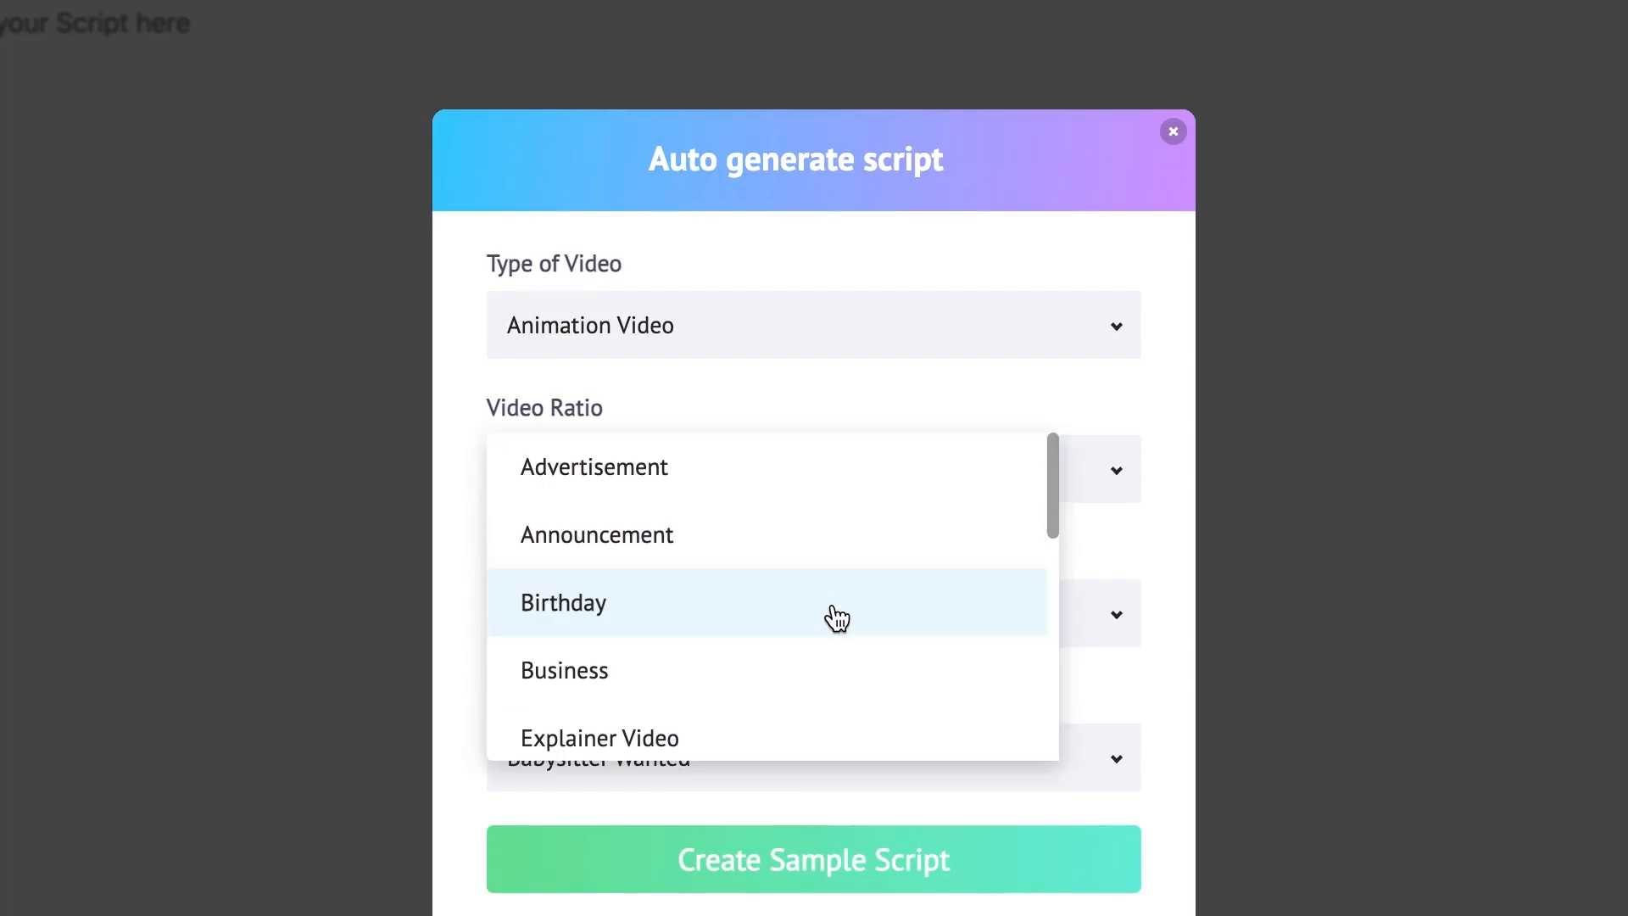
{"action": "mouse_move", "coordinate": [750, 661]}
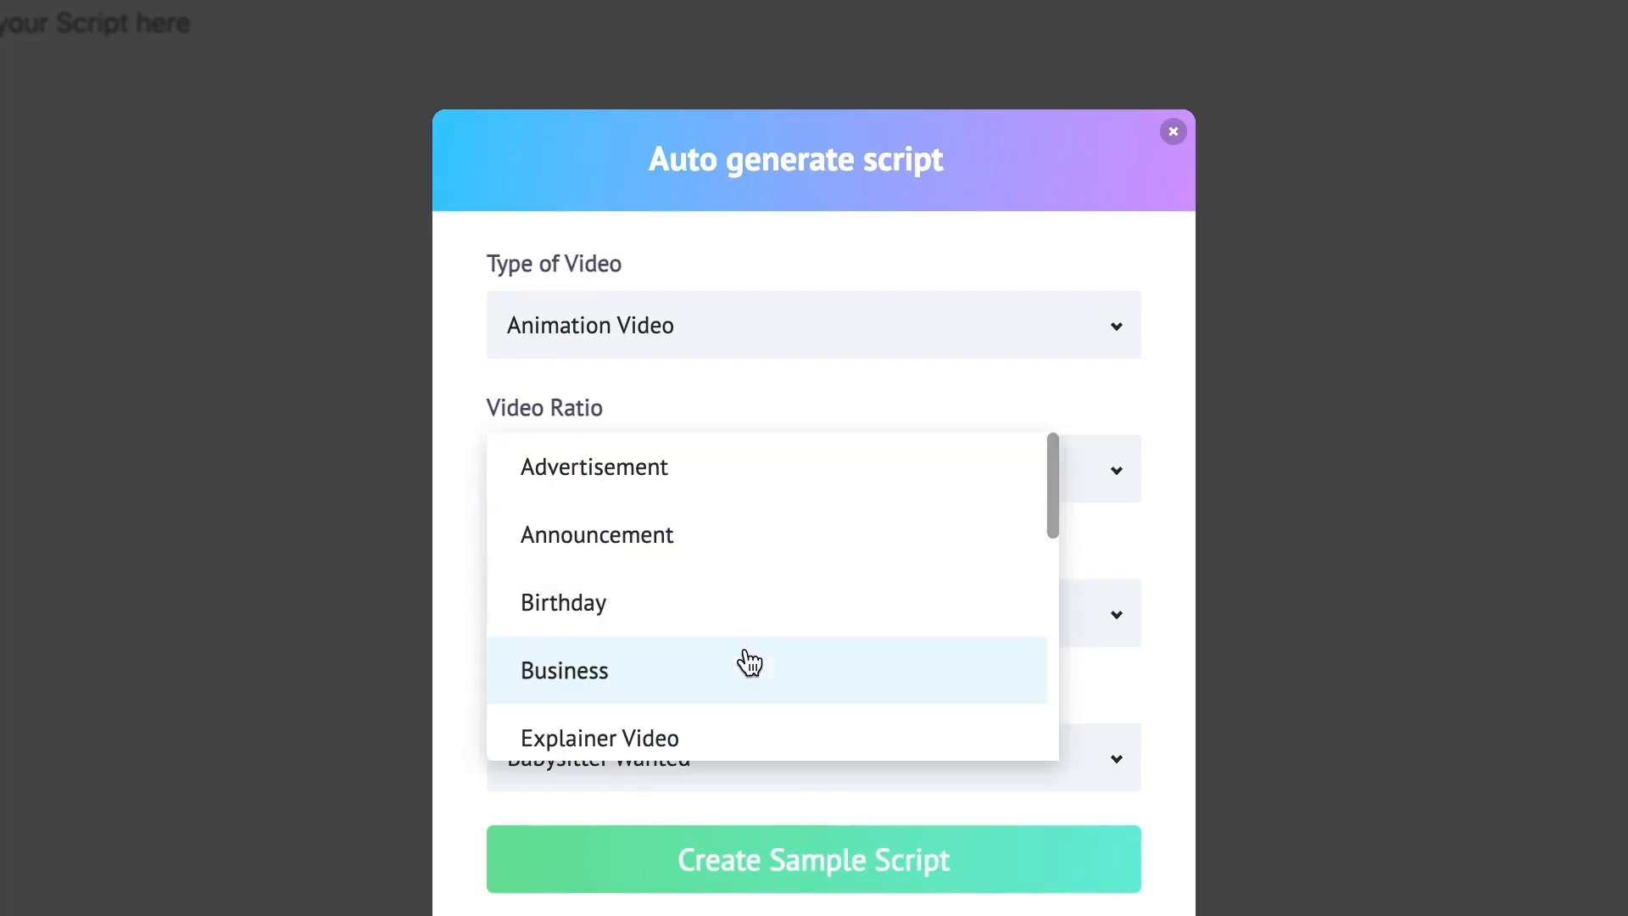
{"action": "scroll", "scroll_direction": "down", "scroll_amount": 3}
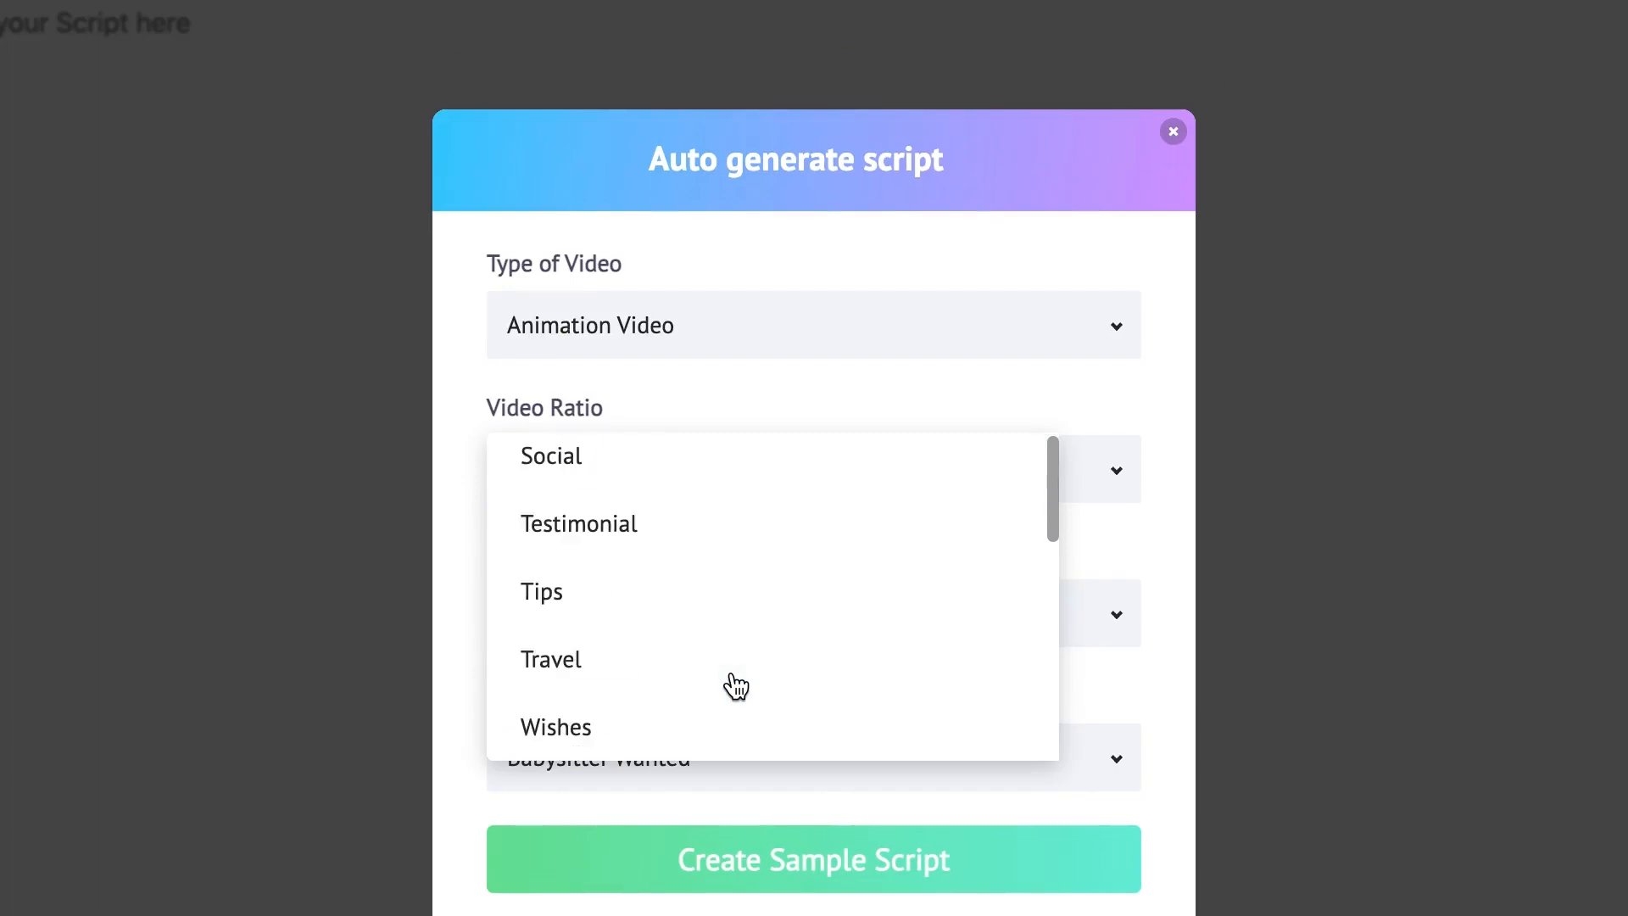
{"action": "scroll", "scroll_direction": "down", "scroll_amount": 3}
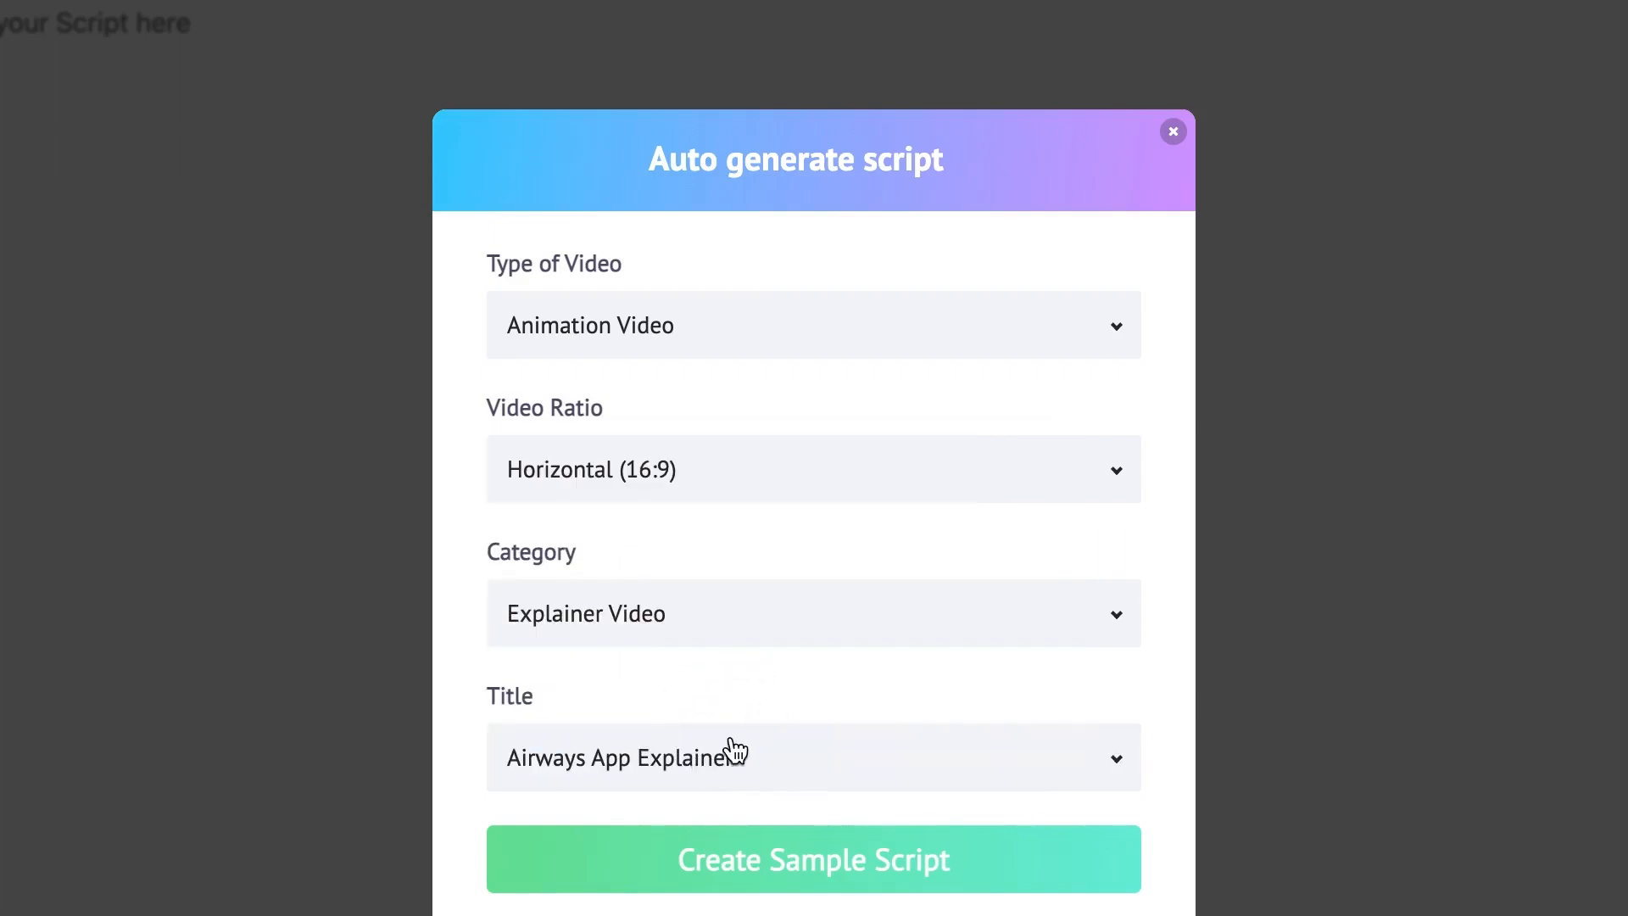
{"action": "mouse_move", "coordinate": [771, 766]}
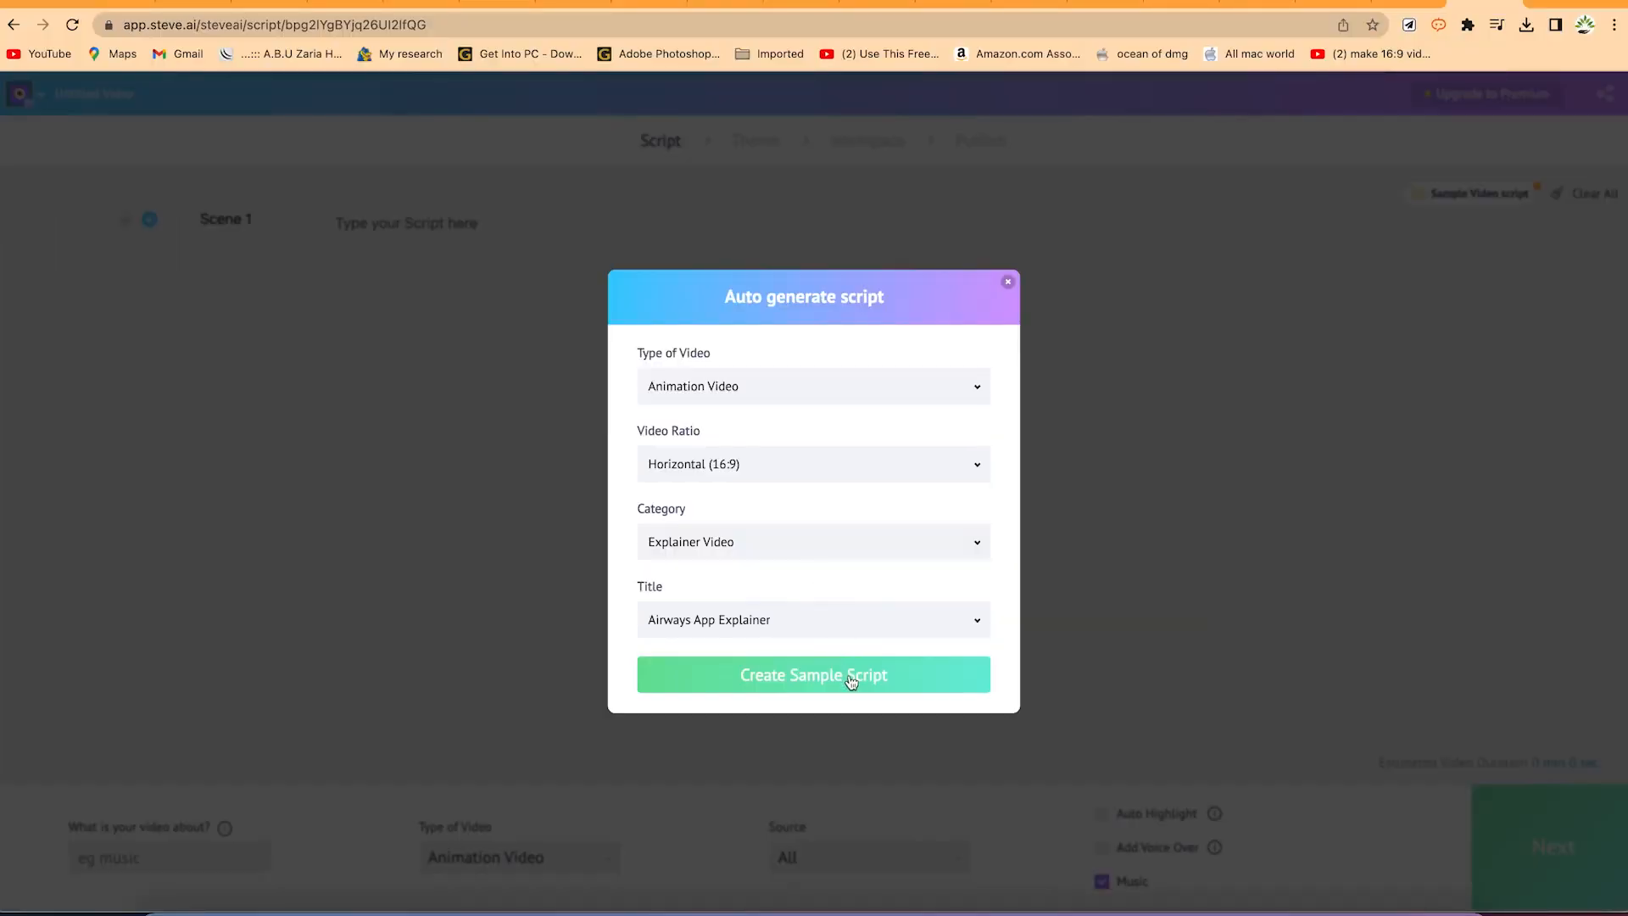
- Create the sample script from the Auto generate script settings
{"action": "left_click", "coordinate": [813, 674]}
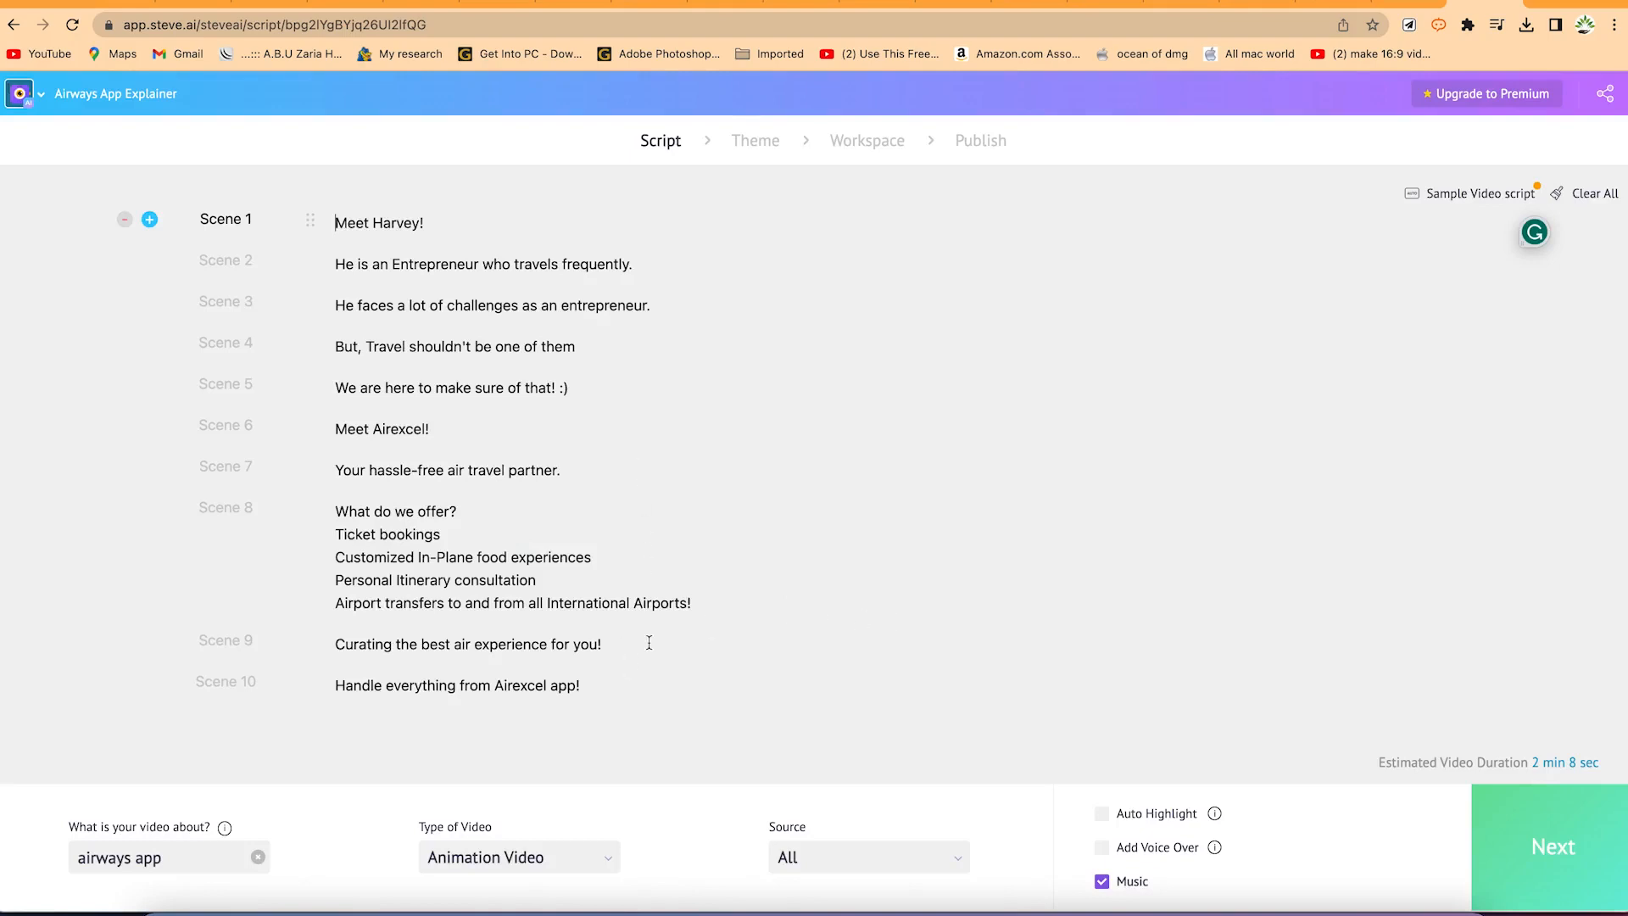
{"action": "mouse_move", "coordinate": [1465, 18]}
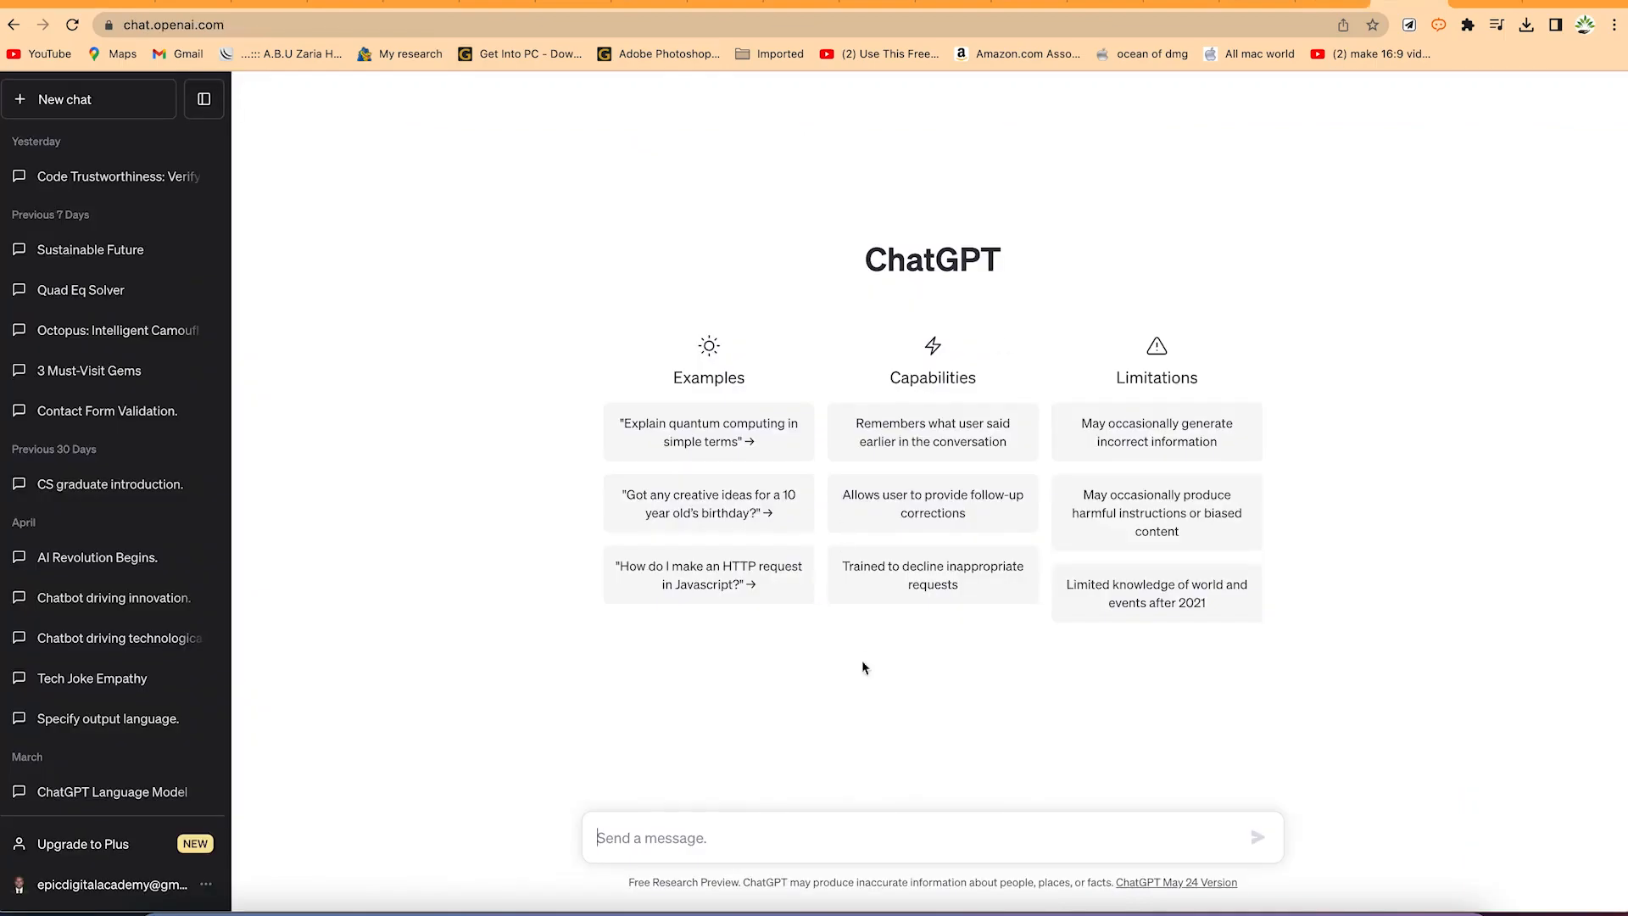
{"action": "mouse_move", "coordinate": [852, 857]}
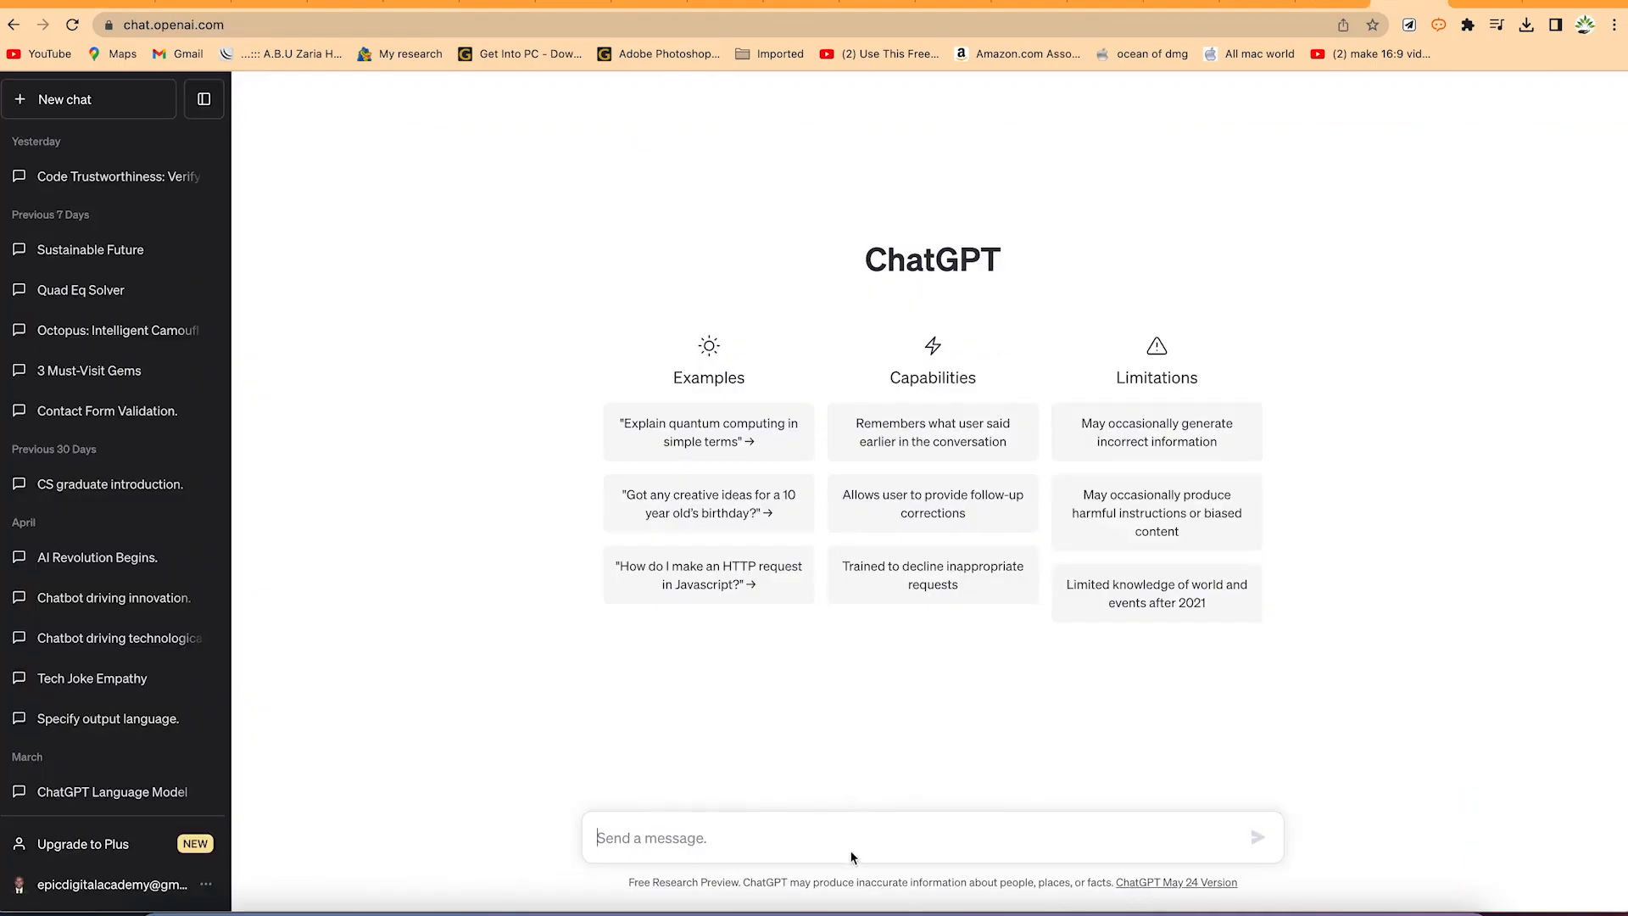
- Send ChatGPT 'can you give me a simple story about a cat and a mouse'
{"action": "type", "text": "can you"}
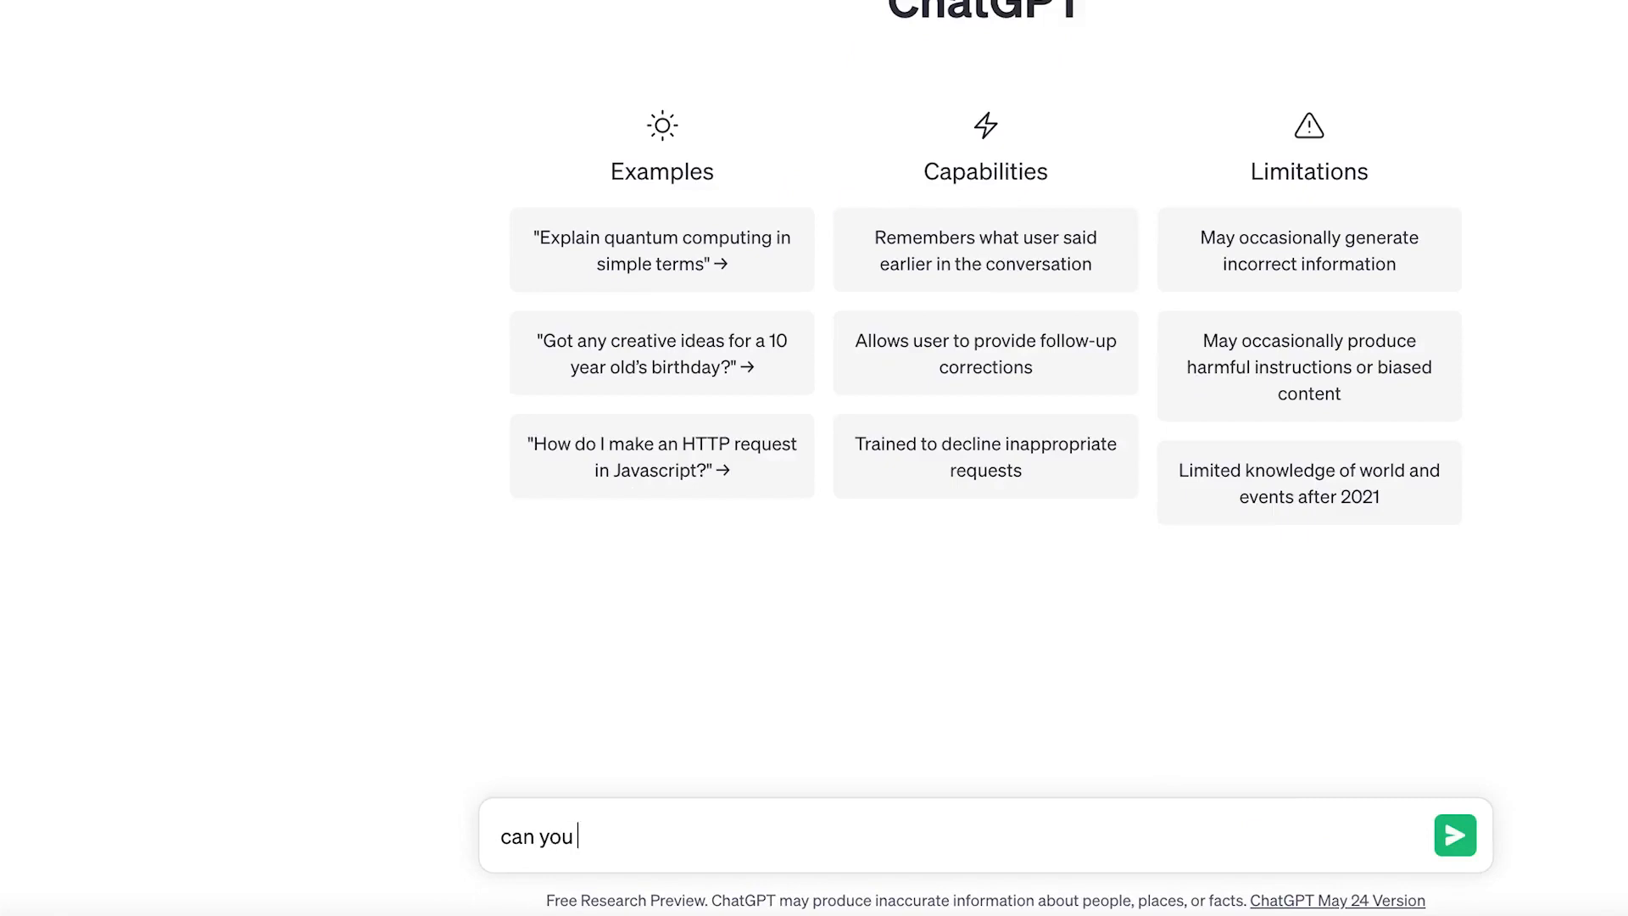
{"action": "type", "text": "give me a si"}
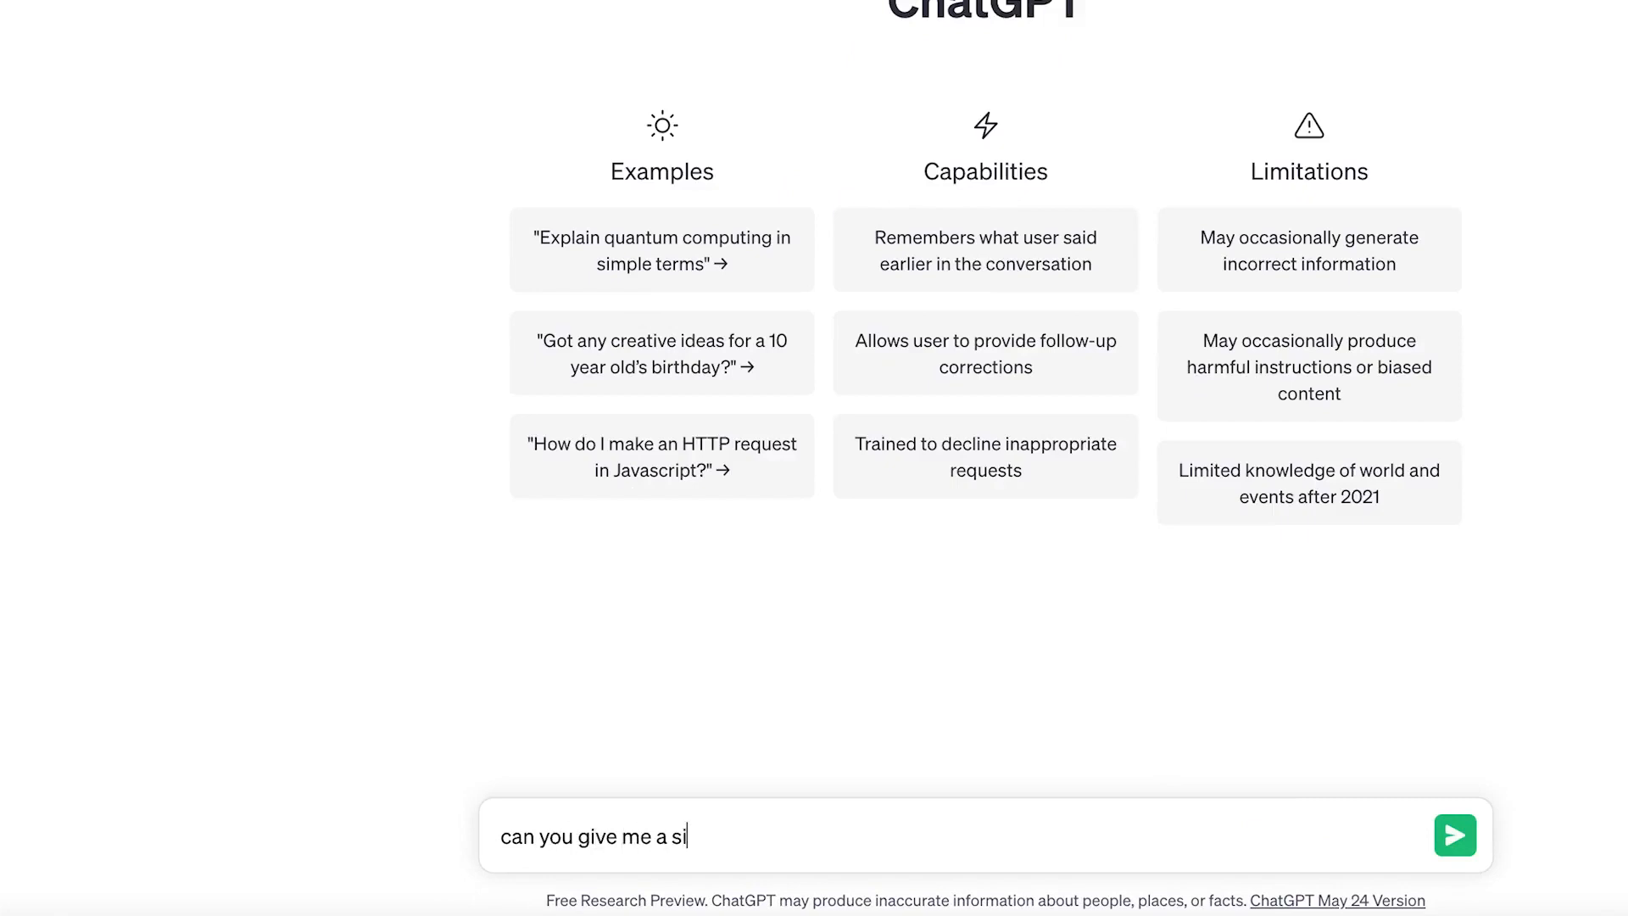
{"action": "type", "text": "mple sto"}
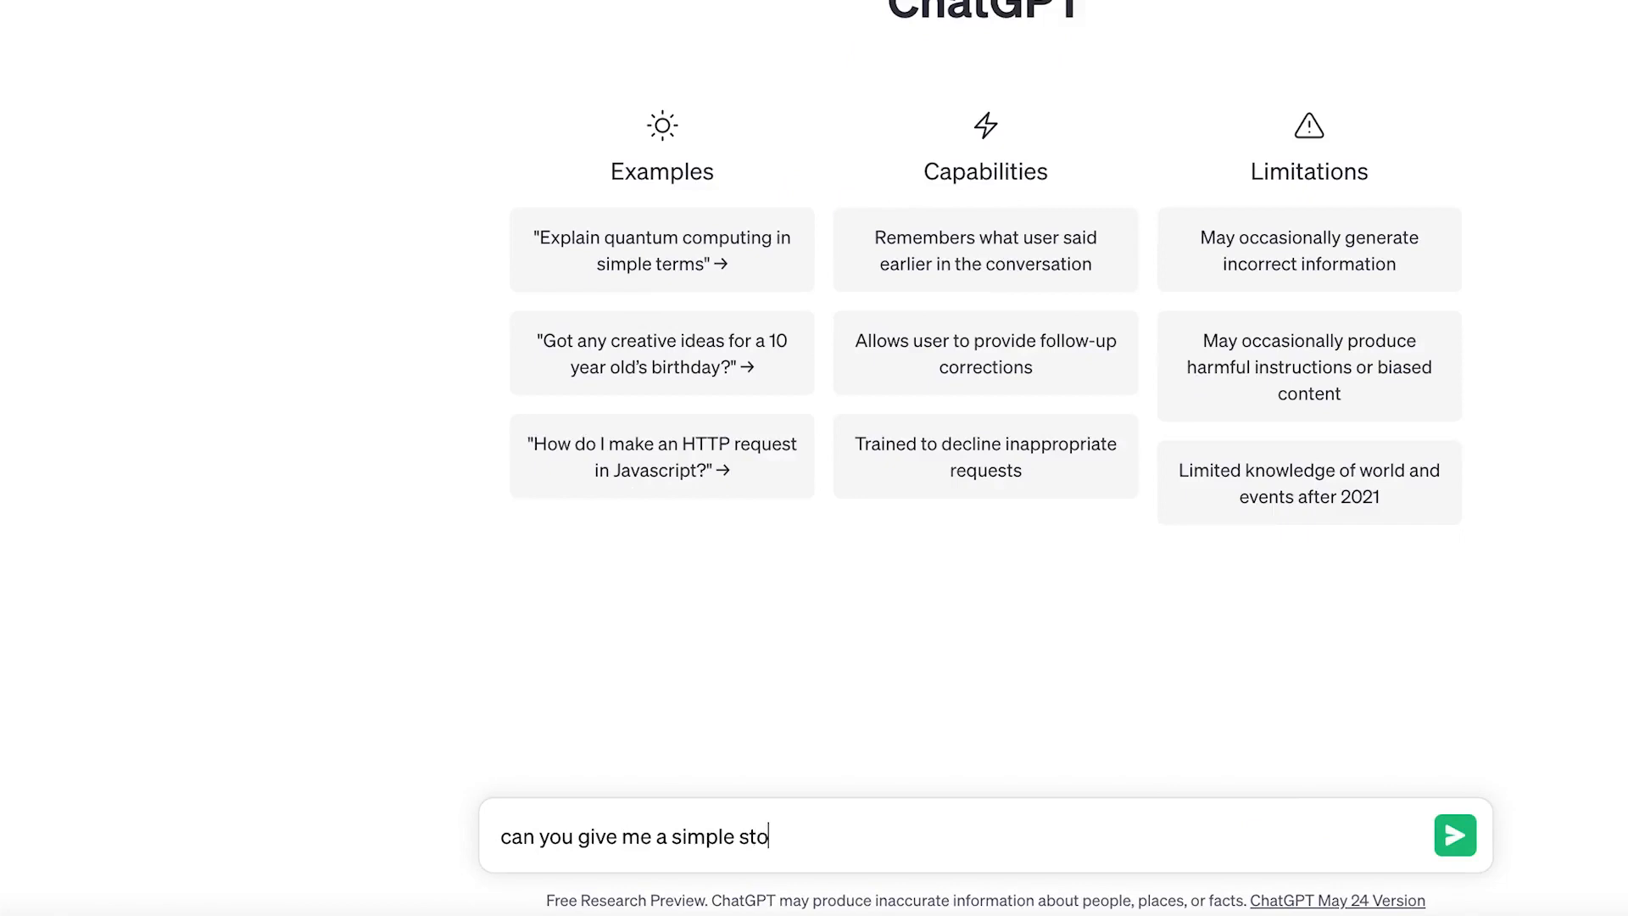
{"action": "type", "text": "ry about"}
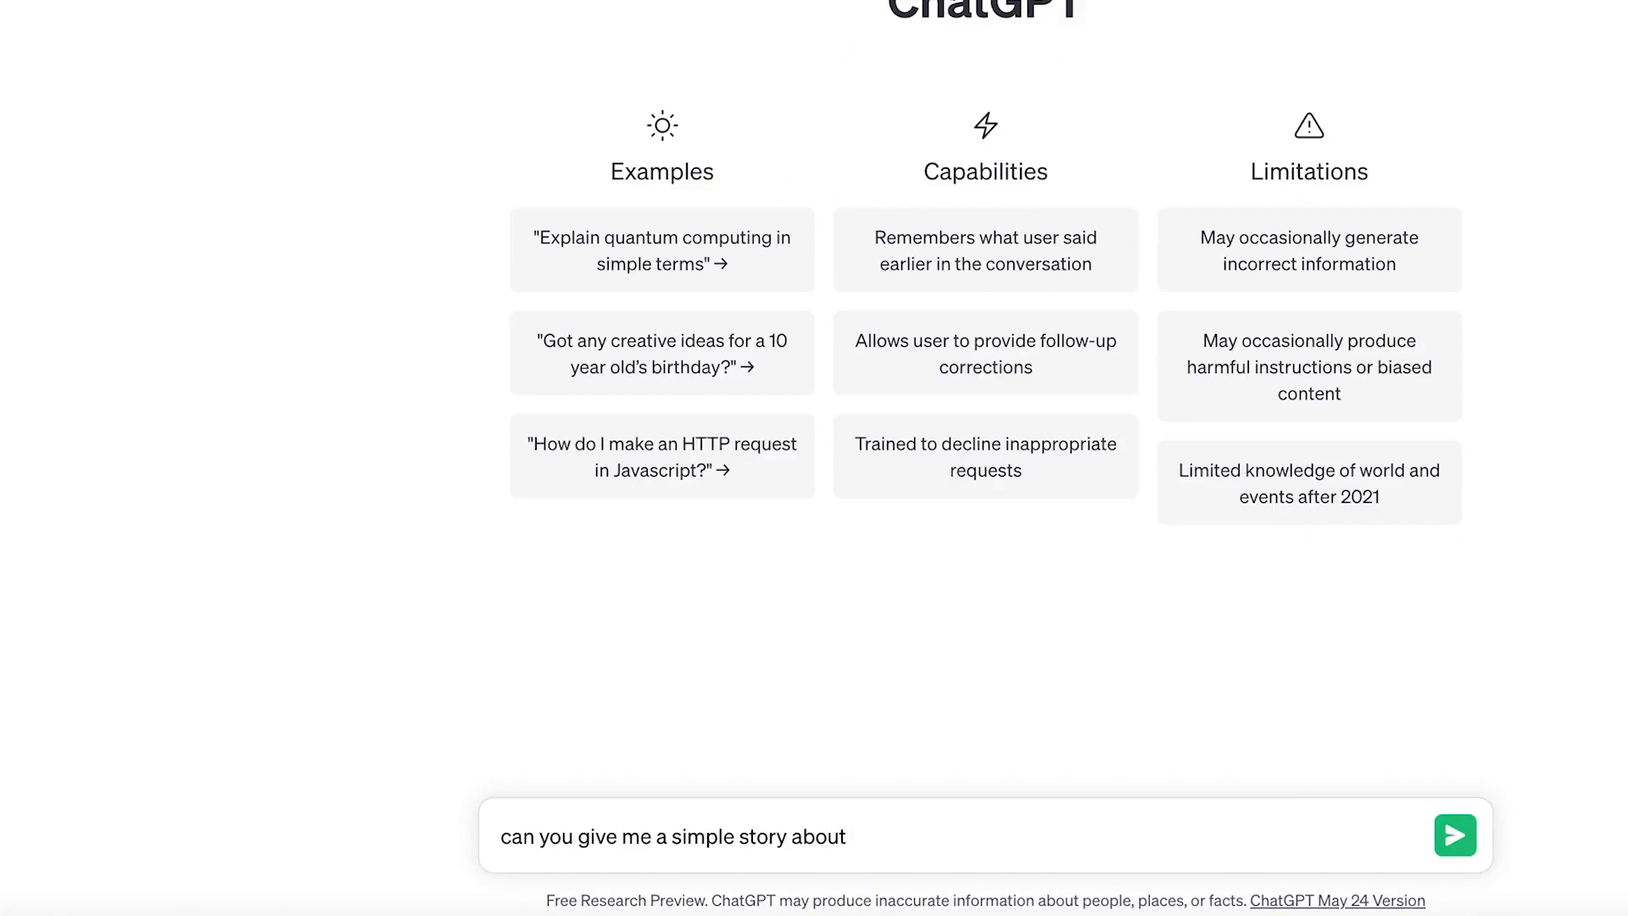
{"action": "type", "text": "a ca t and"}
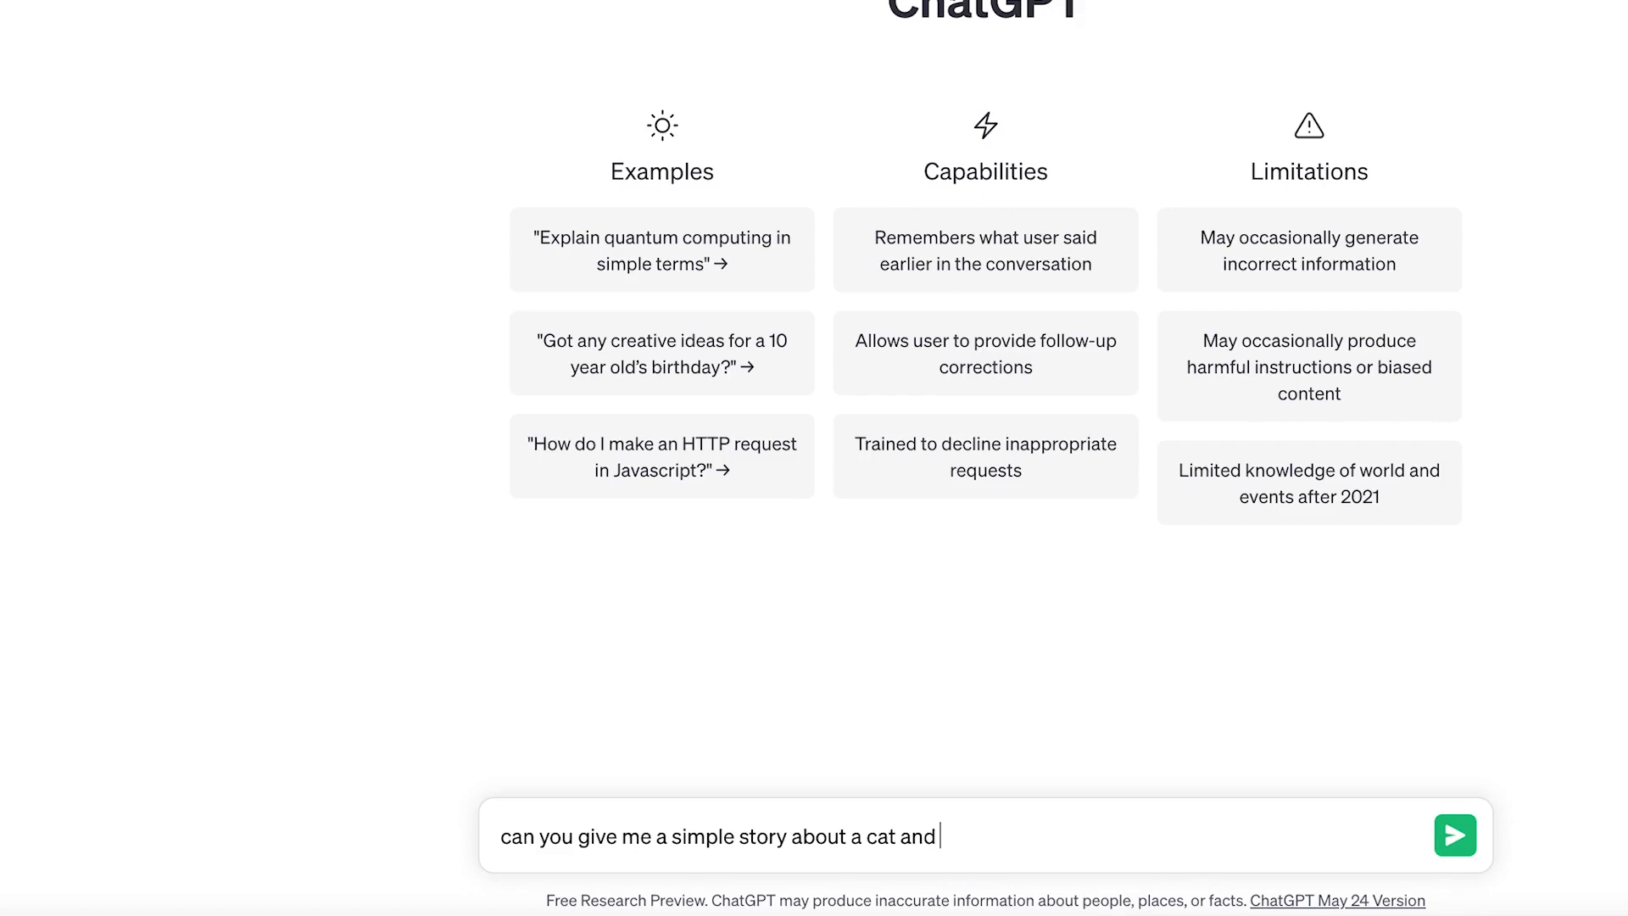
{"action": "type", "text": "a mouse"}
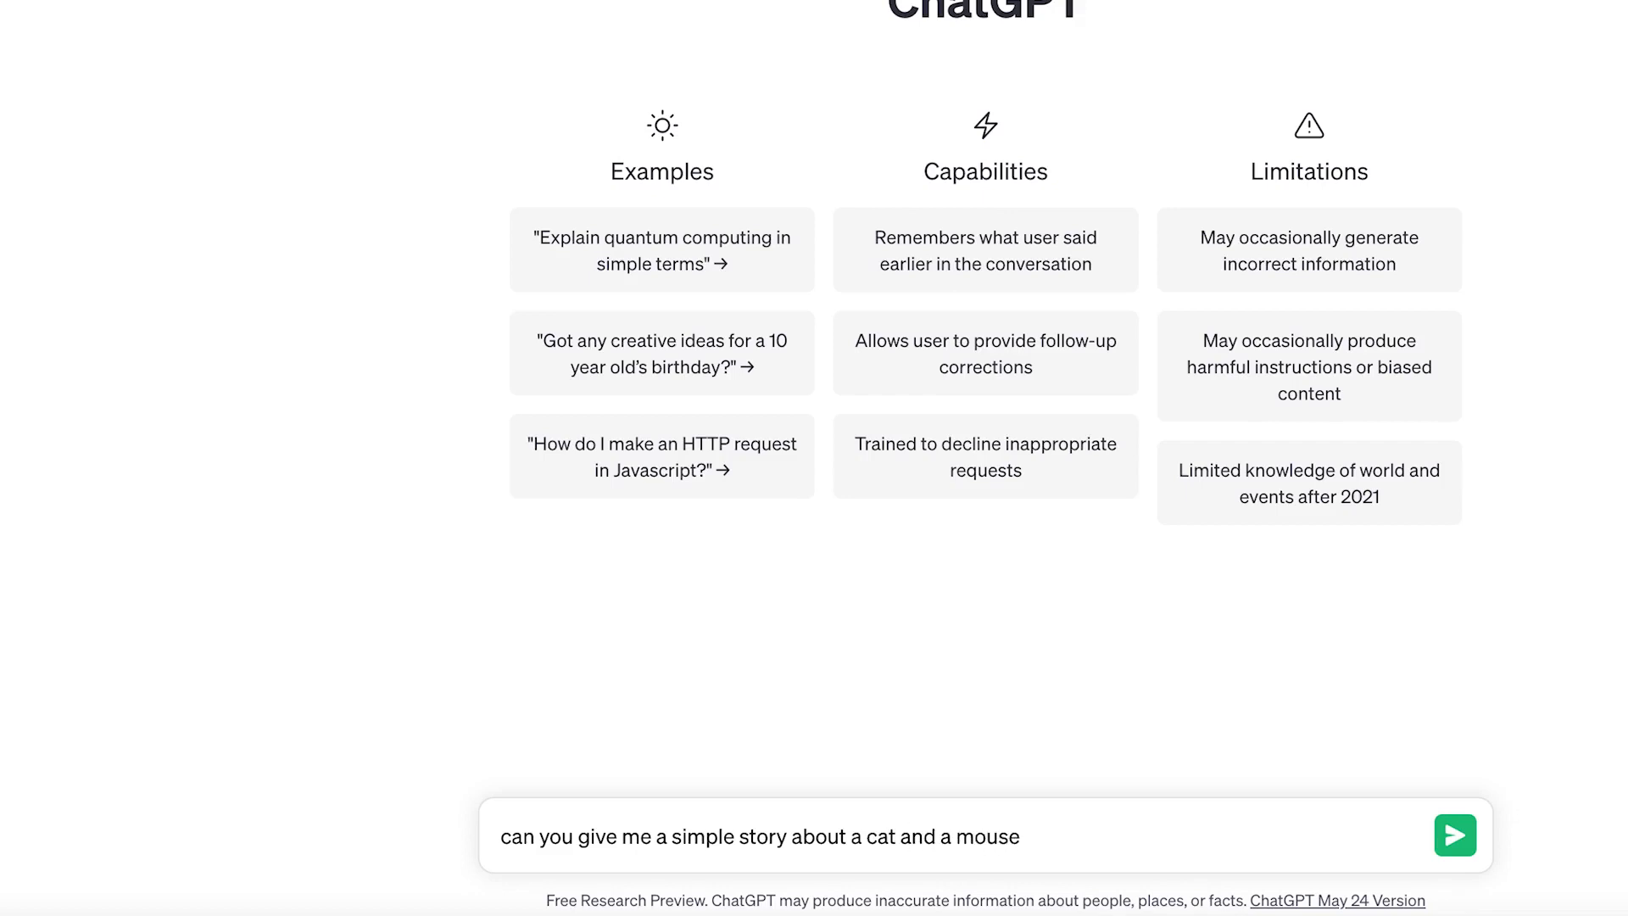
{"action": "left_click", "coordinate": [1453, 835]}
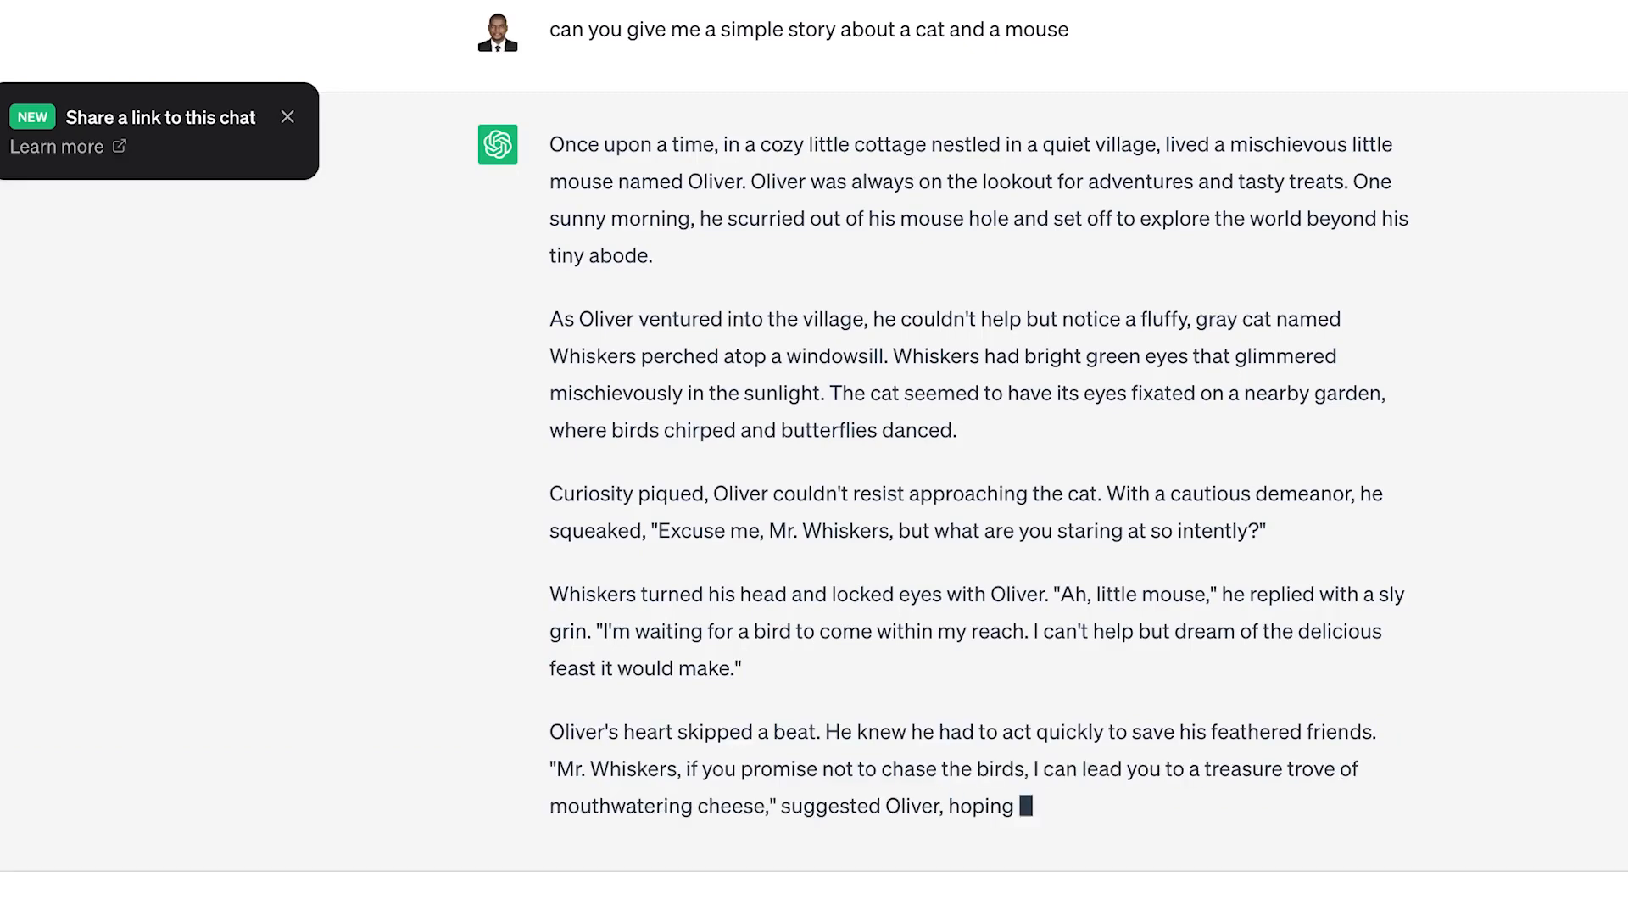
- Scroll to the end of the Oliver-and-Whiskers story and select its text
{"action": "scroll", "scroll_direction": "down", "scroll_amount": 3}
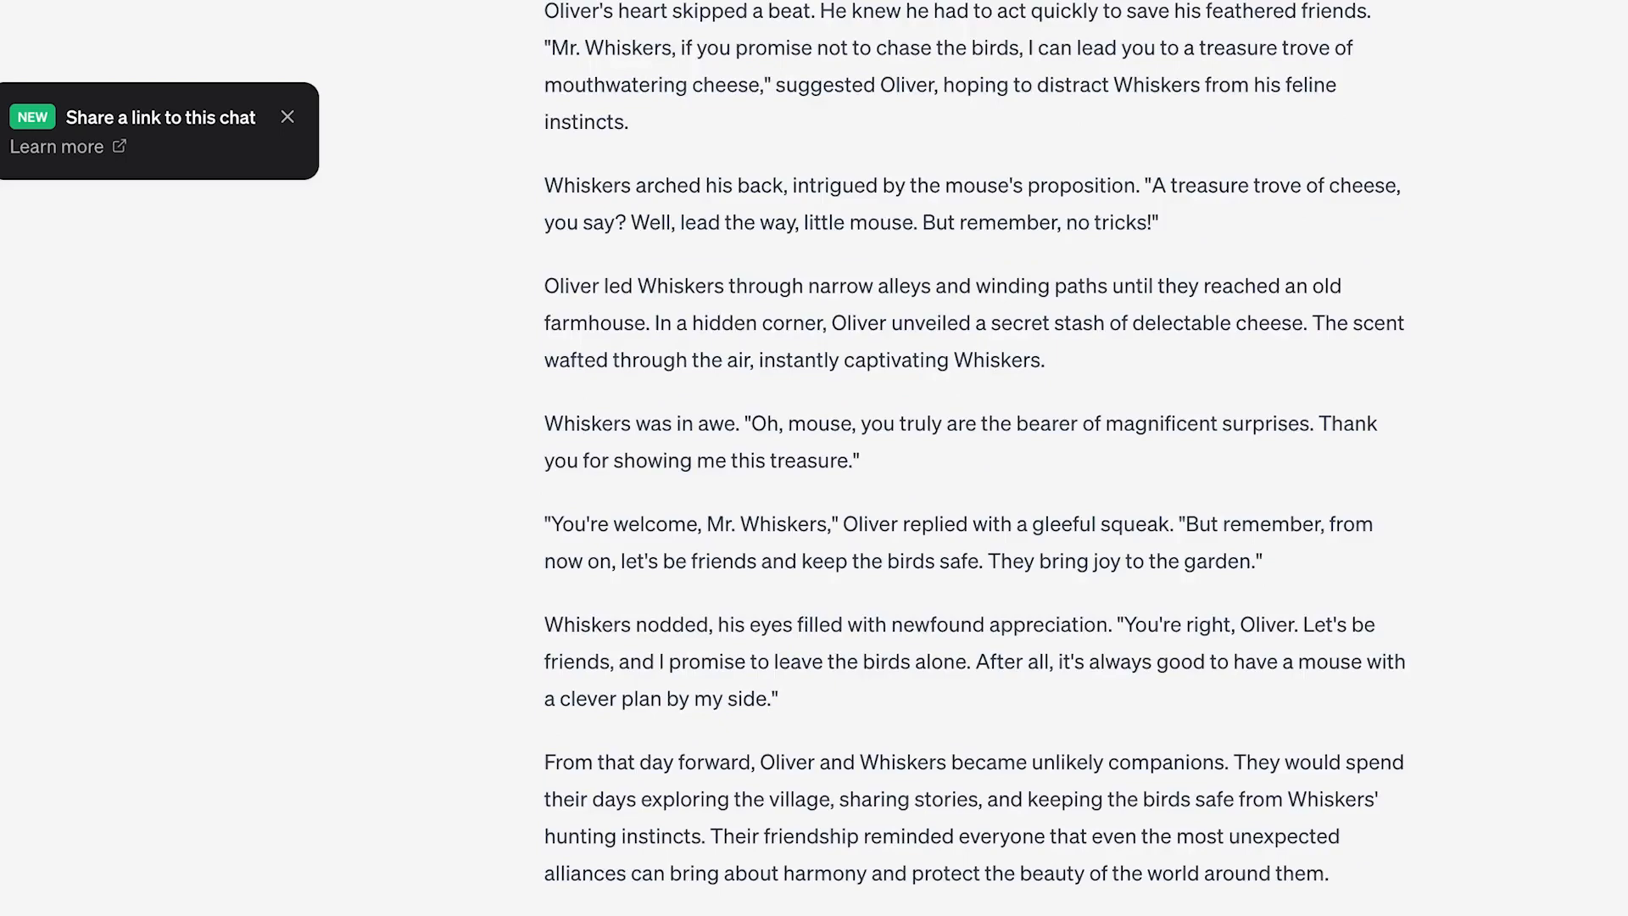
{"action": "mouse_move", "coordinate": [915, 656]}
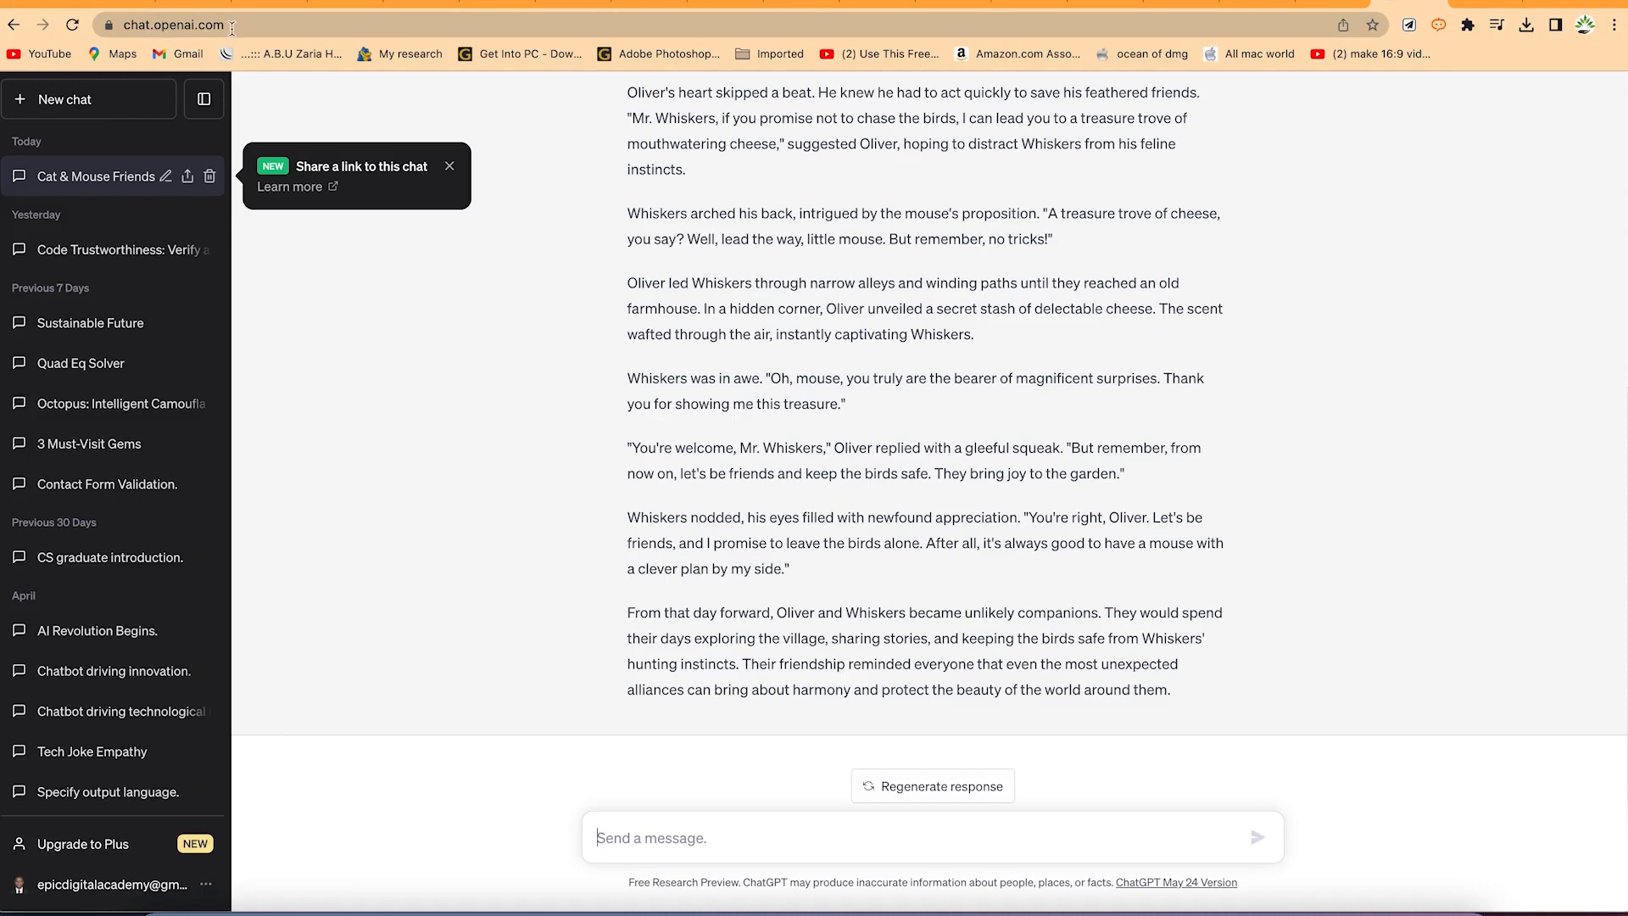
{"action": "mouse_move", "coordinate": [1045, 769]}
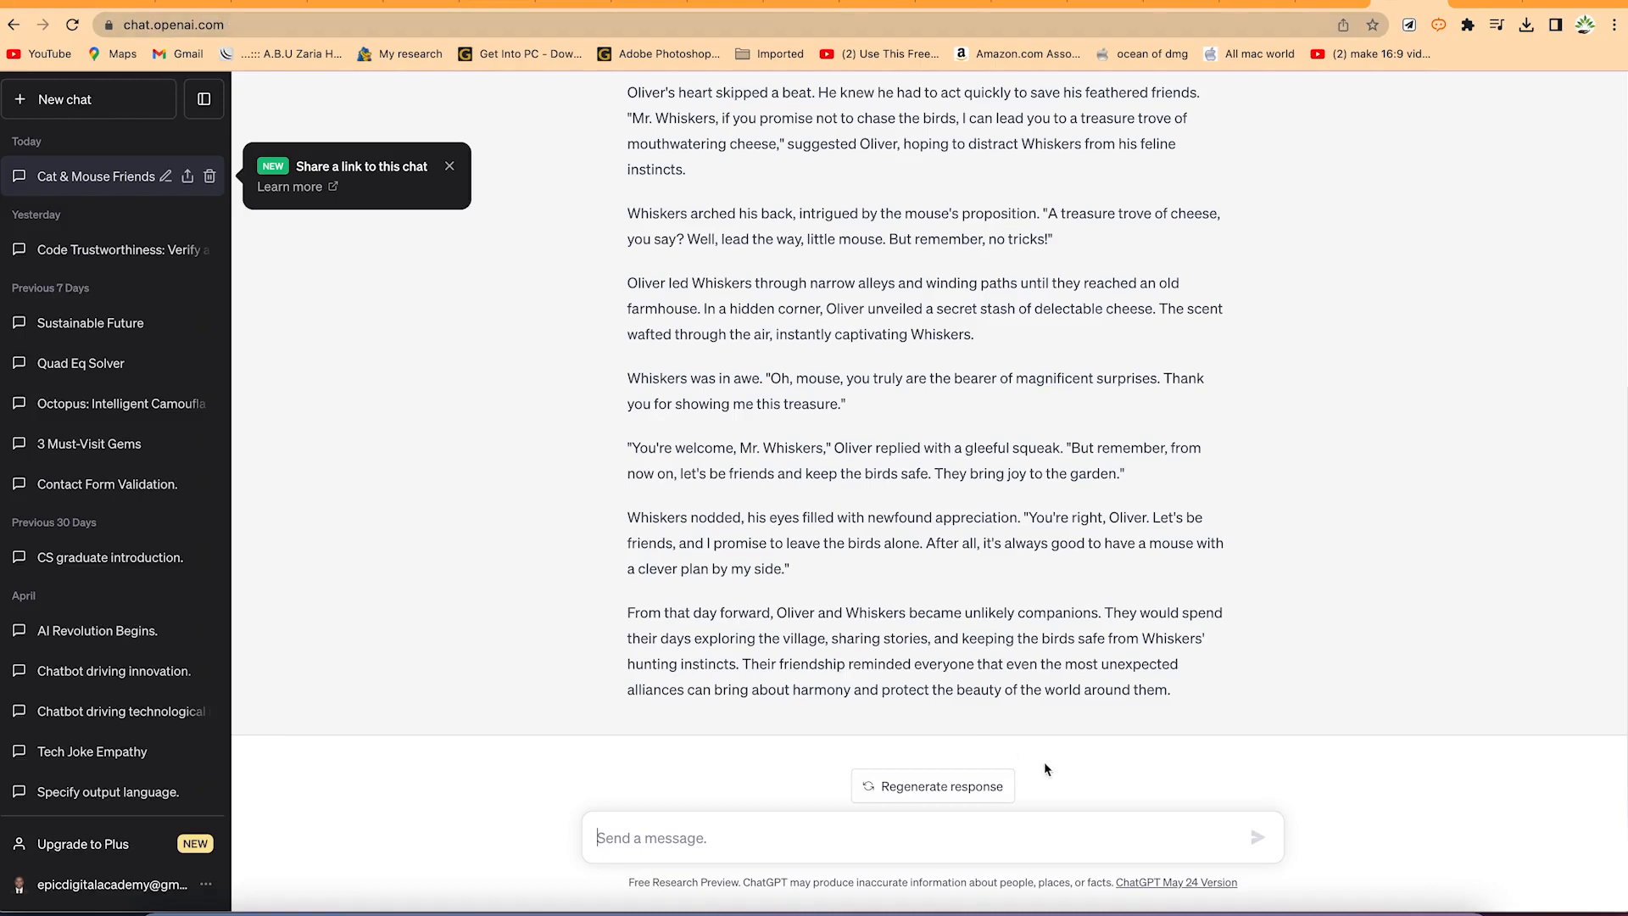
{"action": "left_click_drag", "start_coordinate": [865, 117], "coordinate": [1170, 690]}
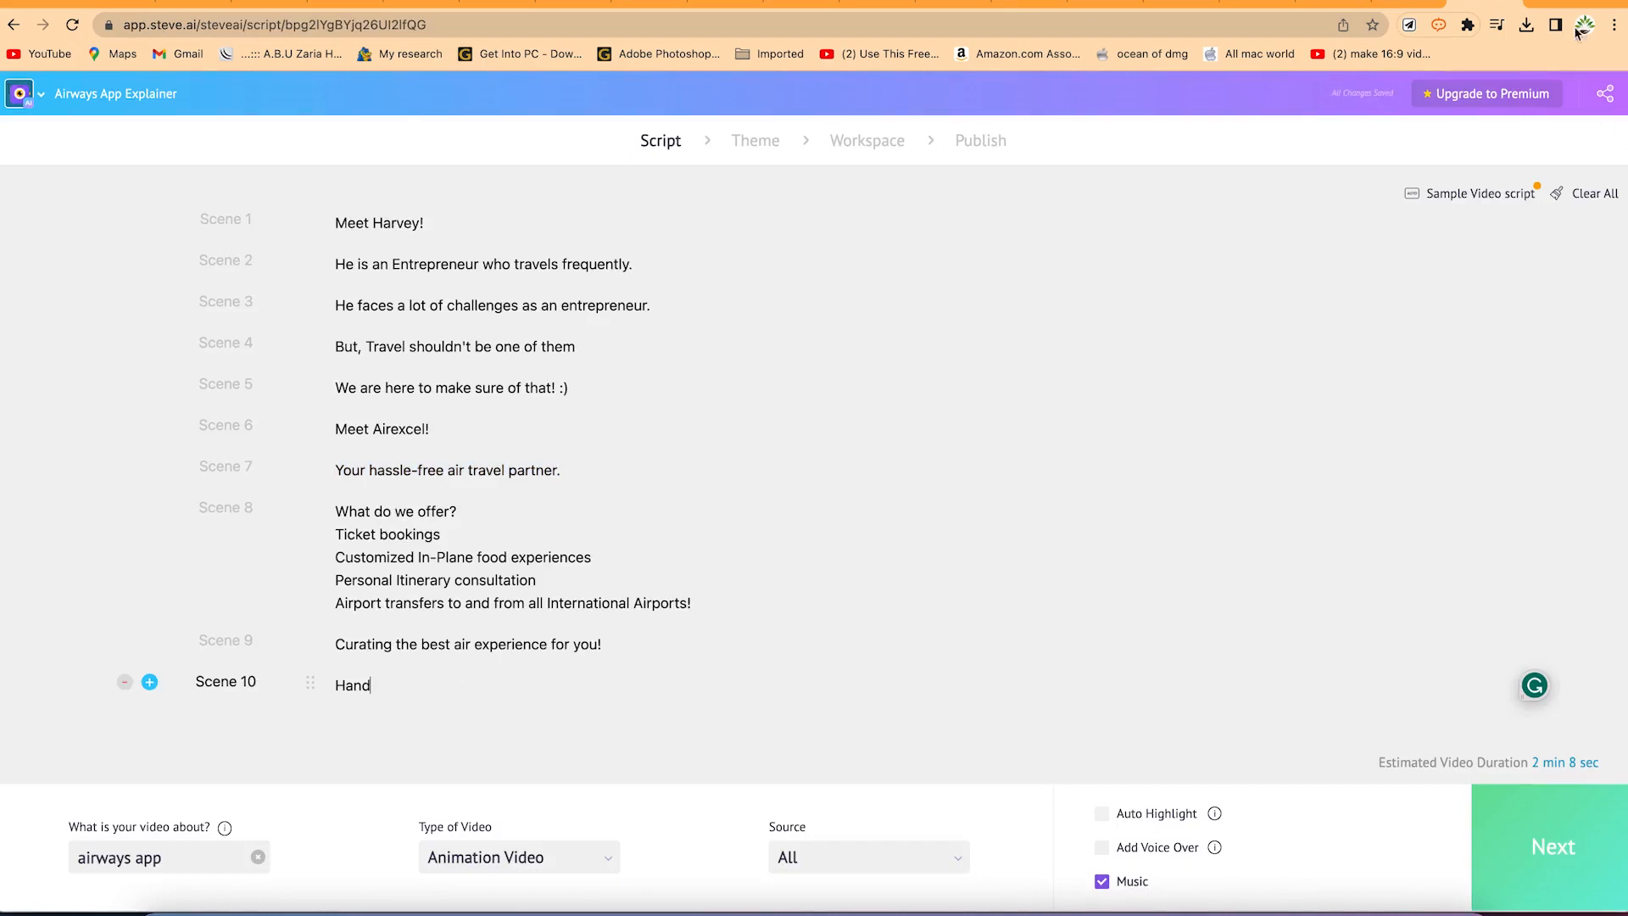
- Clear the airways script and paste the story into Scene 1
{"action": "left_click", "coordinate": [1594, 193]}
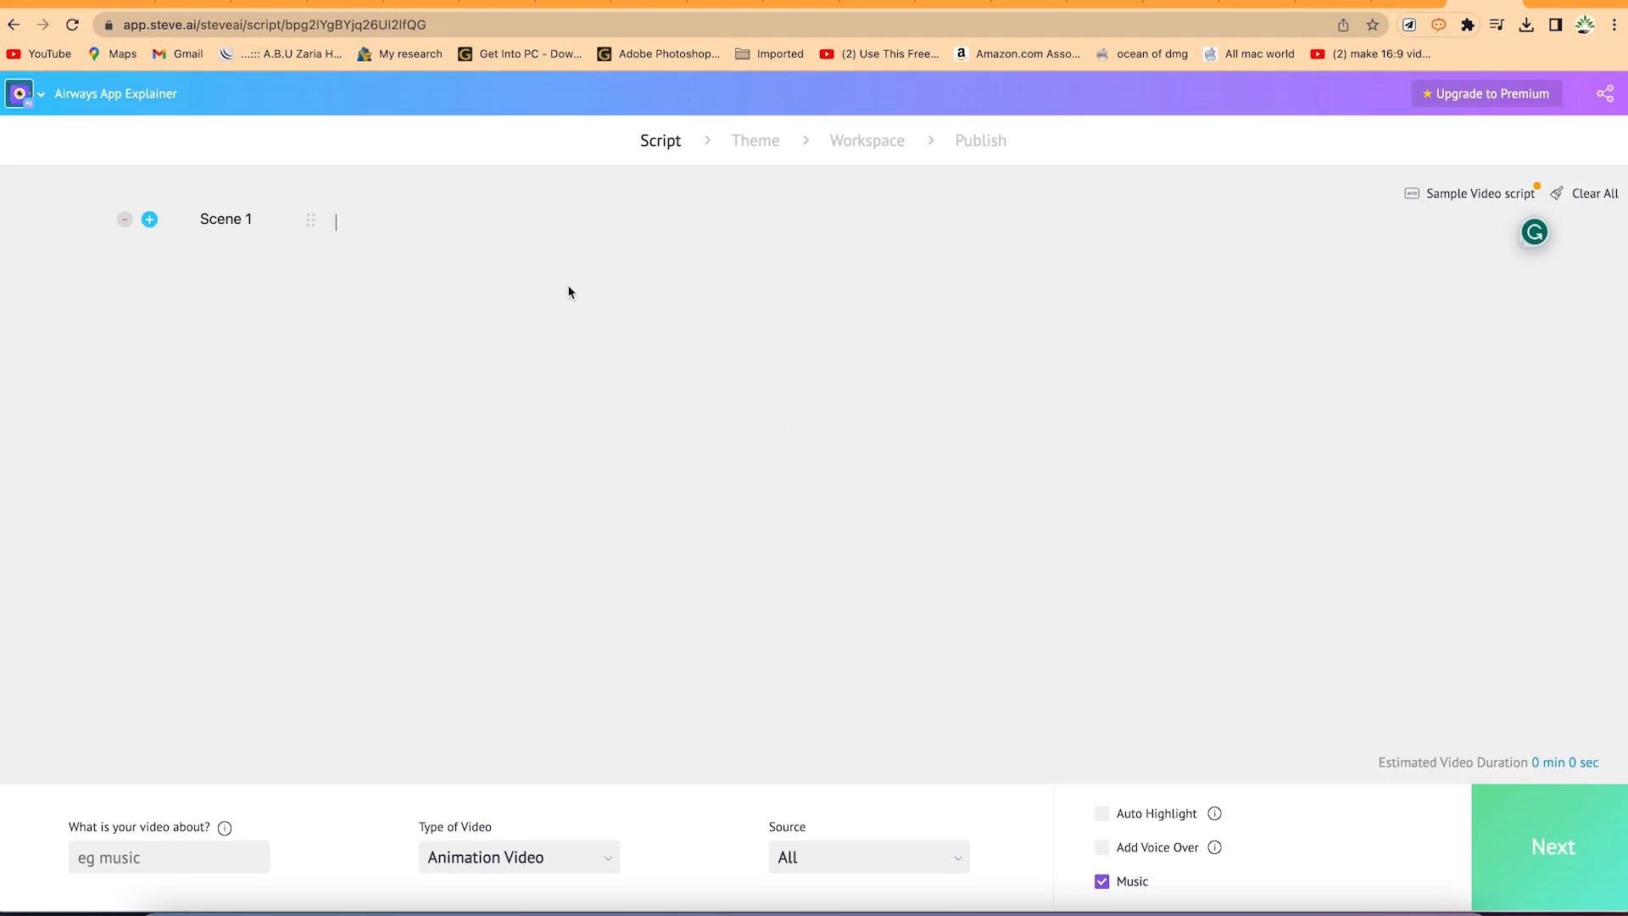
{"action": "left_click", "coordinate": [1478, 194]}
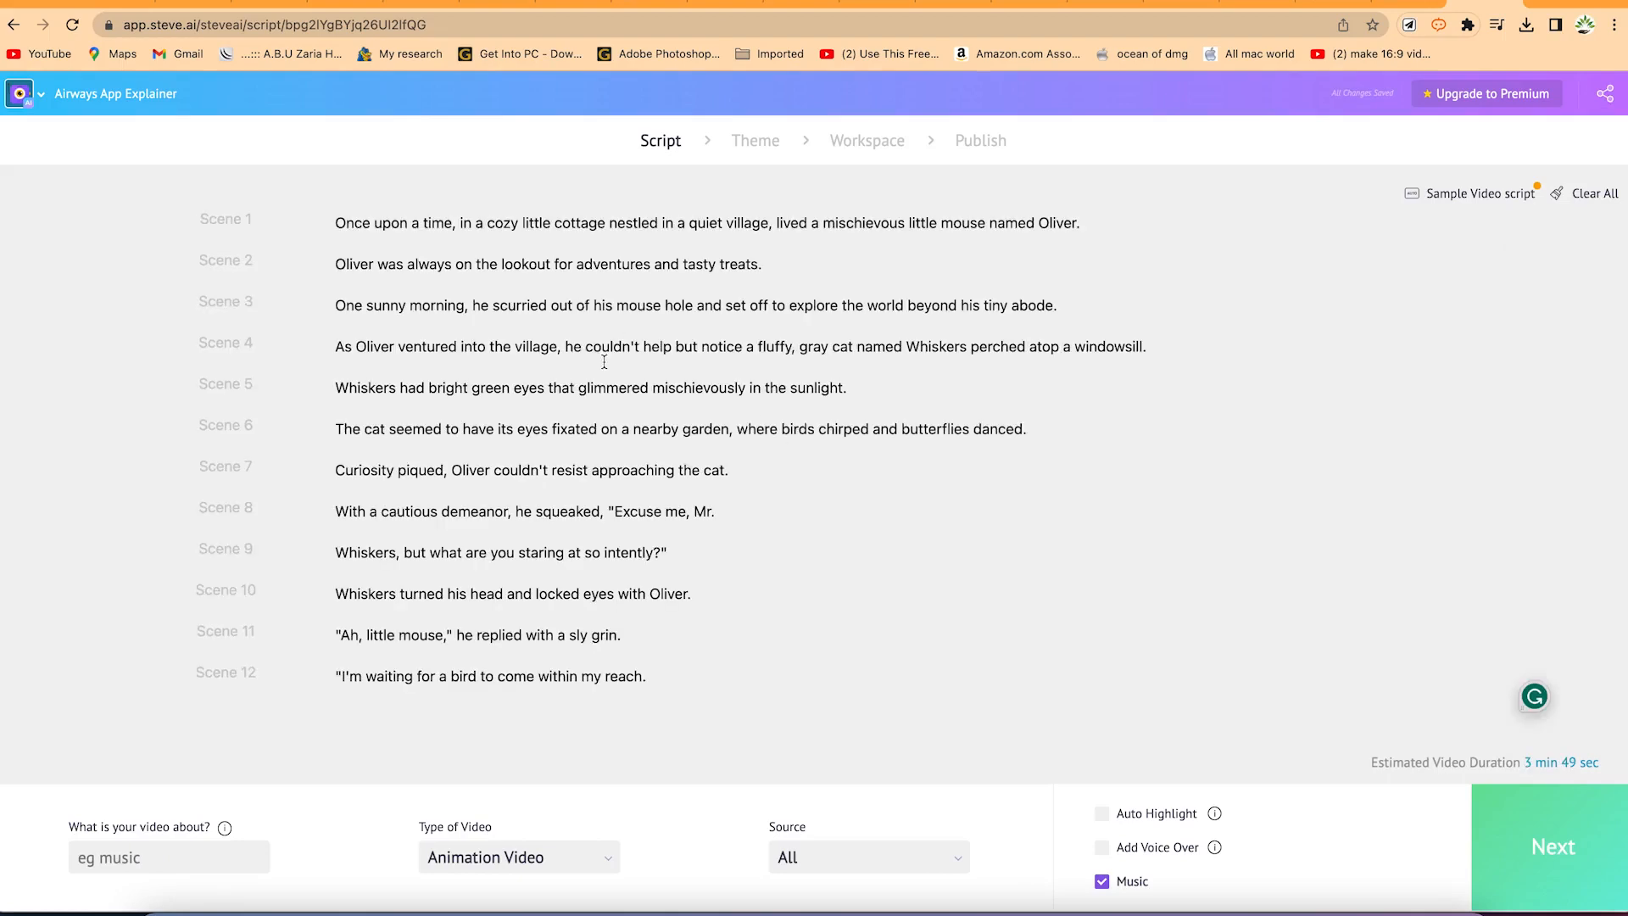
- Enter 'story' in the 'What is your video about?' field
{"action": "scroll", "scroll_direction": "down", "scroll_amount": 3}
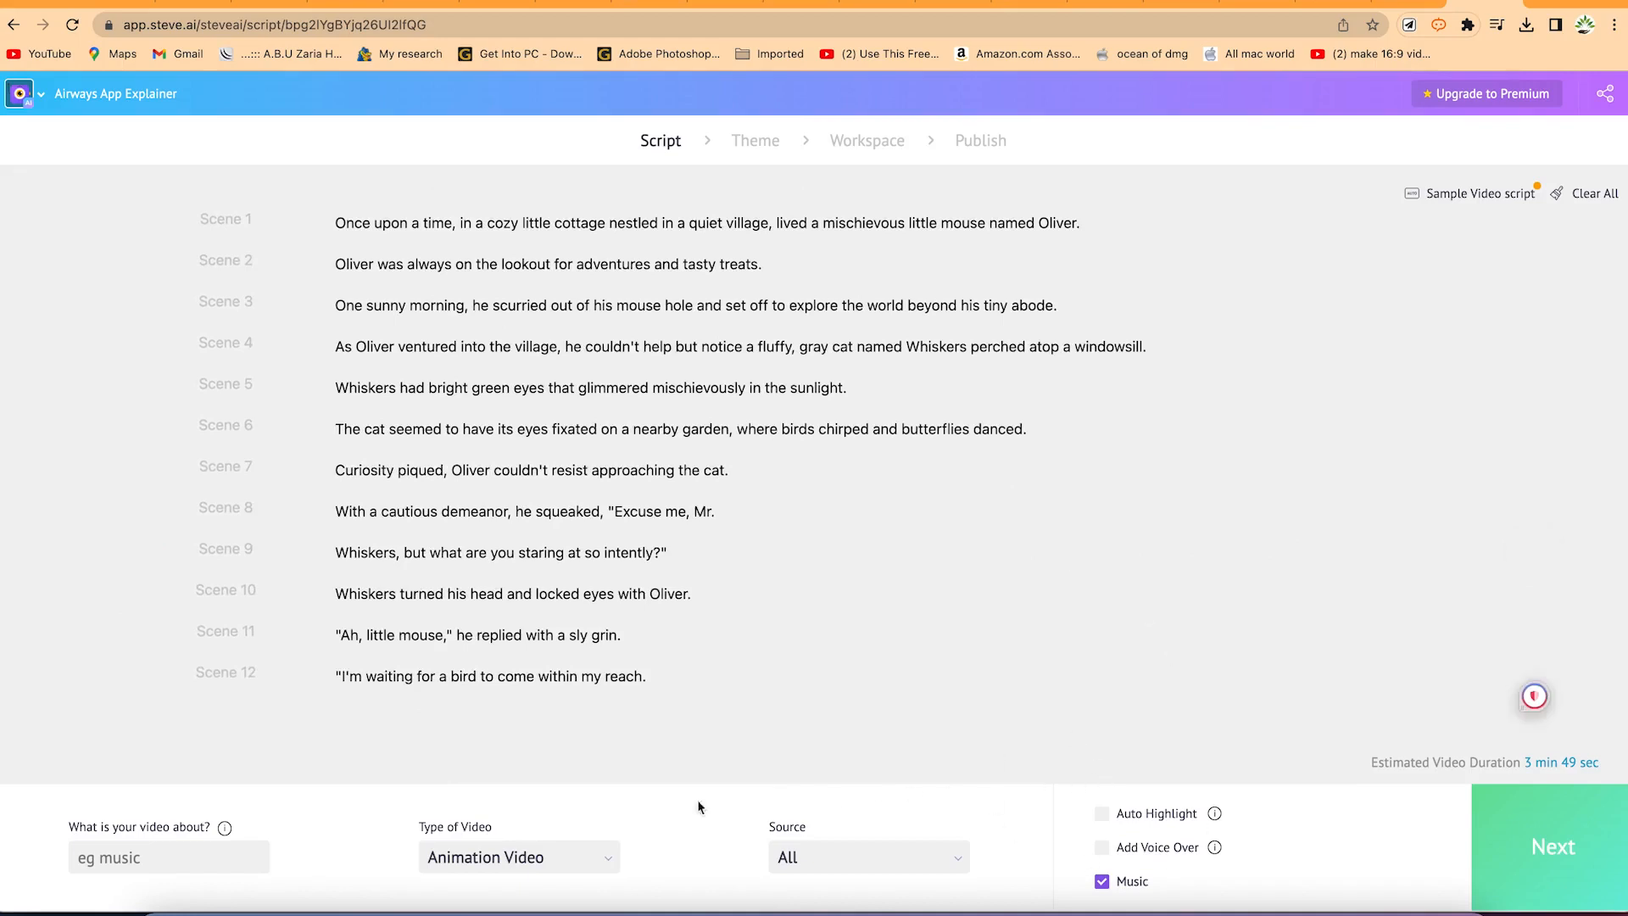
{"action": "left_click", "coordinate": [126, 838]}
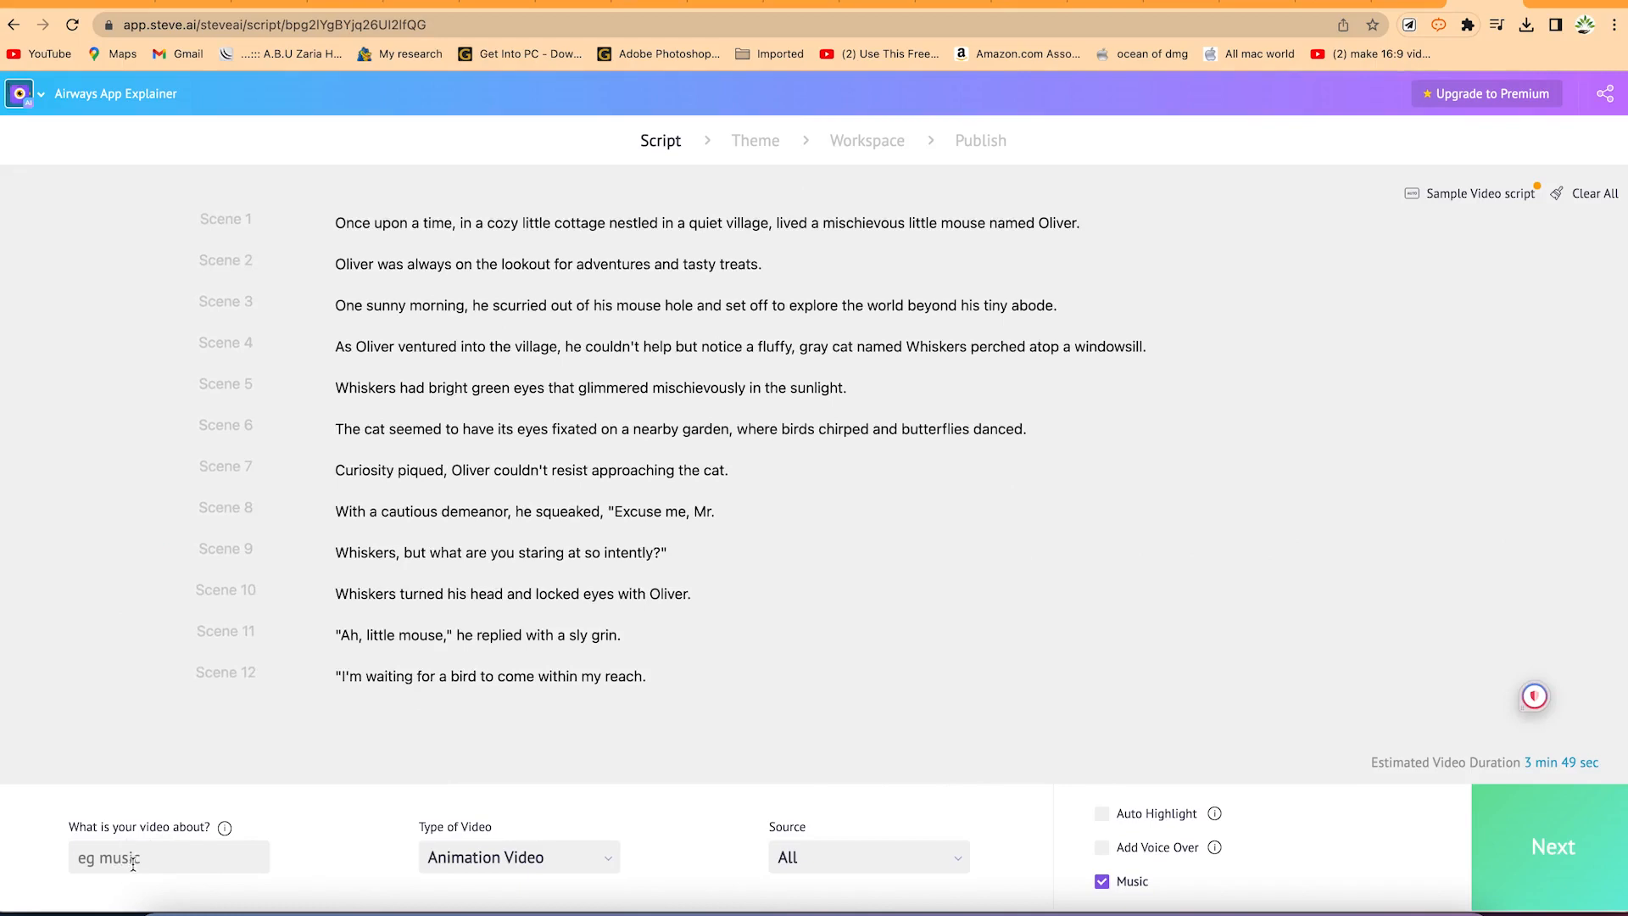
{"action": "left_click", "coordinate": [135, 858]}
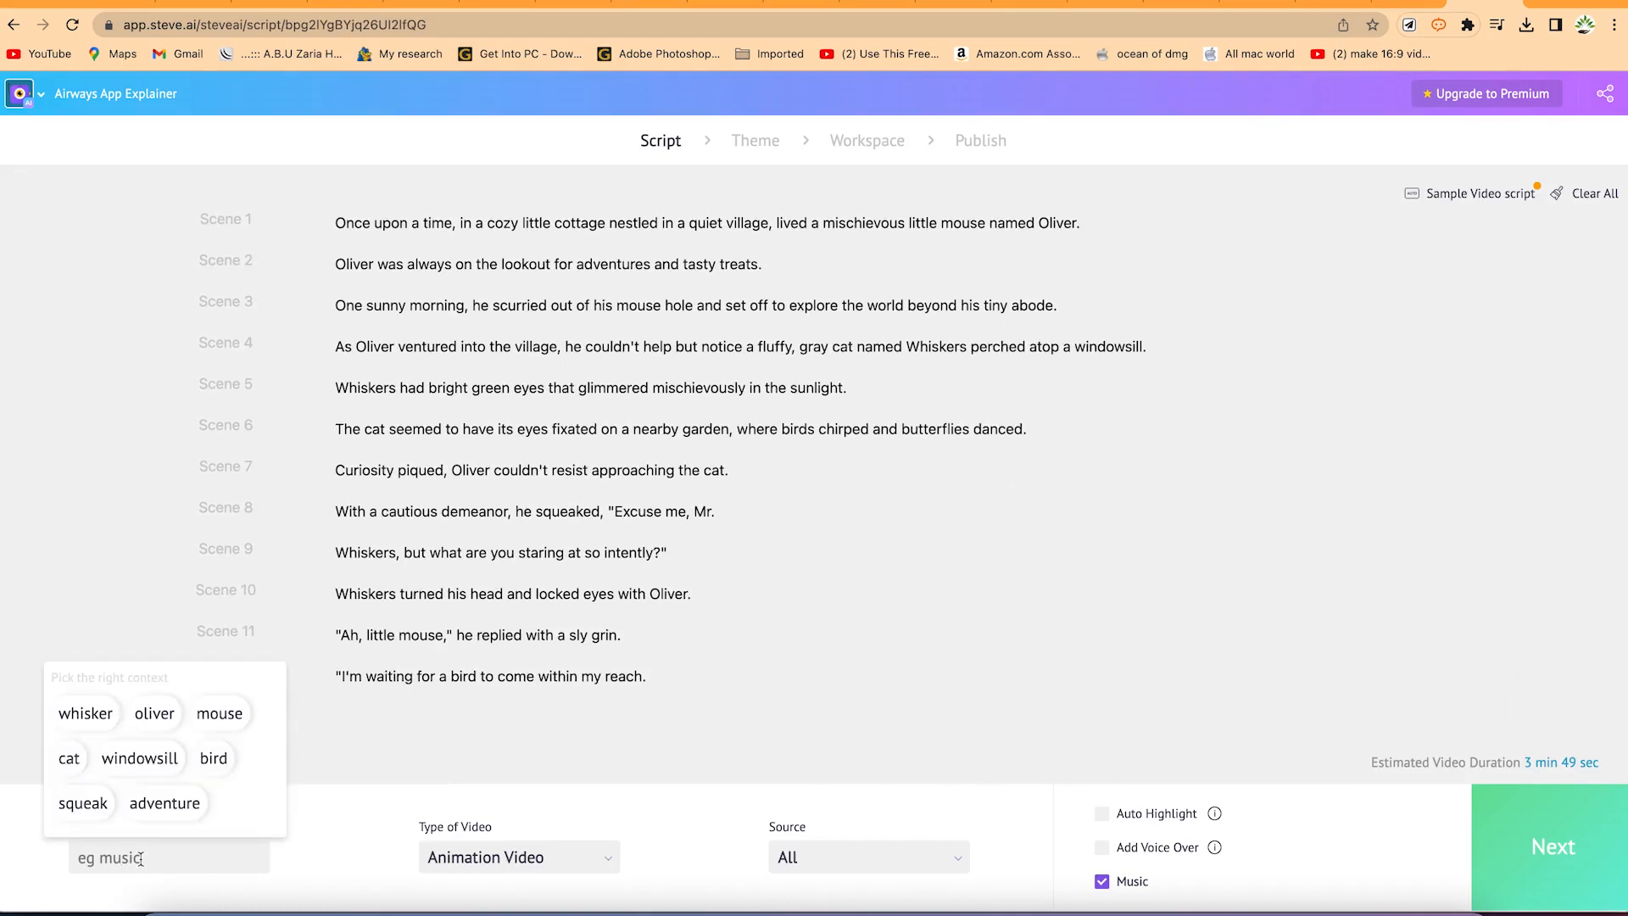
{"action": "type", "text": "story"}
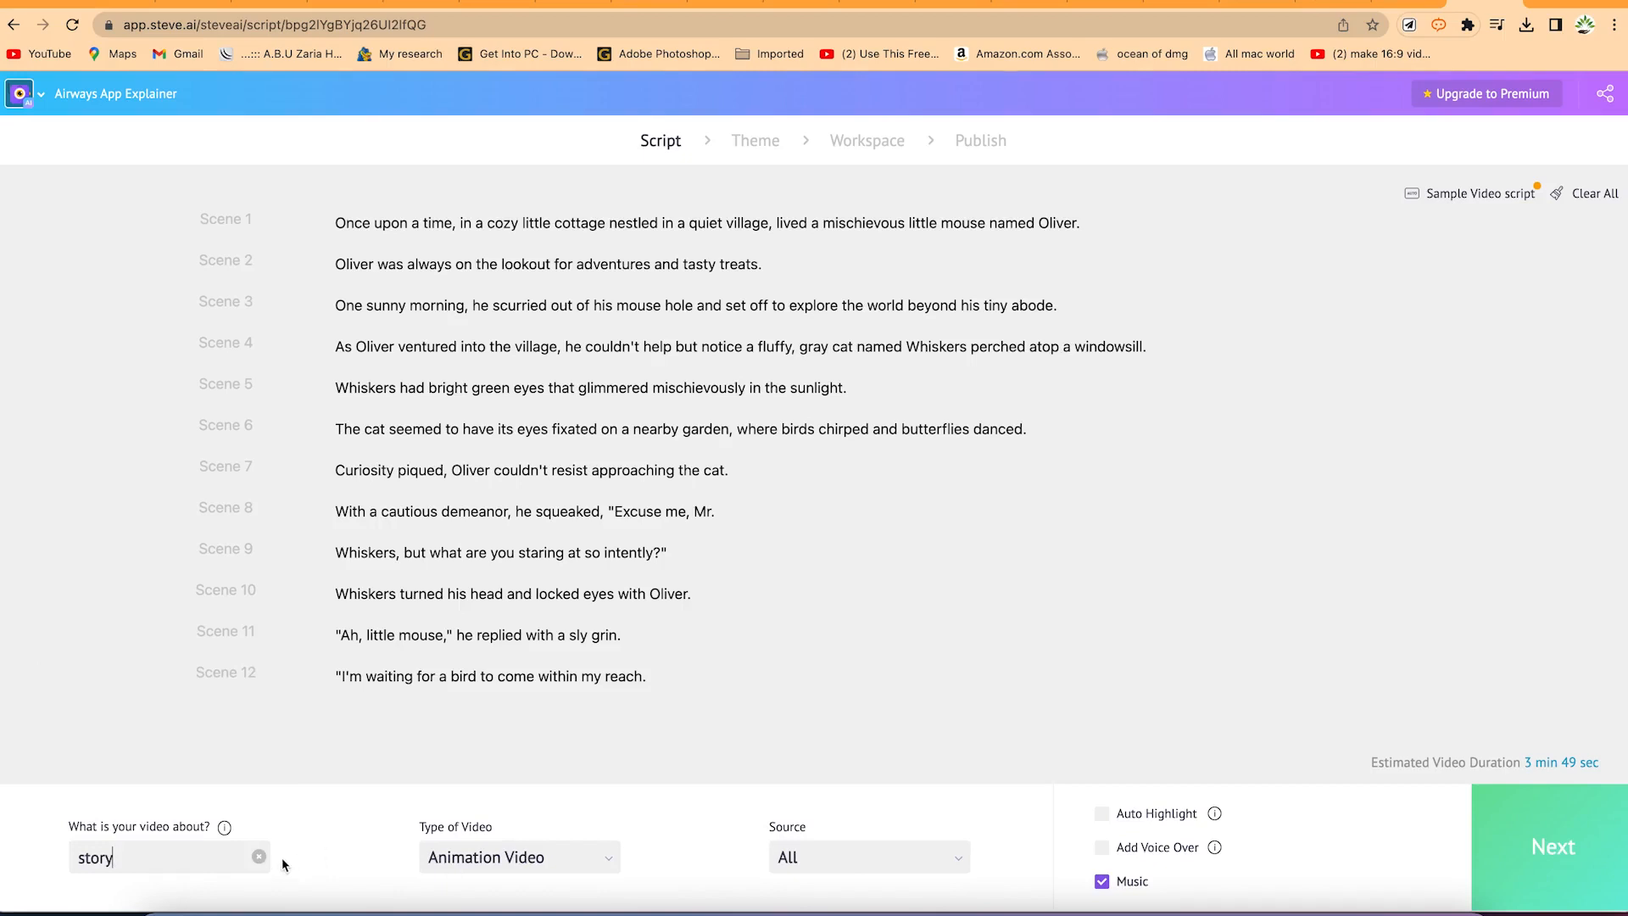
{"action": "mouse_move", "coordinate": [523, 865]}
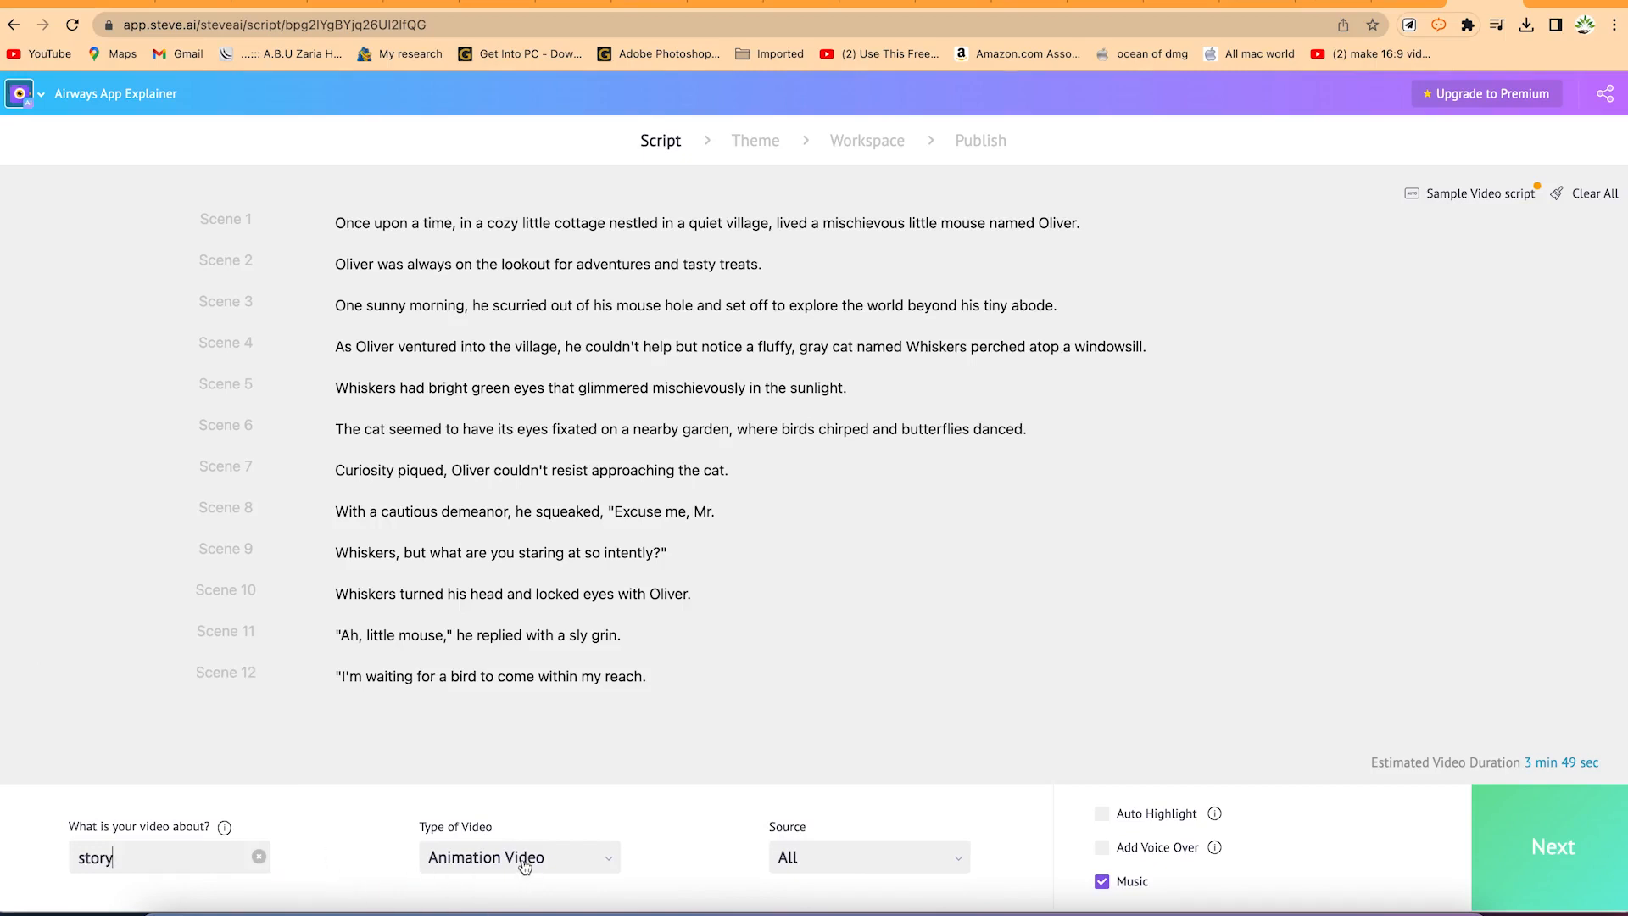
{"action": "mouse_move", "coordinate": [939, 863]}
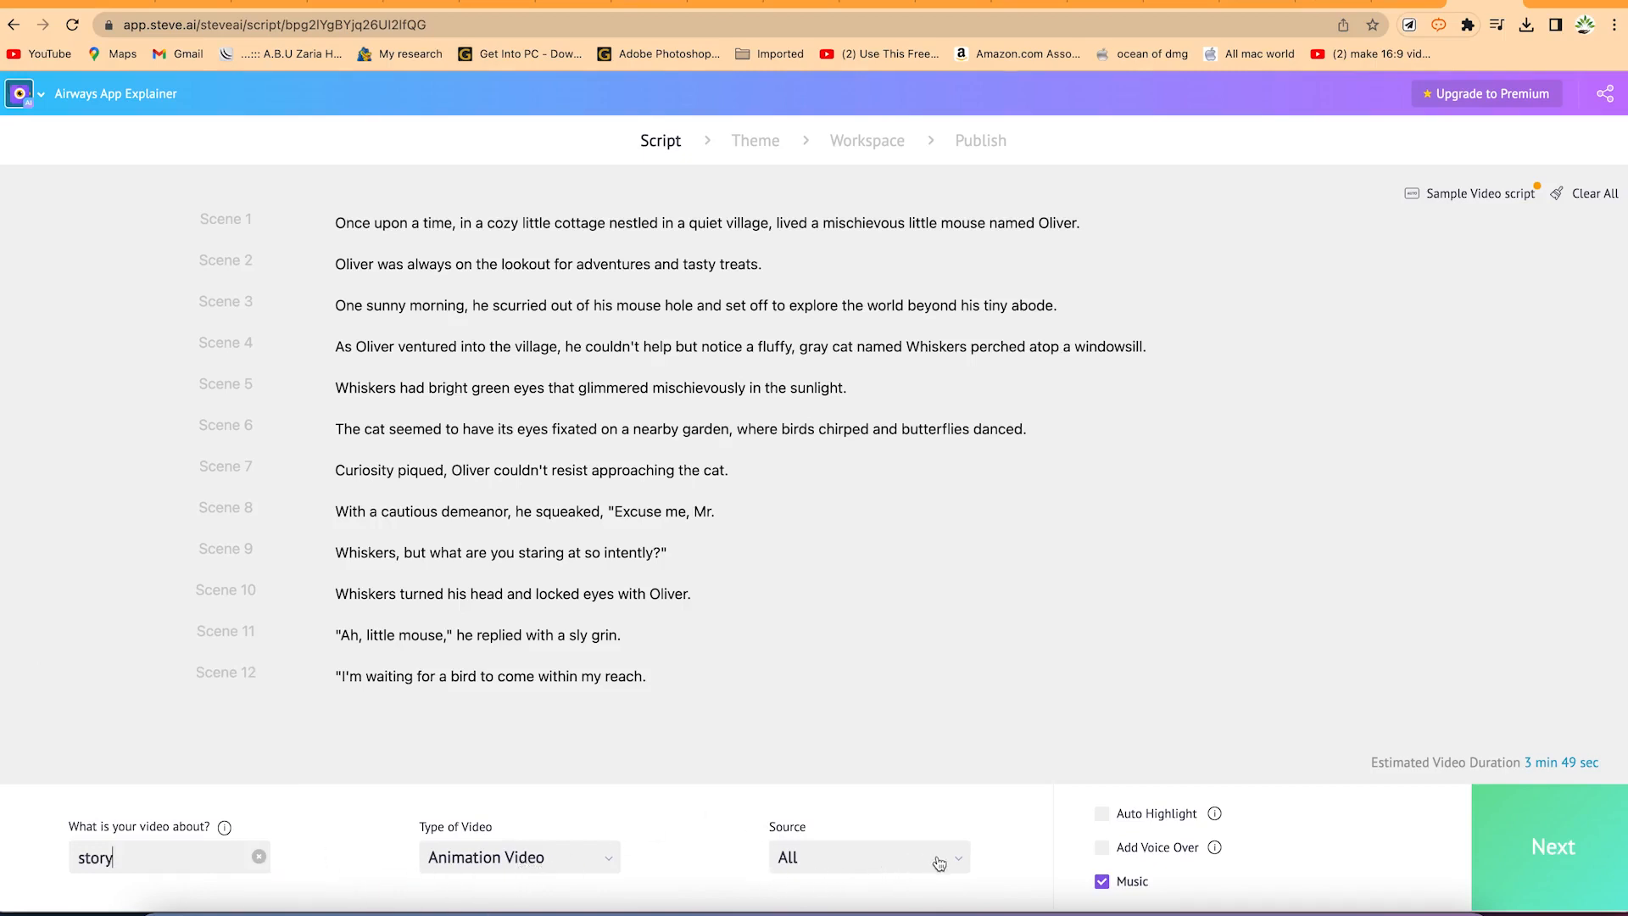
{"action": "mouse_move", "coordinate": [987, 849]}
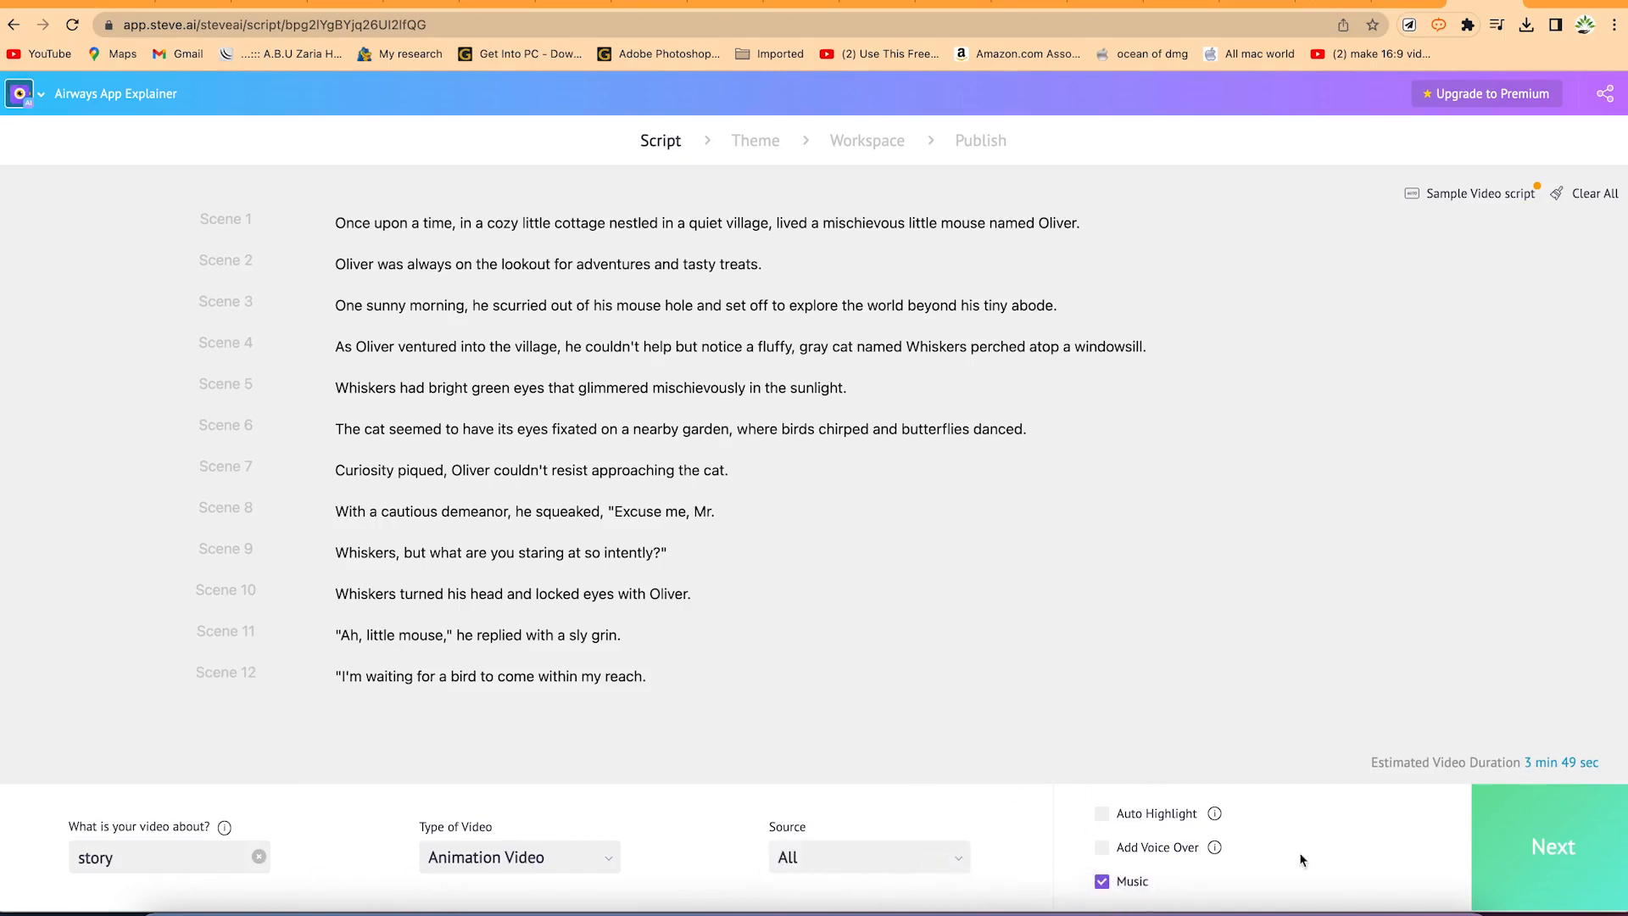
{"action": "mouse_move", "coordinate": [1540, 862]}
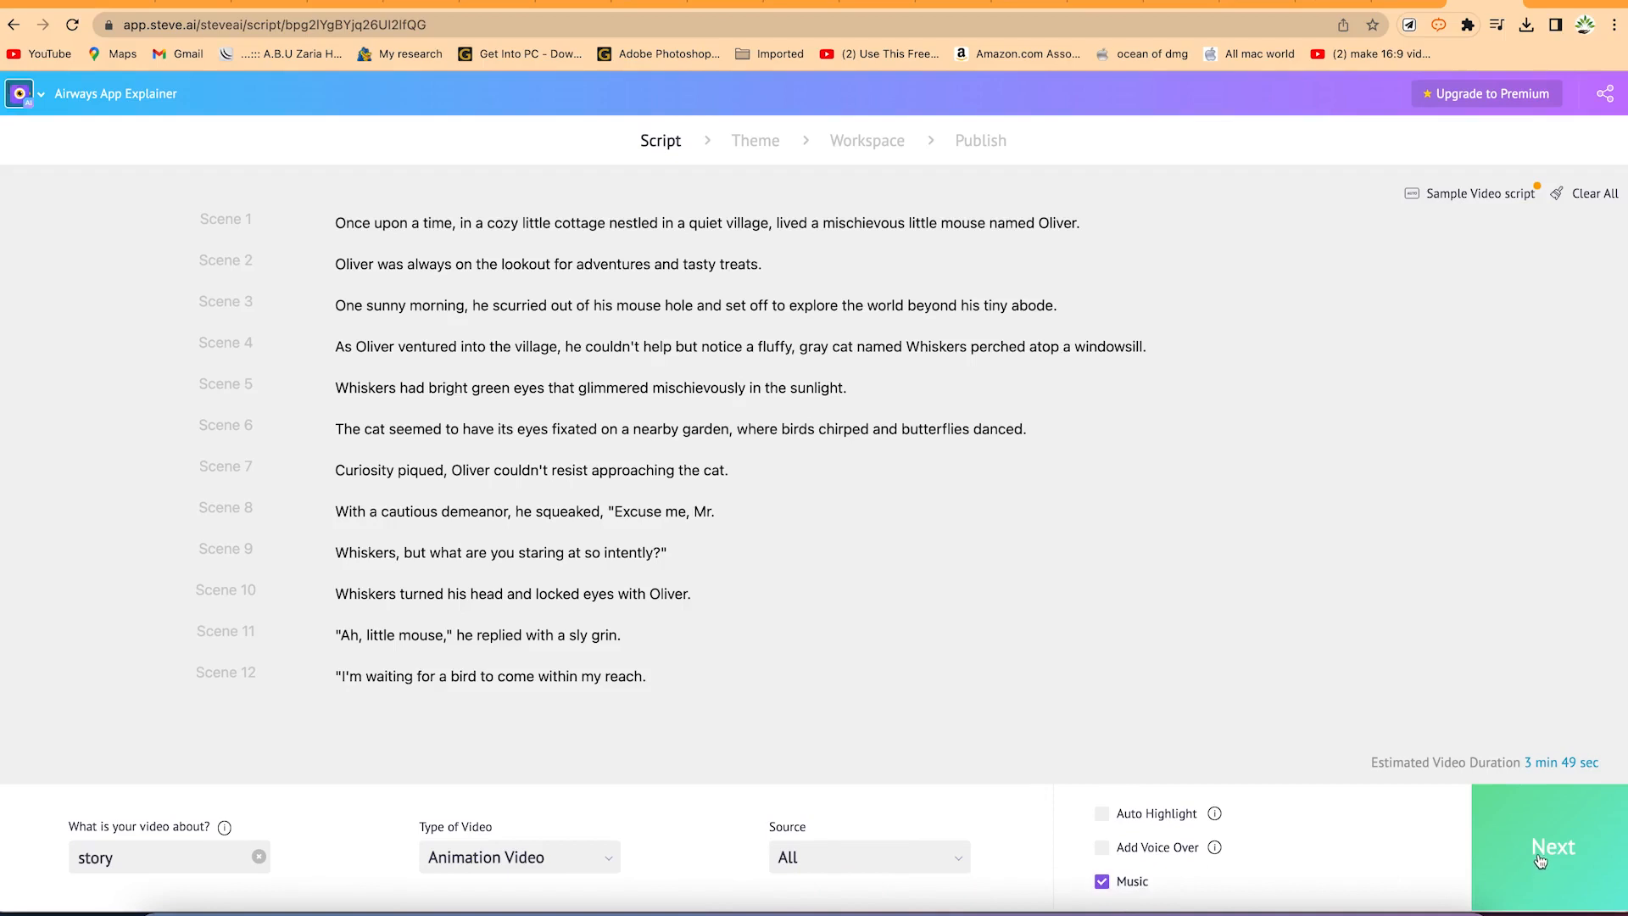
{"action": "mouse_move", "coordinate": [1517, 744]}
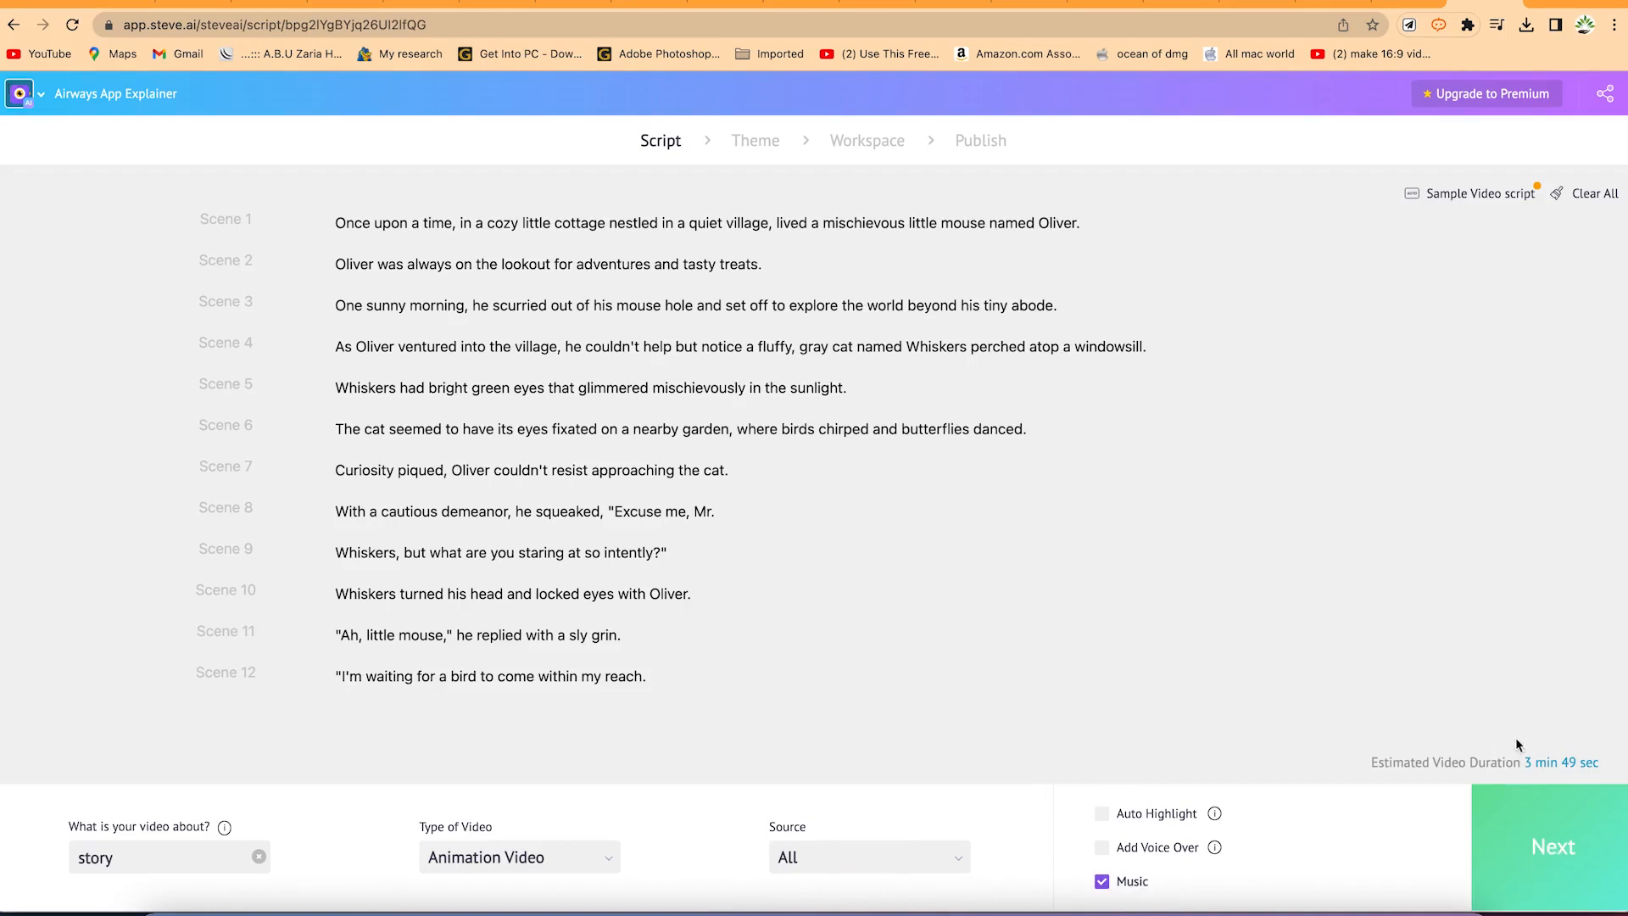
{"action": "mouse_move", "coordinate": [1504, 780]}
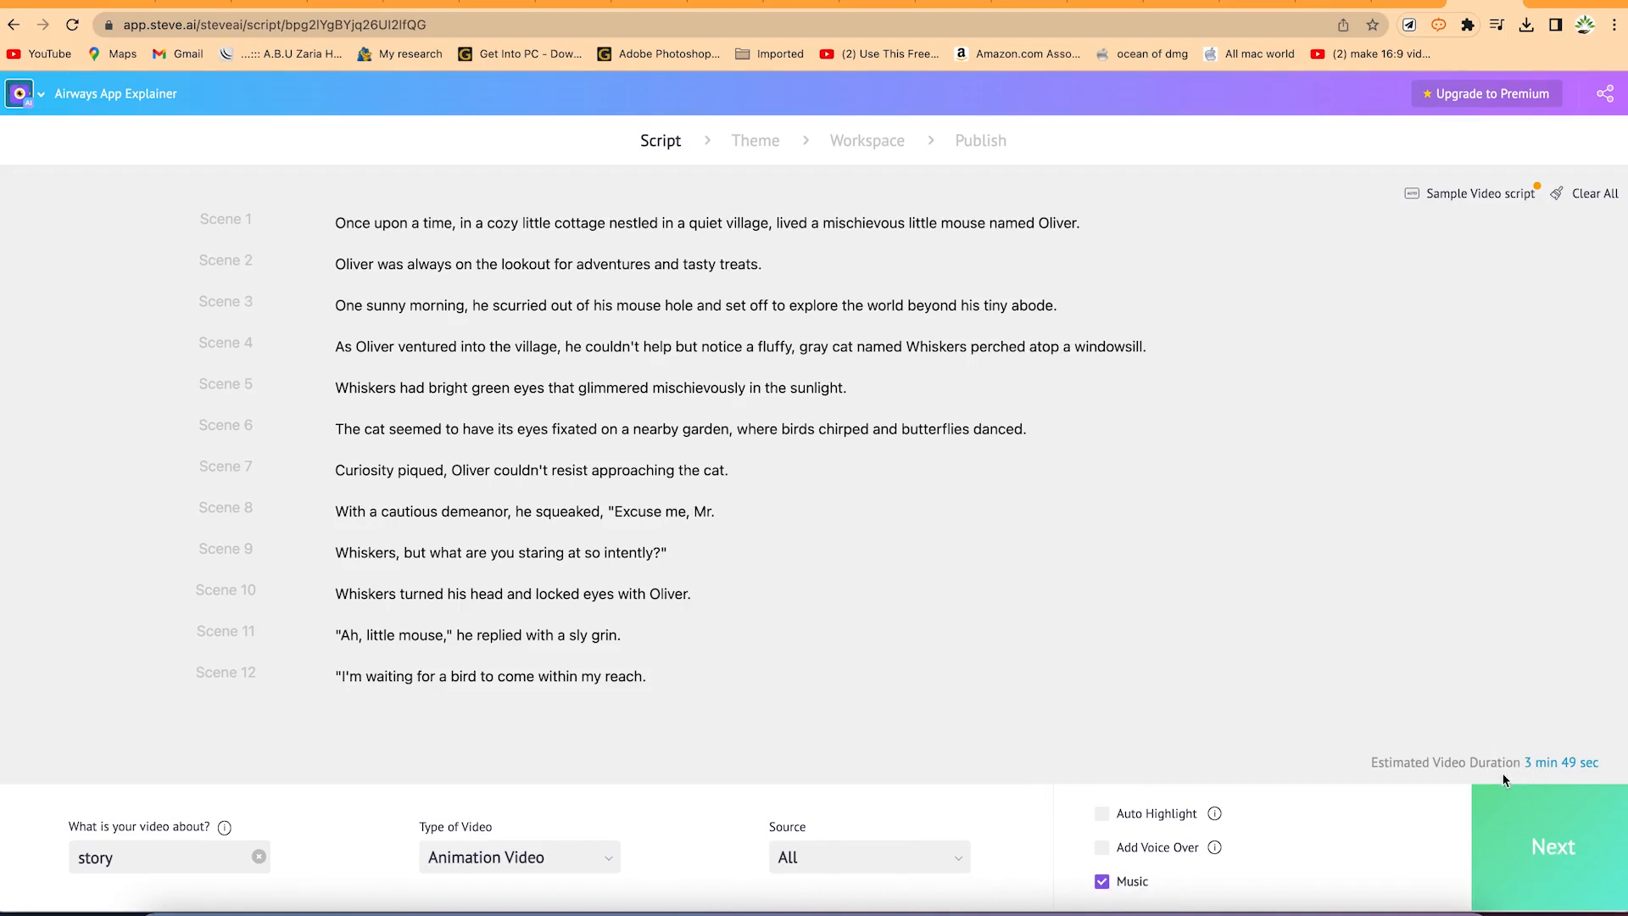
{"action": "mouse_move", "coordinate": [1552, 786]}
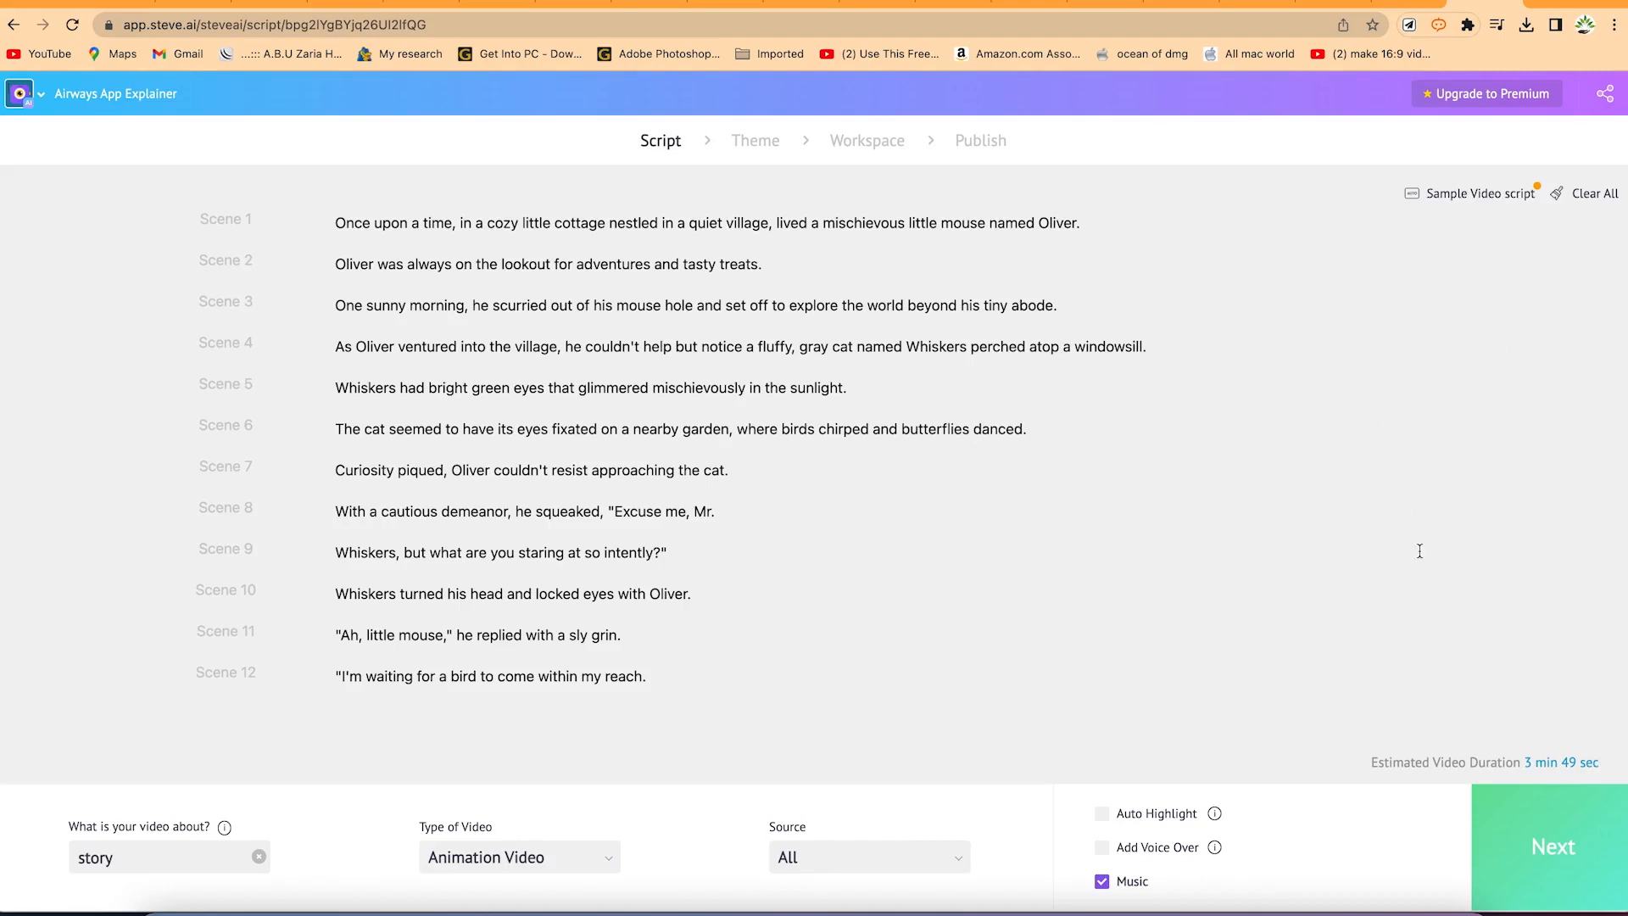
{"action": "mouse_move", "coordinate": [1545, 819]}
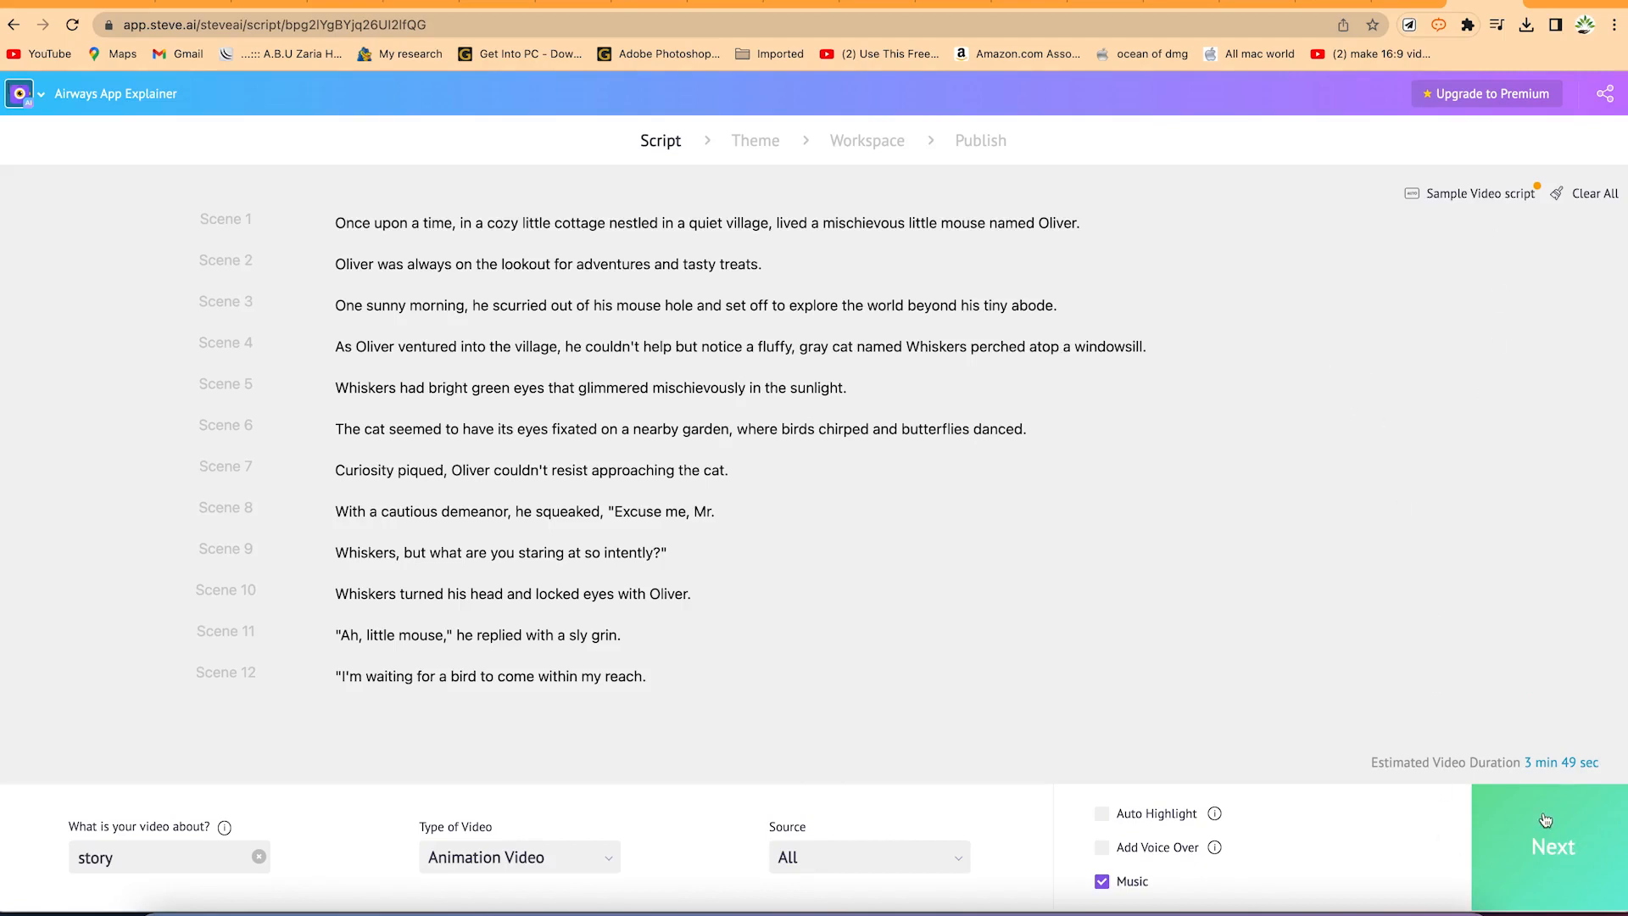
- Continue past the script and choose the purple design template
{"action": "left_click", "coordinate": [1551, 845]}
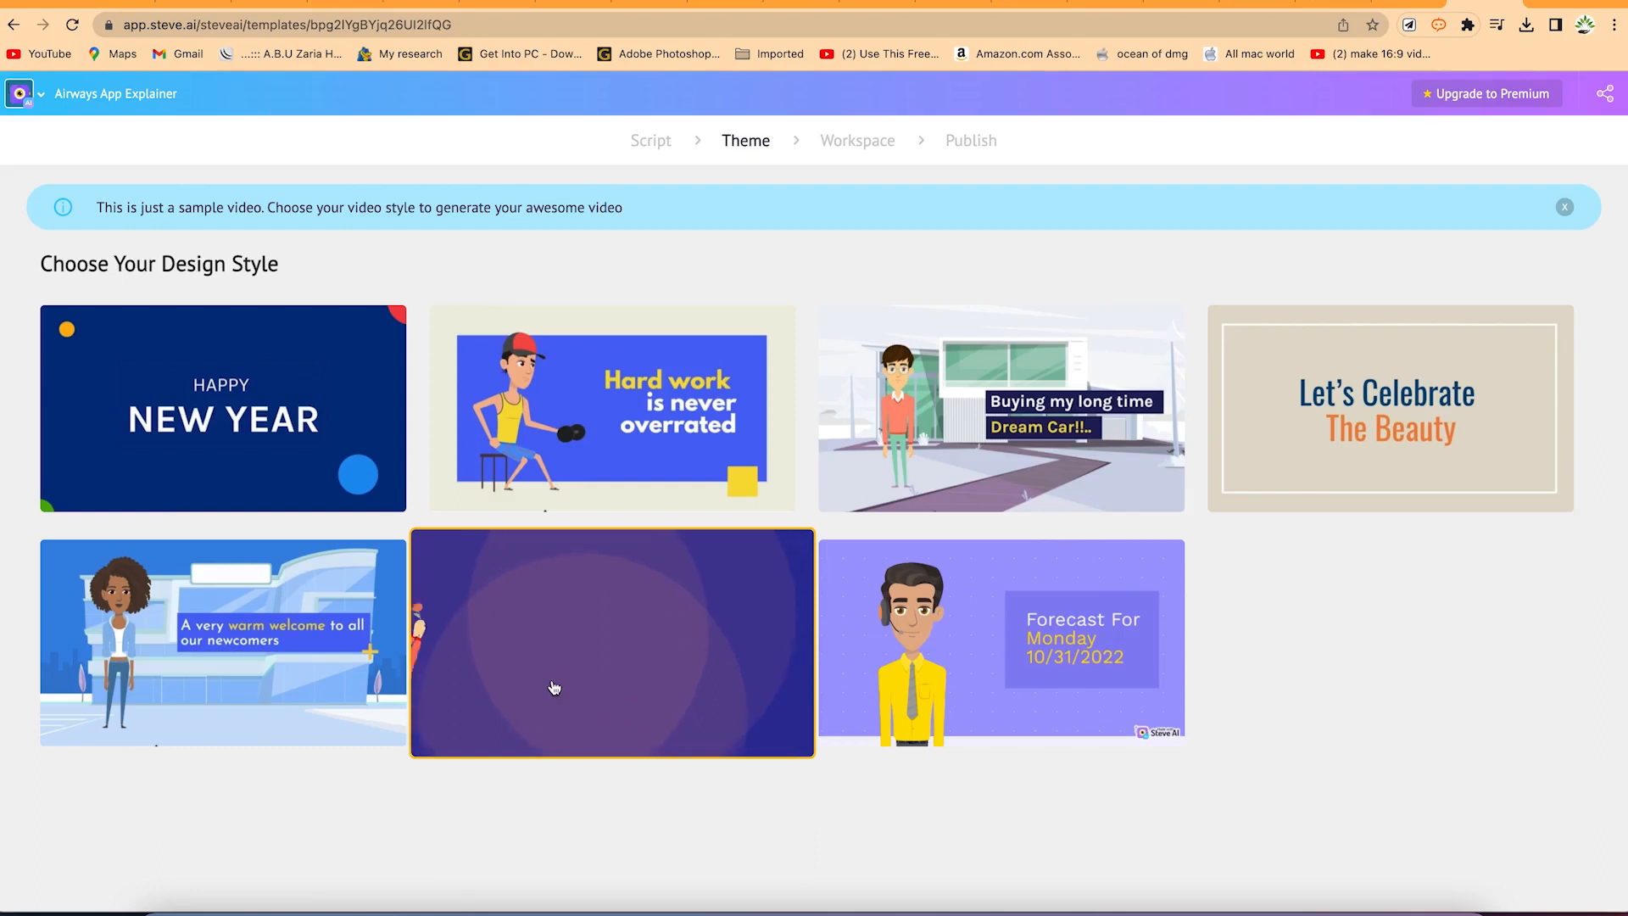
{"action": "left_click", "coordinate": [611, 641]}
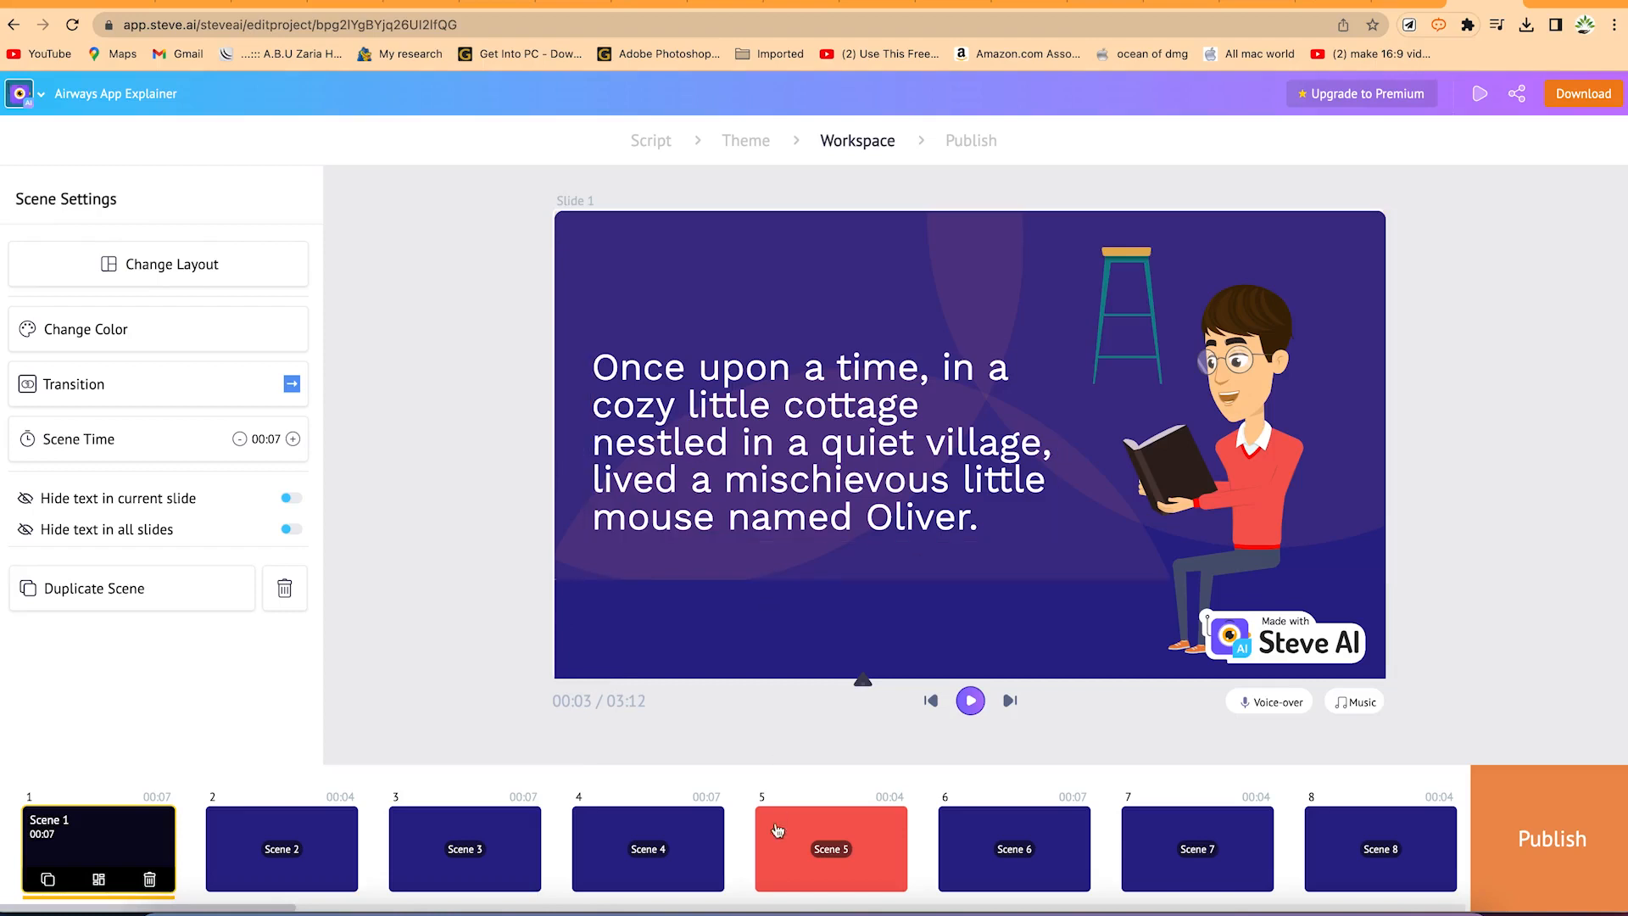
- Apply the Right transition to scene 1 from Scene Settings' transition list
{"action": "left_click", "coordinate": [464, 848]}
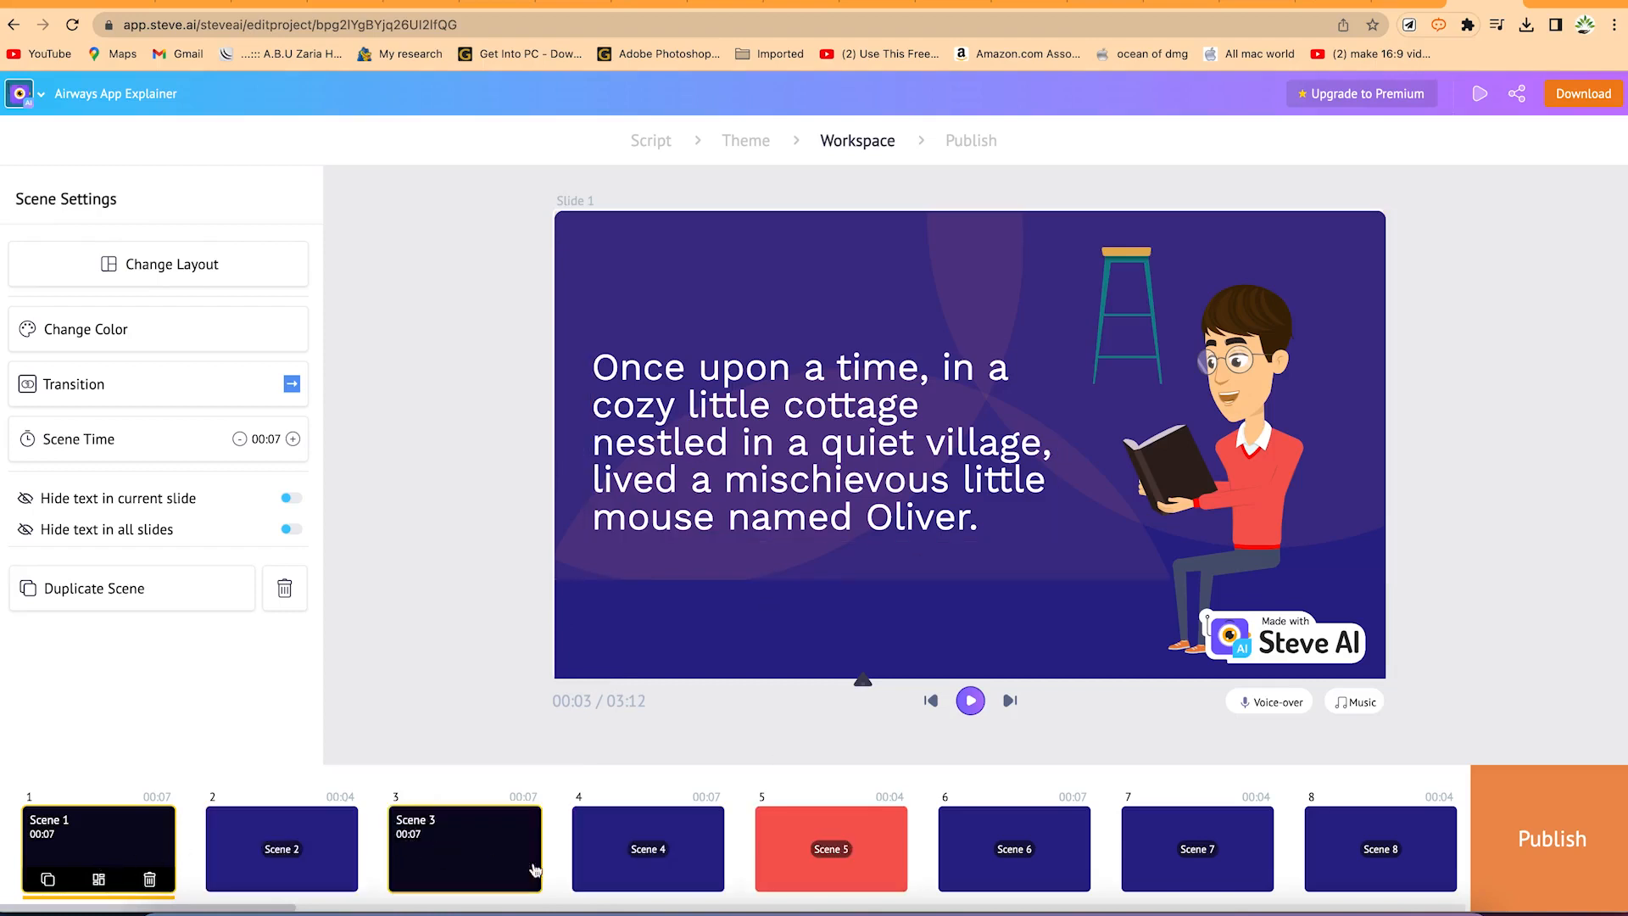
{"action": "left_click", "coordinate": [830, 847]}
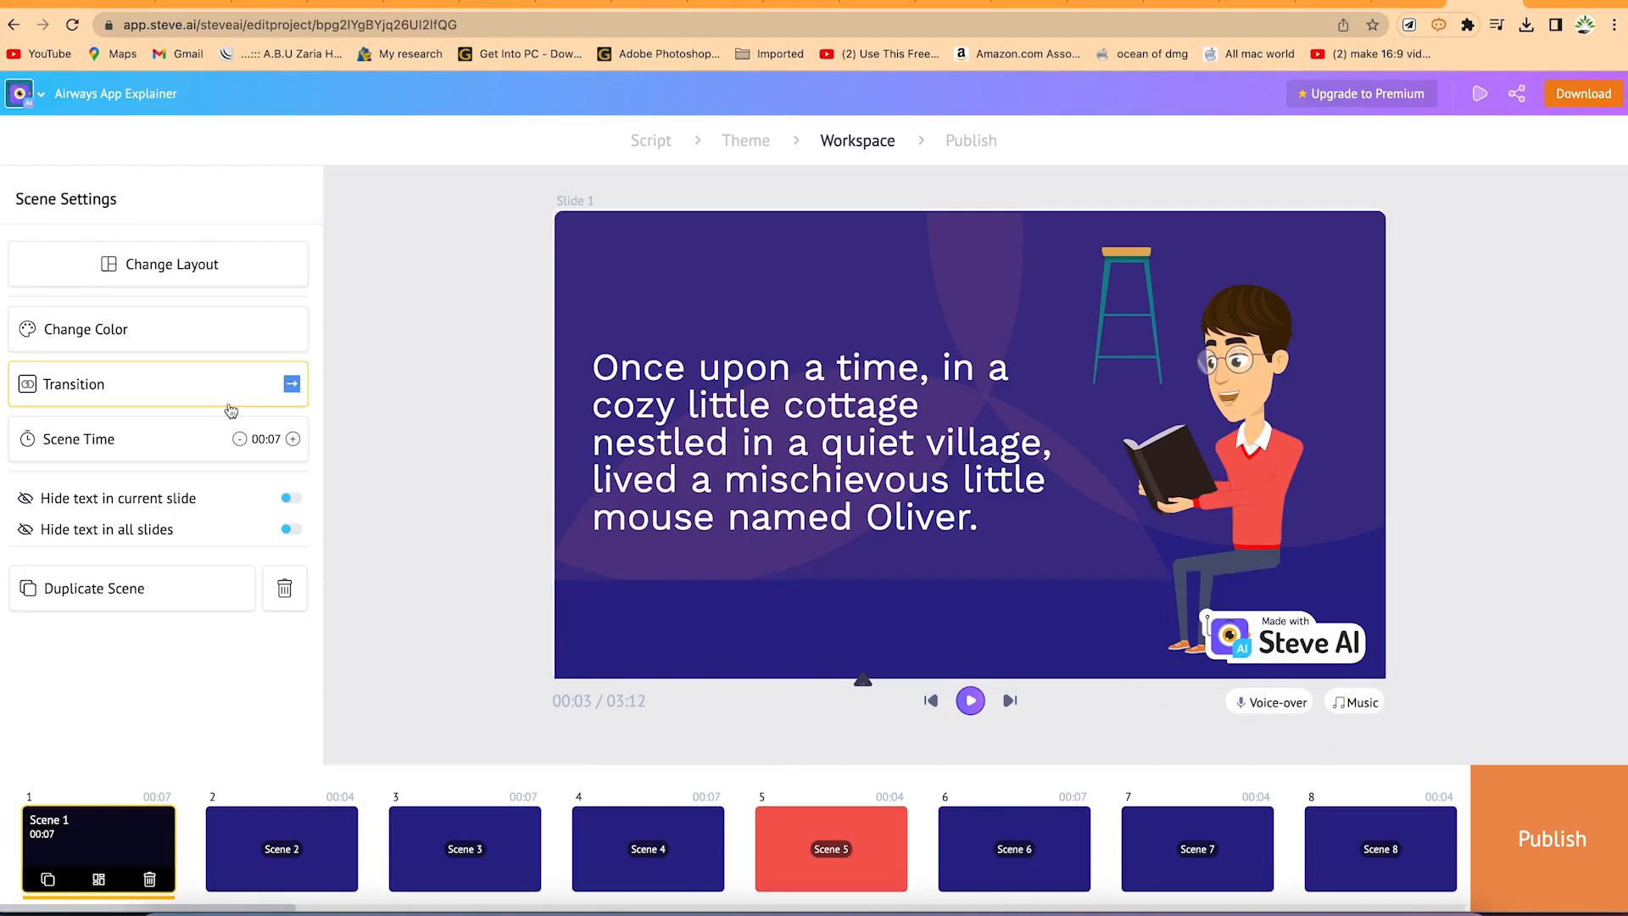
{"action": "left_click", "coordinate": [157, 384]}
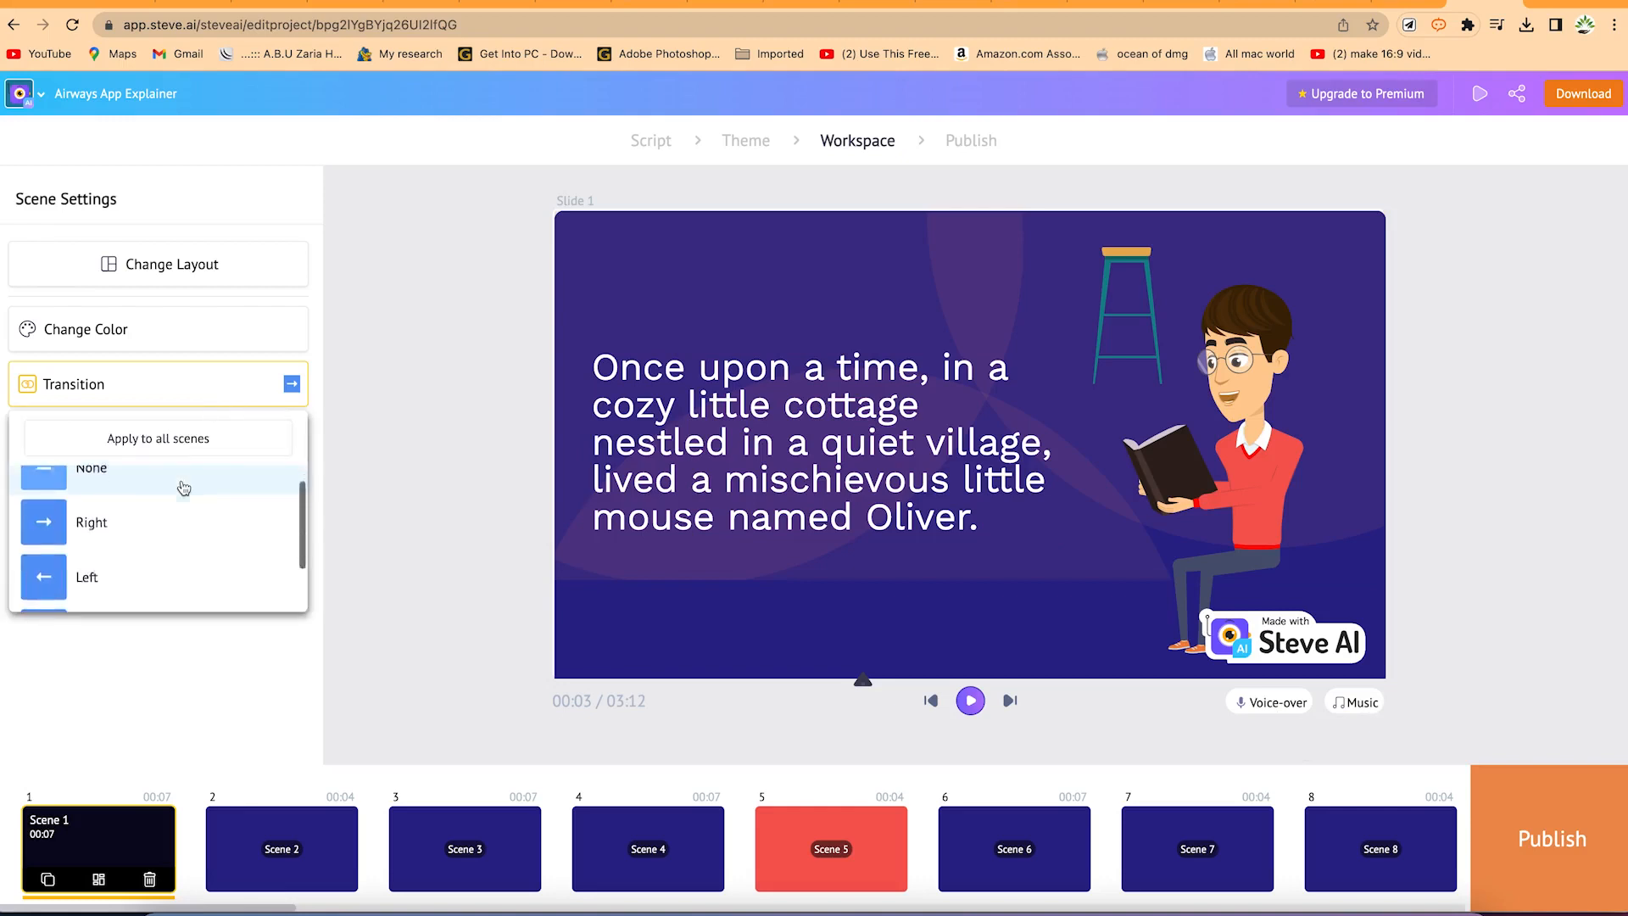
{"action": "scroll", "scroll_direction": "down", "scroll_amount": 3}
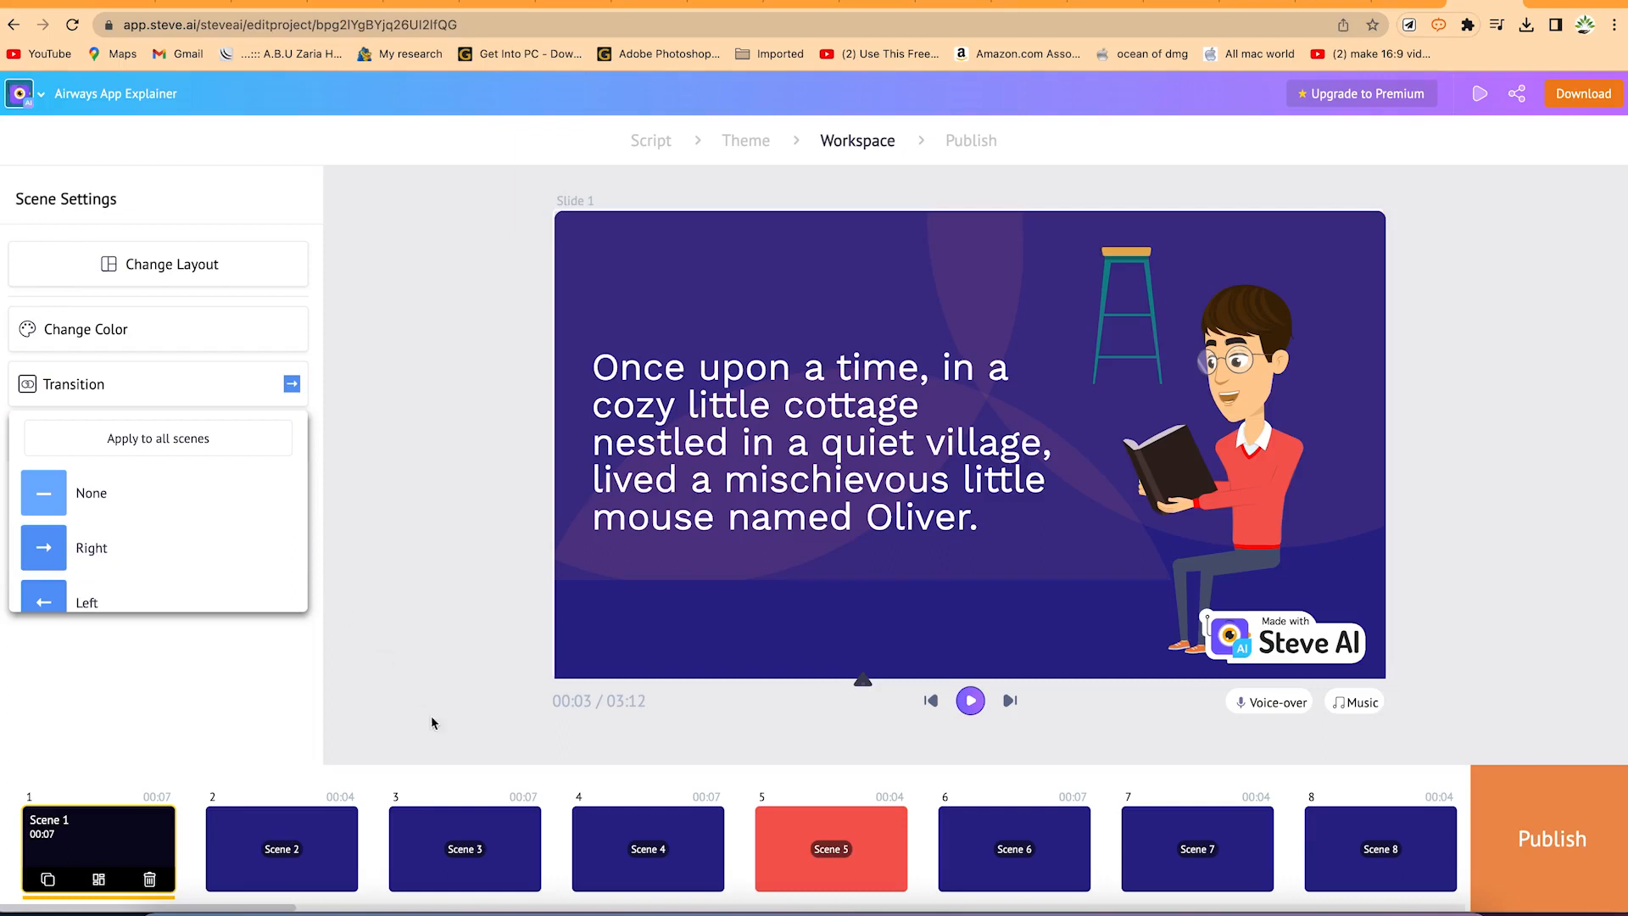
{"action": "mouse_move", "coordinate": [287, 551]}
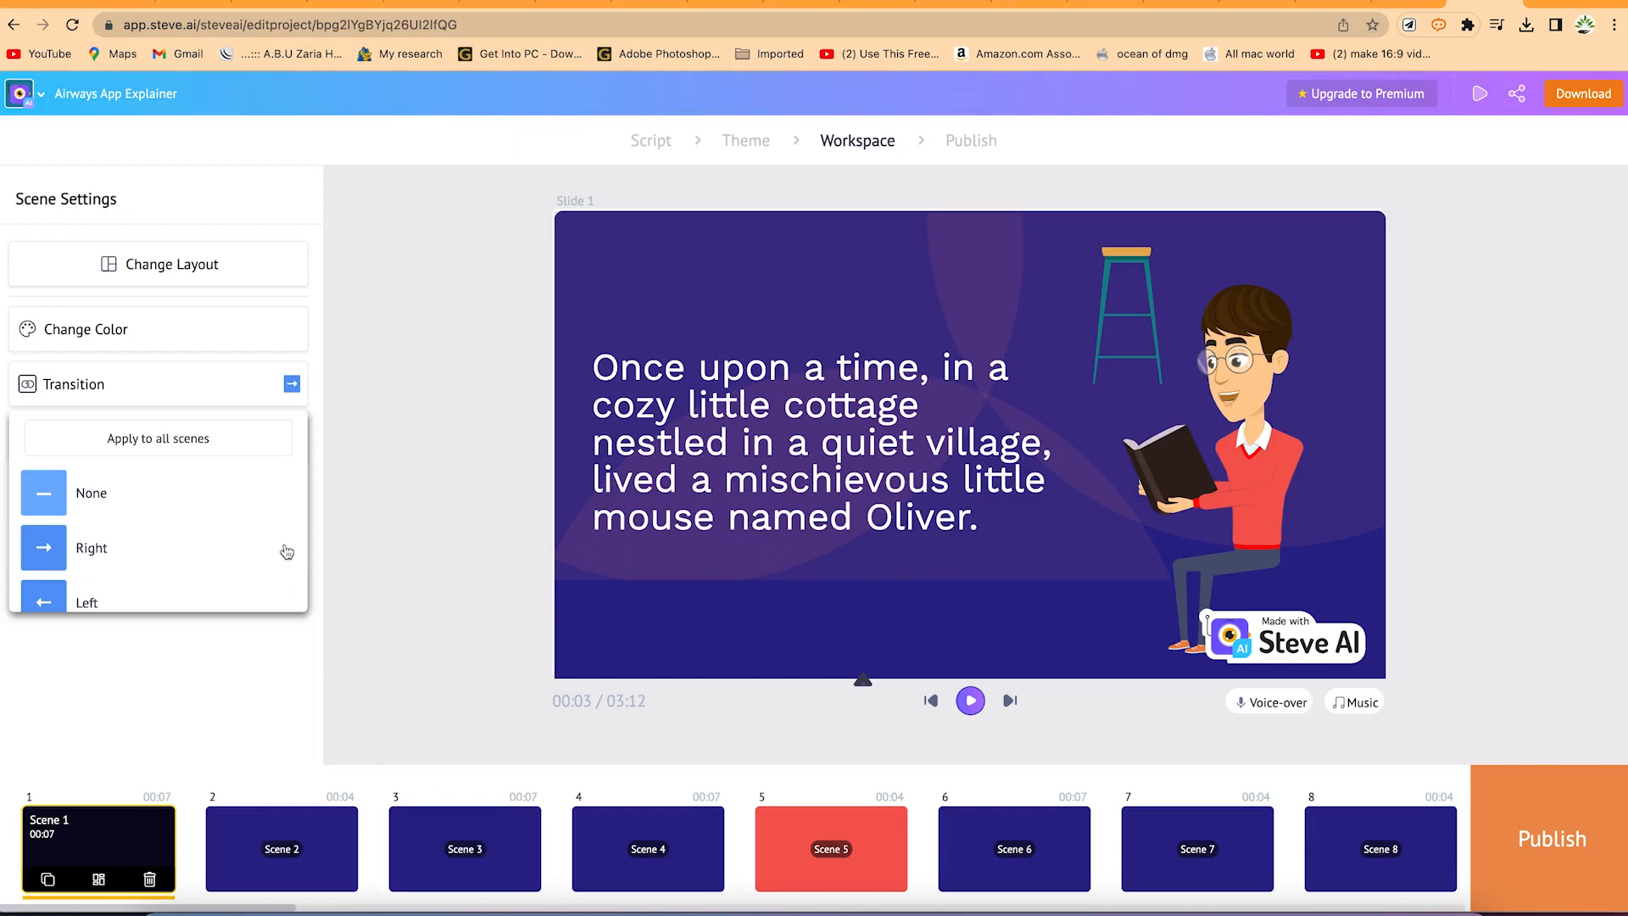
{"action": "left_click", "coordinate": [74, 384]}
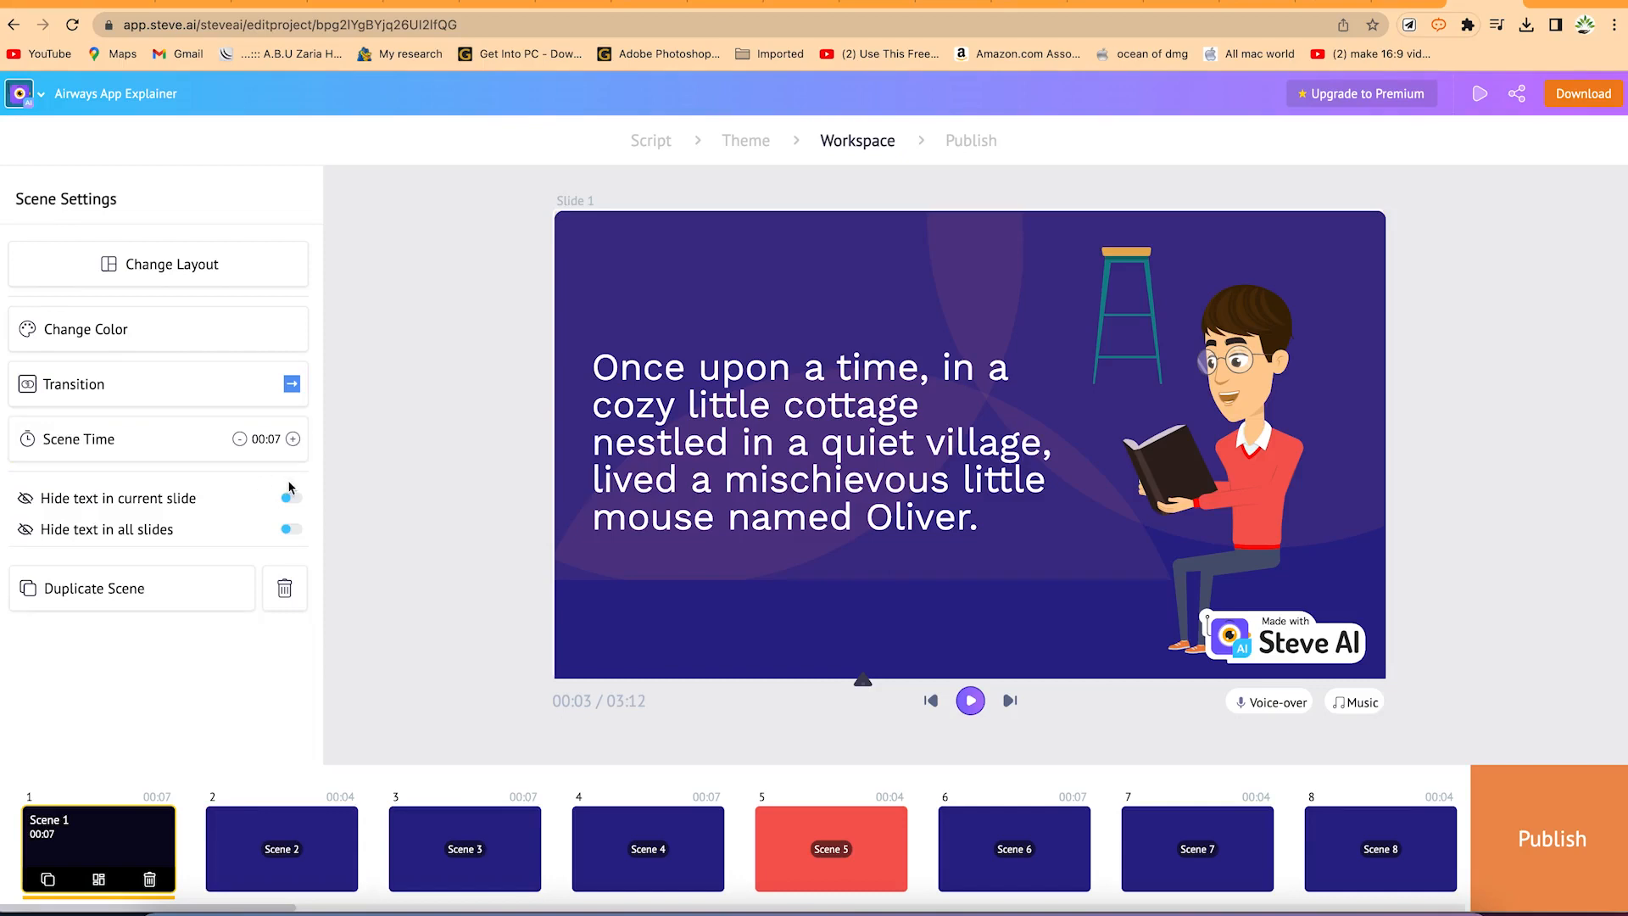
{"action": "left_click", "coordinate": [83, 329]}
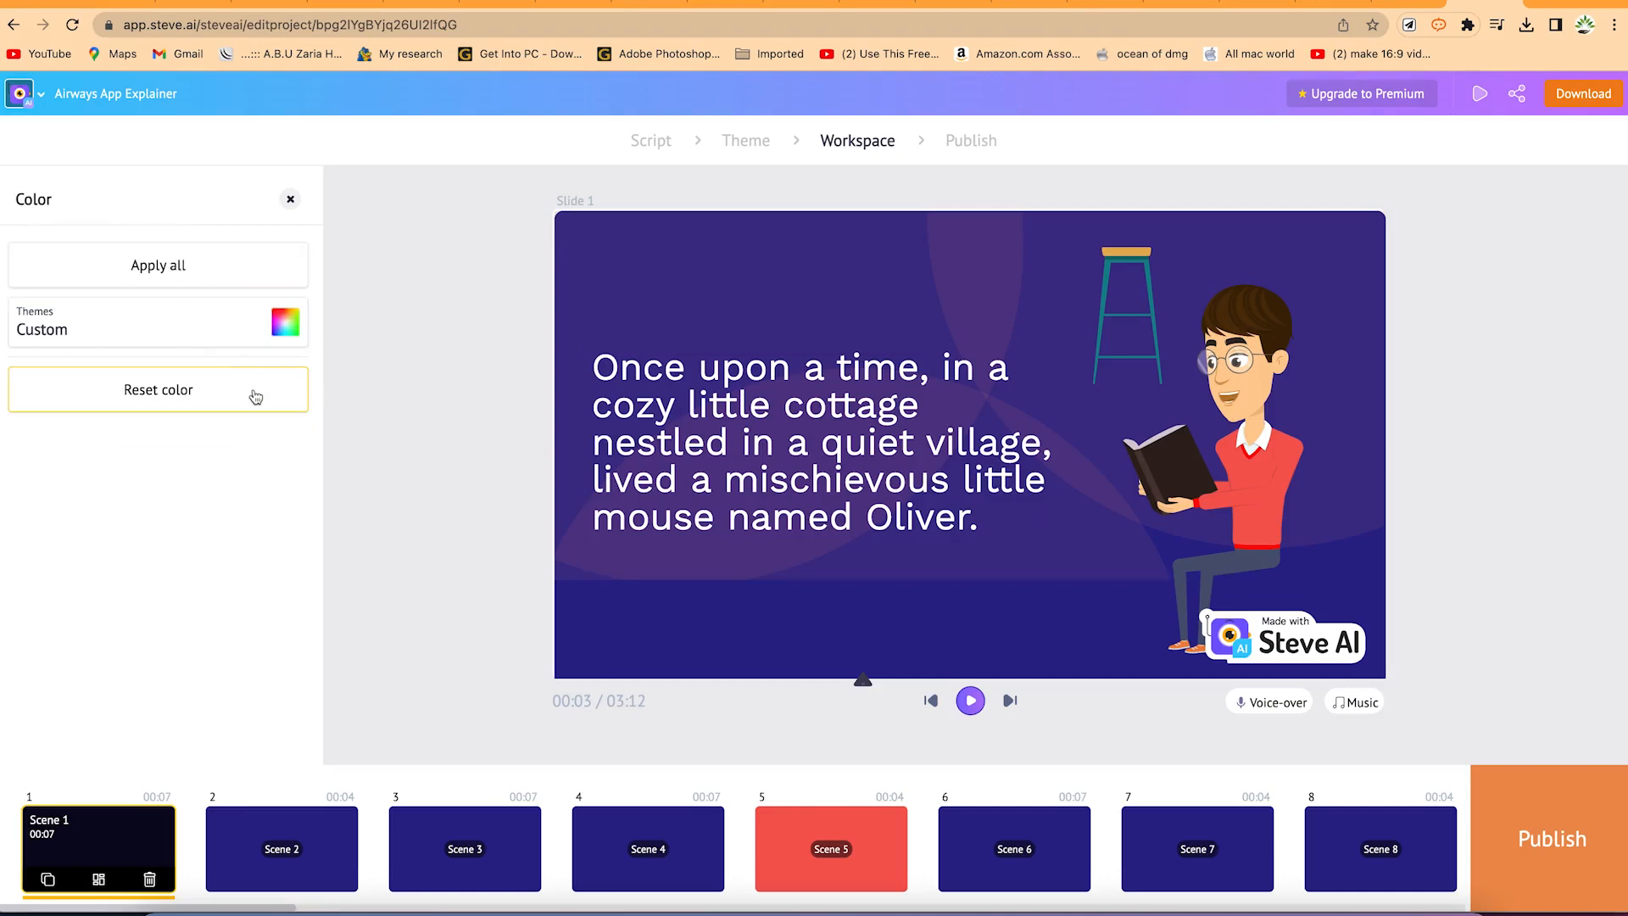
- Close the Color panel, returning to scene 1's settings with its 7-second duration
{"action": "left_click", "coordinate": [291, 198]}
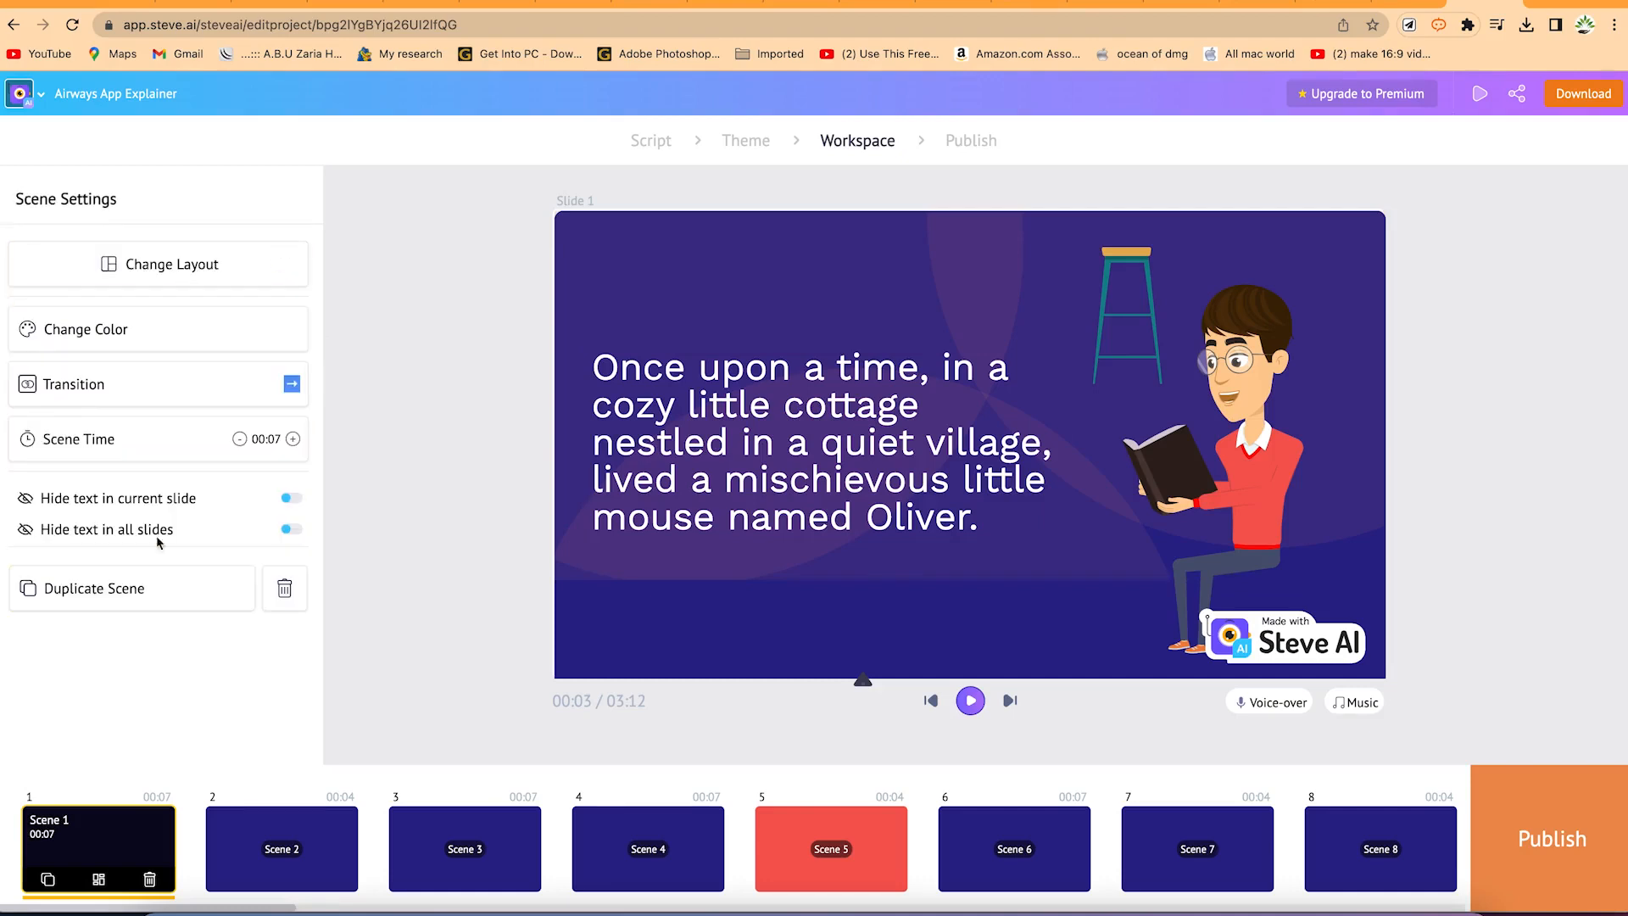
{"action": "left_click", "coordinate": [290, 498]}
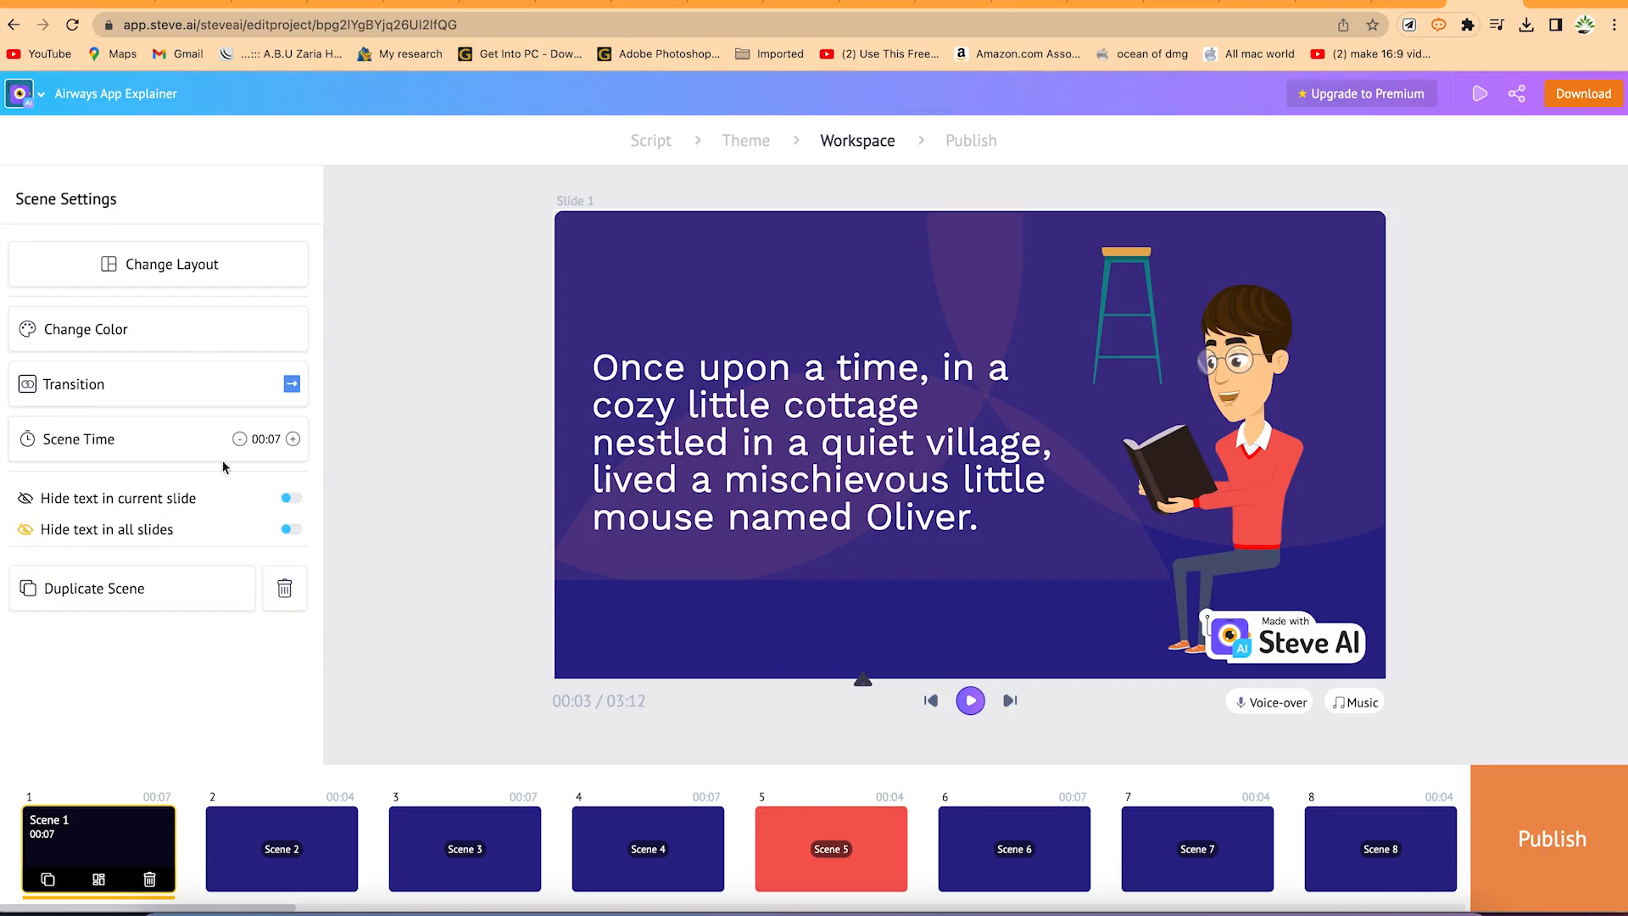
{"action": "left_click", "coordinate": [288, 529]}
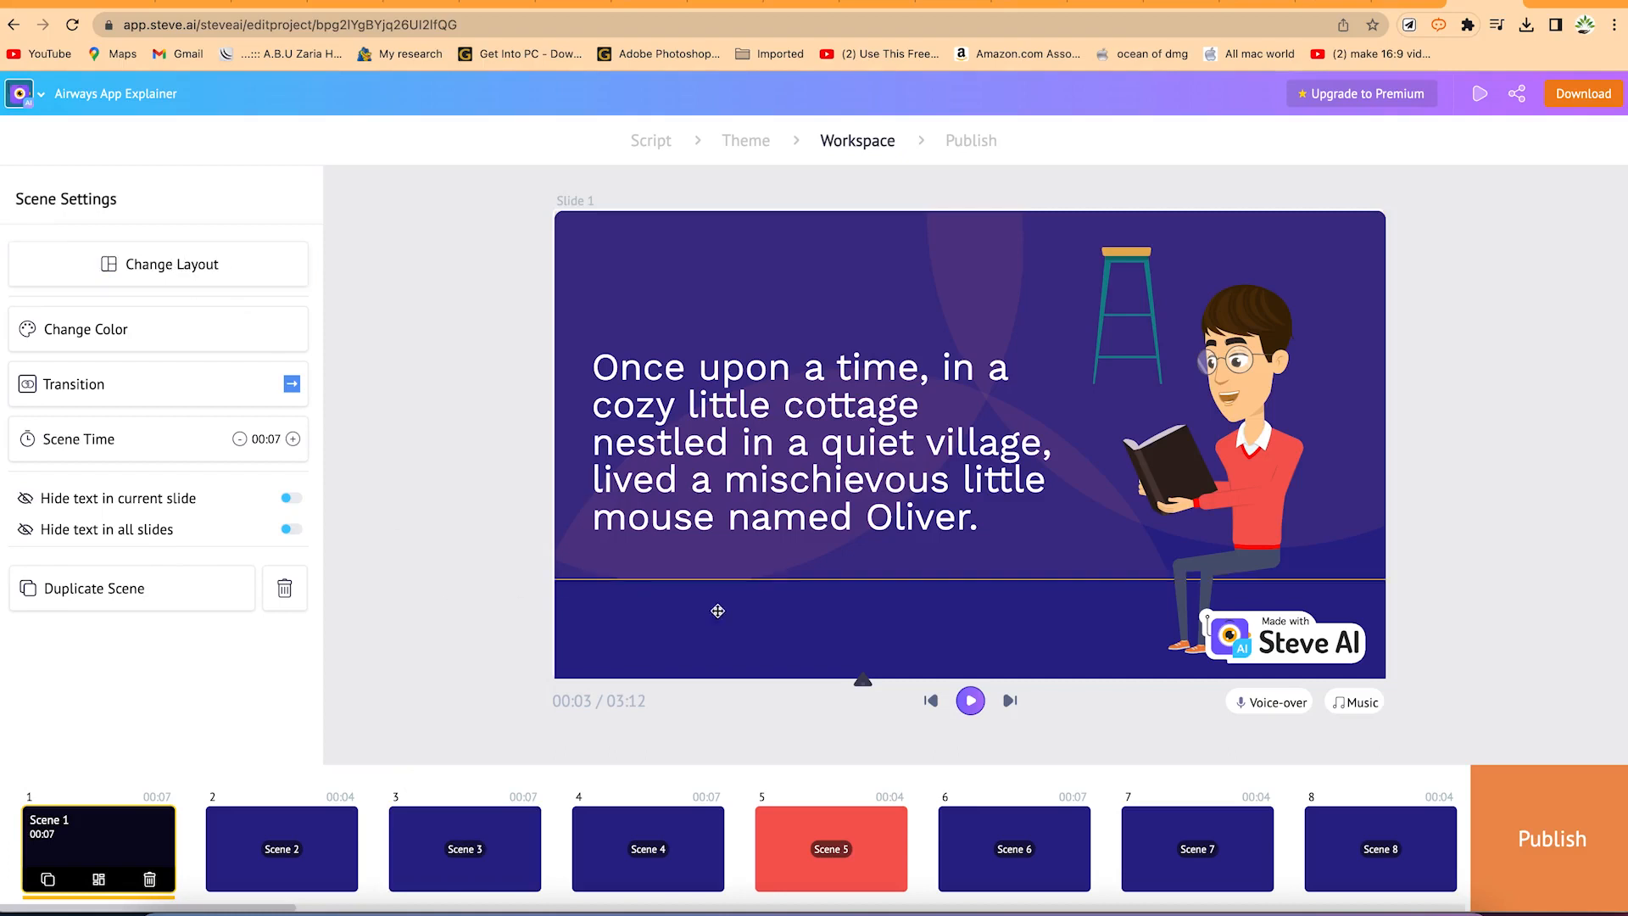
{"action": "mouse_move", "coordinate": [930, 700]}
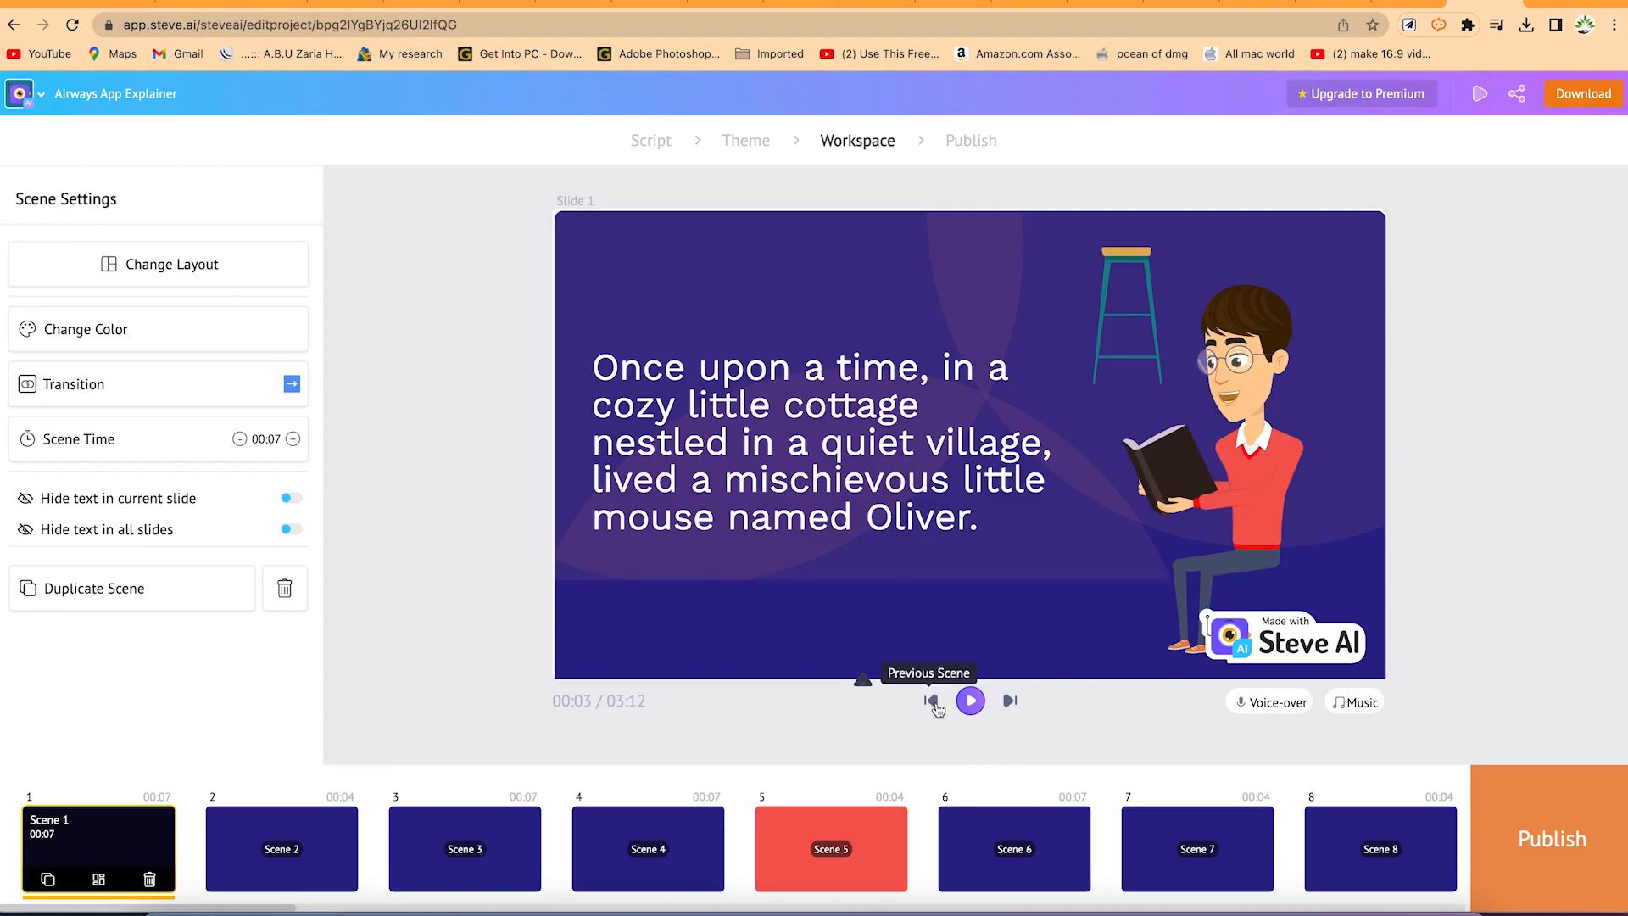
{"action": "mouse_move", "coordinate": [801, 694]}
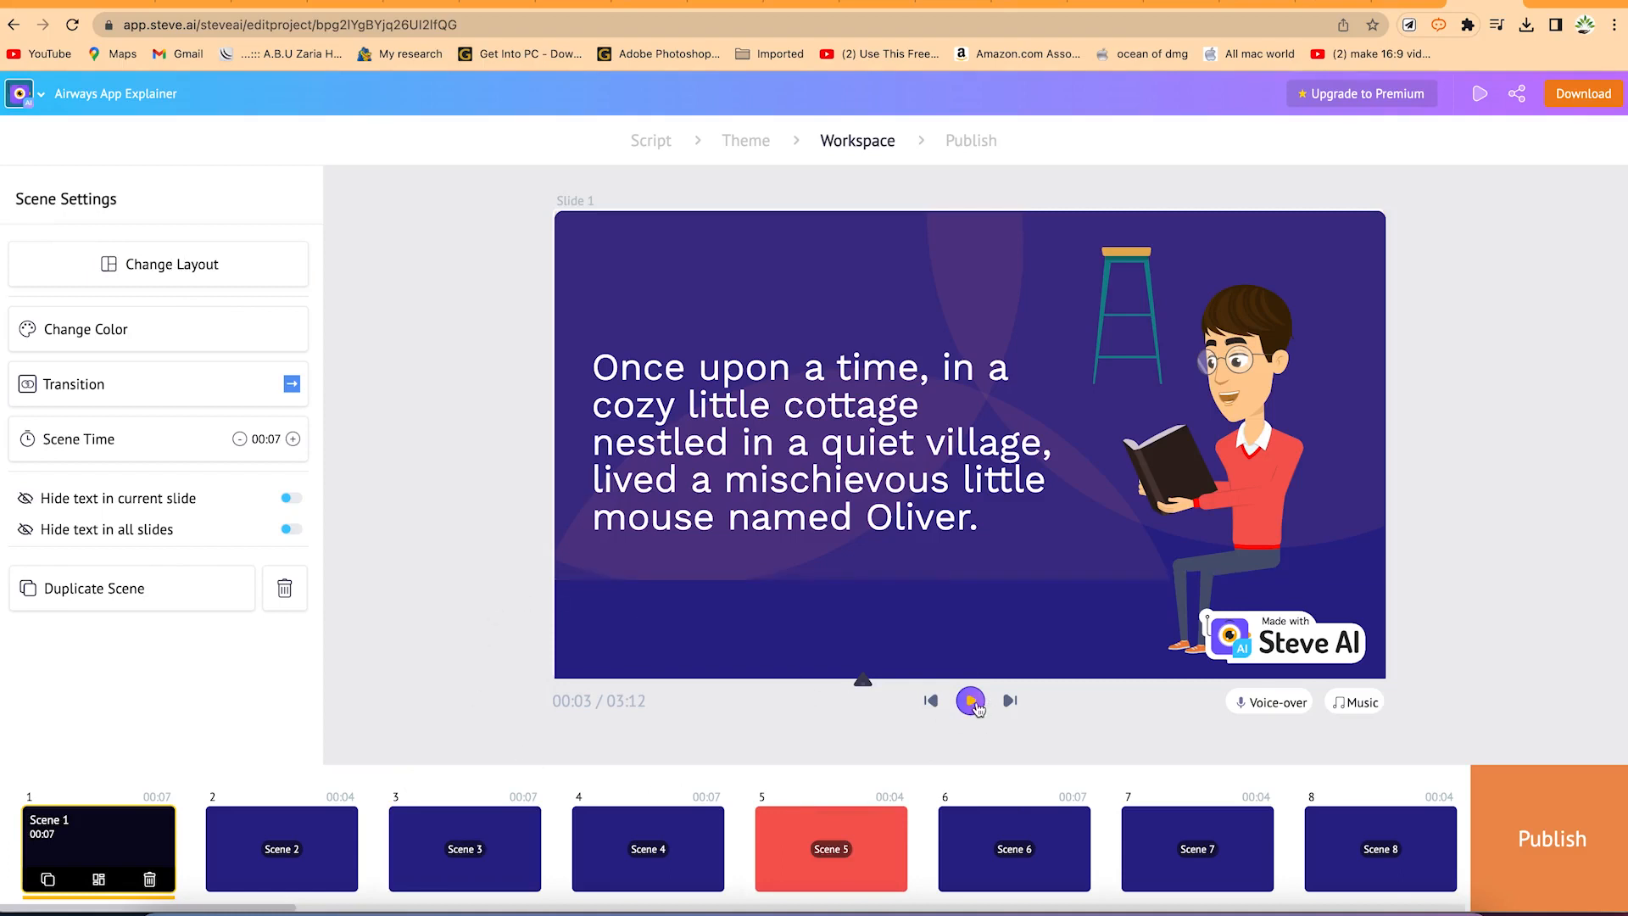
{"action": "left_click", "coordinate": [969, 699]}
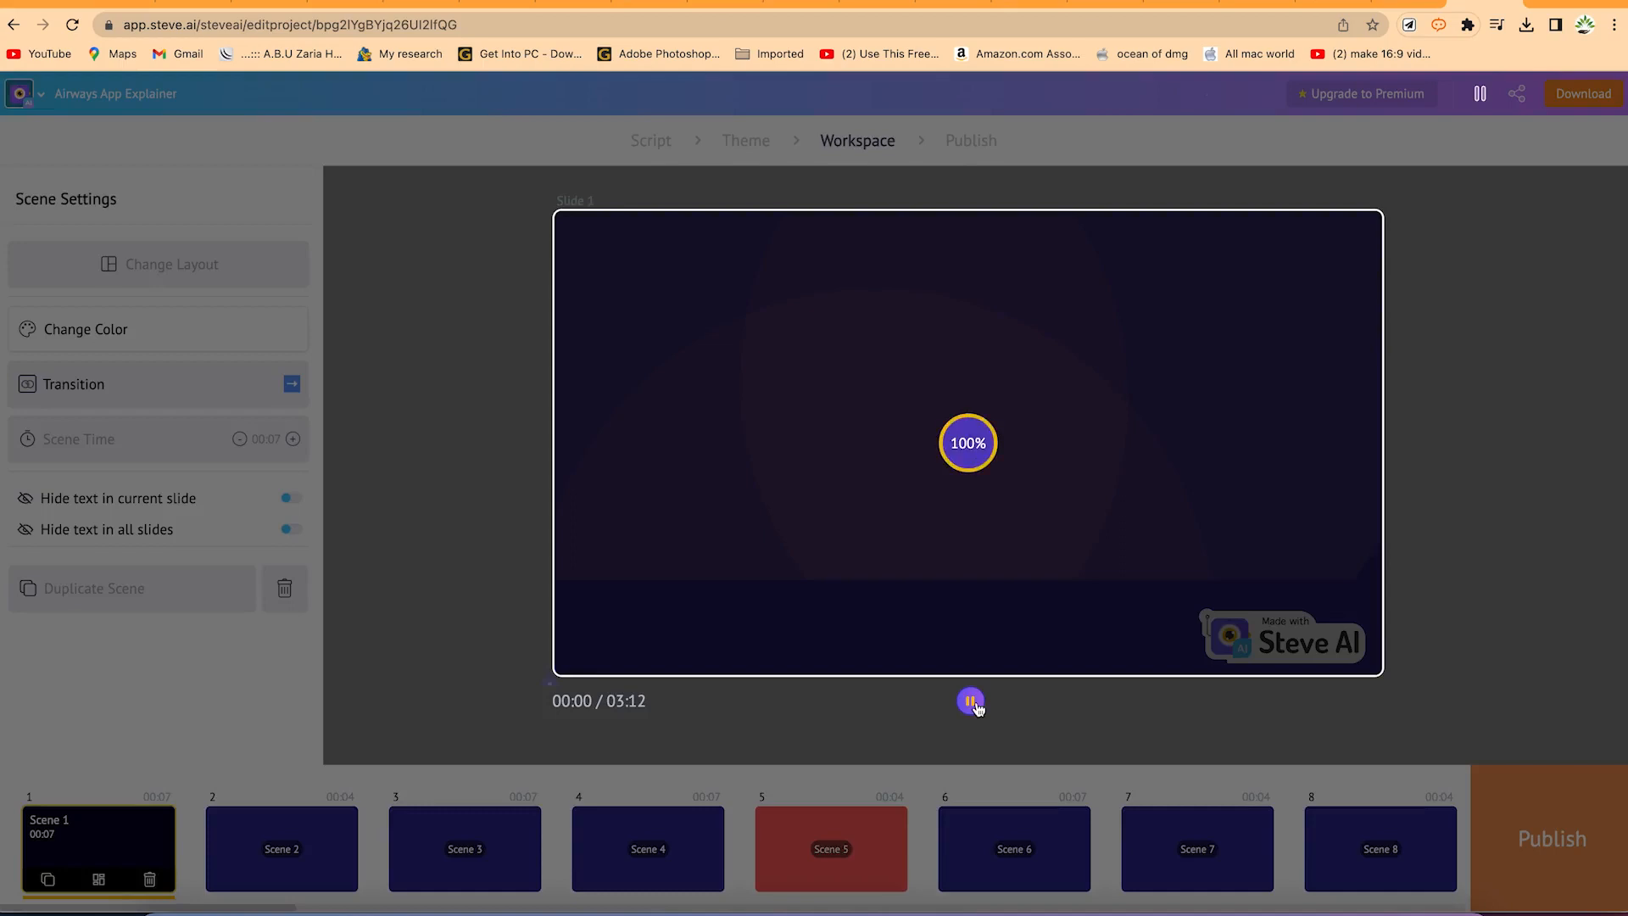
{"action": "left_click", "coordinate": [970, 701]}
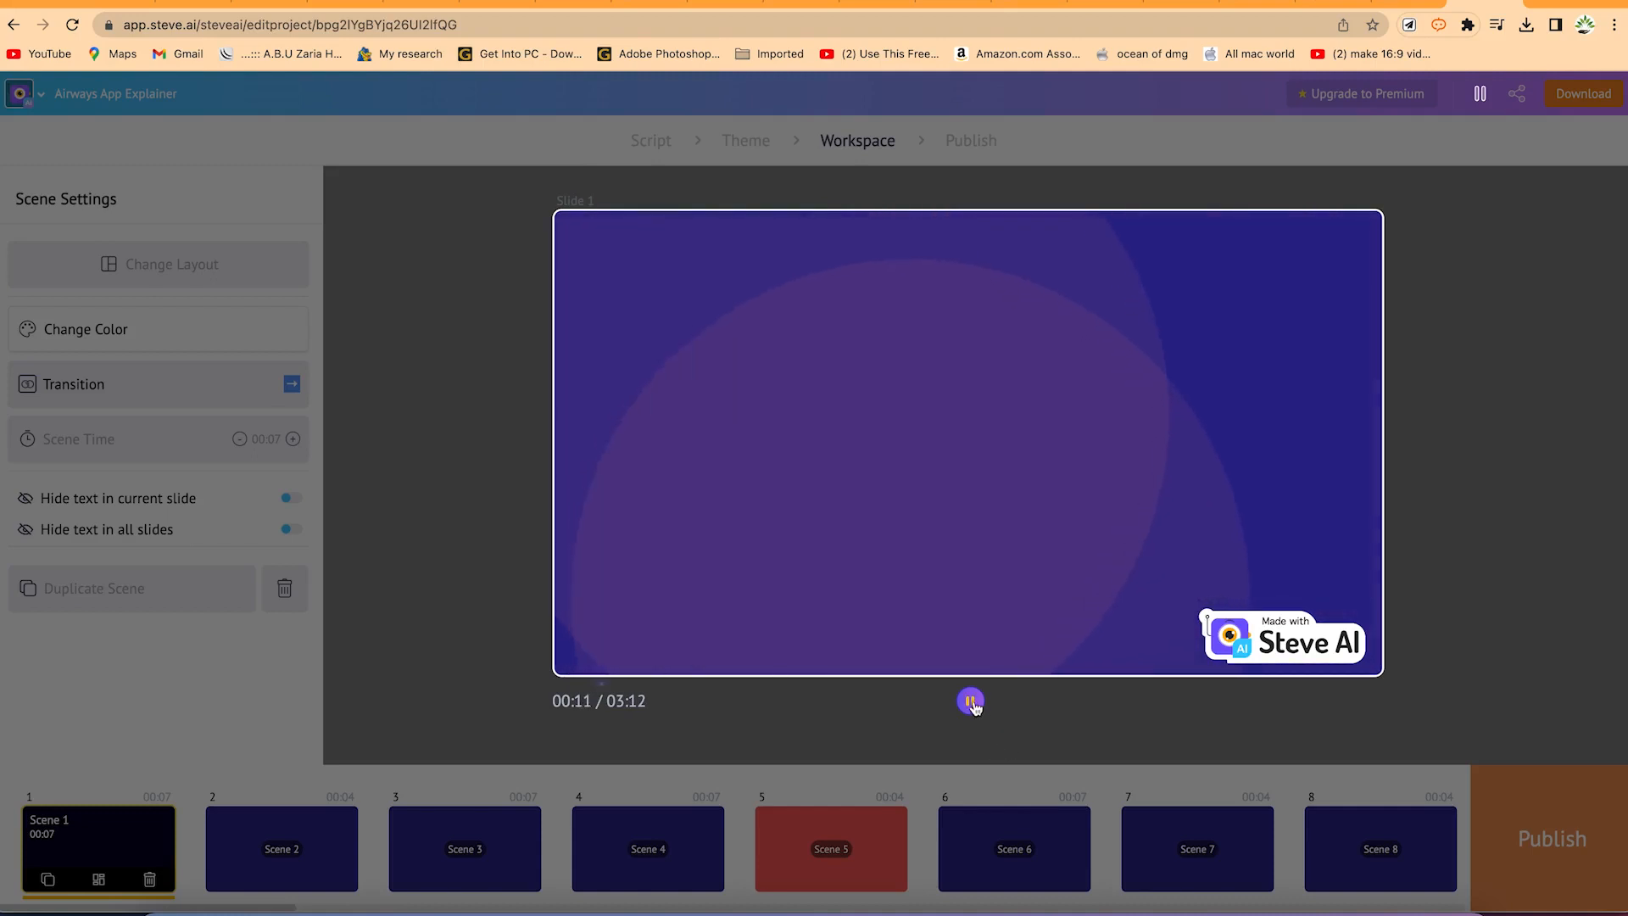
{"action": "left_click", "coordinate": [970, 700]}
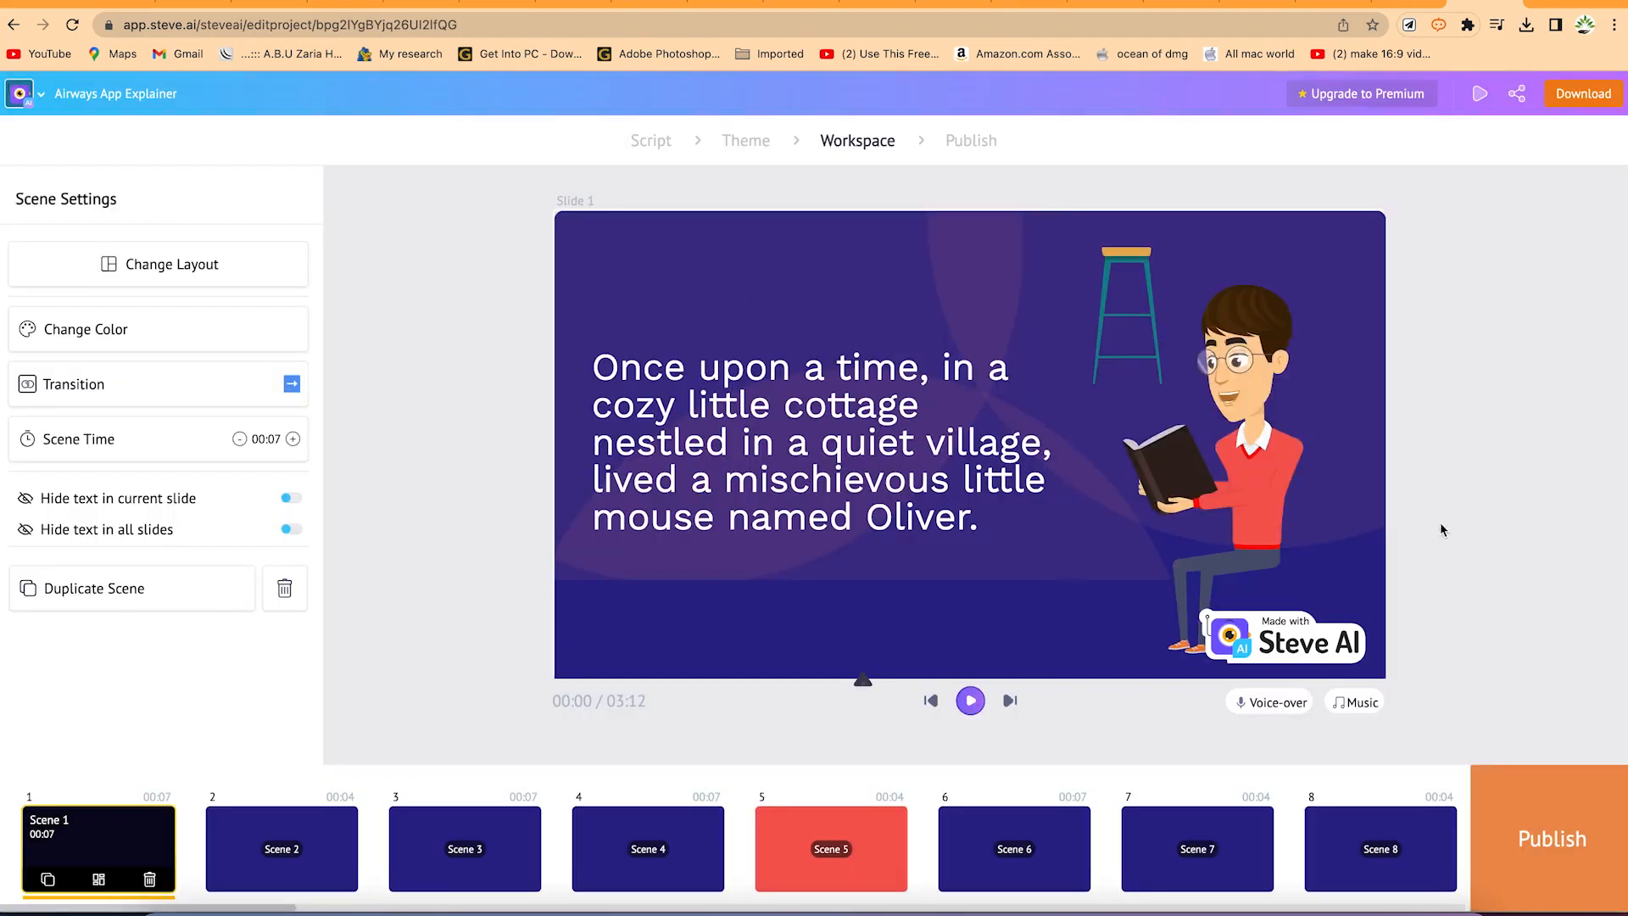
- Generate a Steve voice-over in English (US) with the female Joanna voice
{"action": "left_click", "coordinate": [1268, 702]}
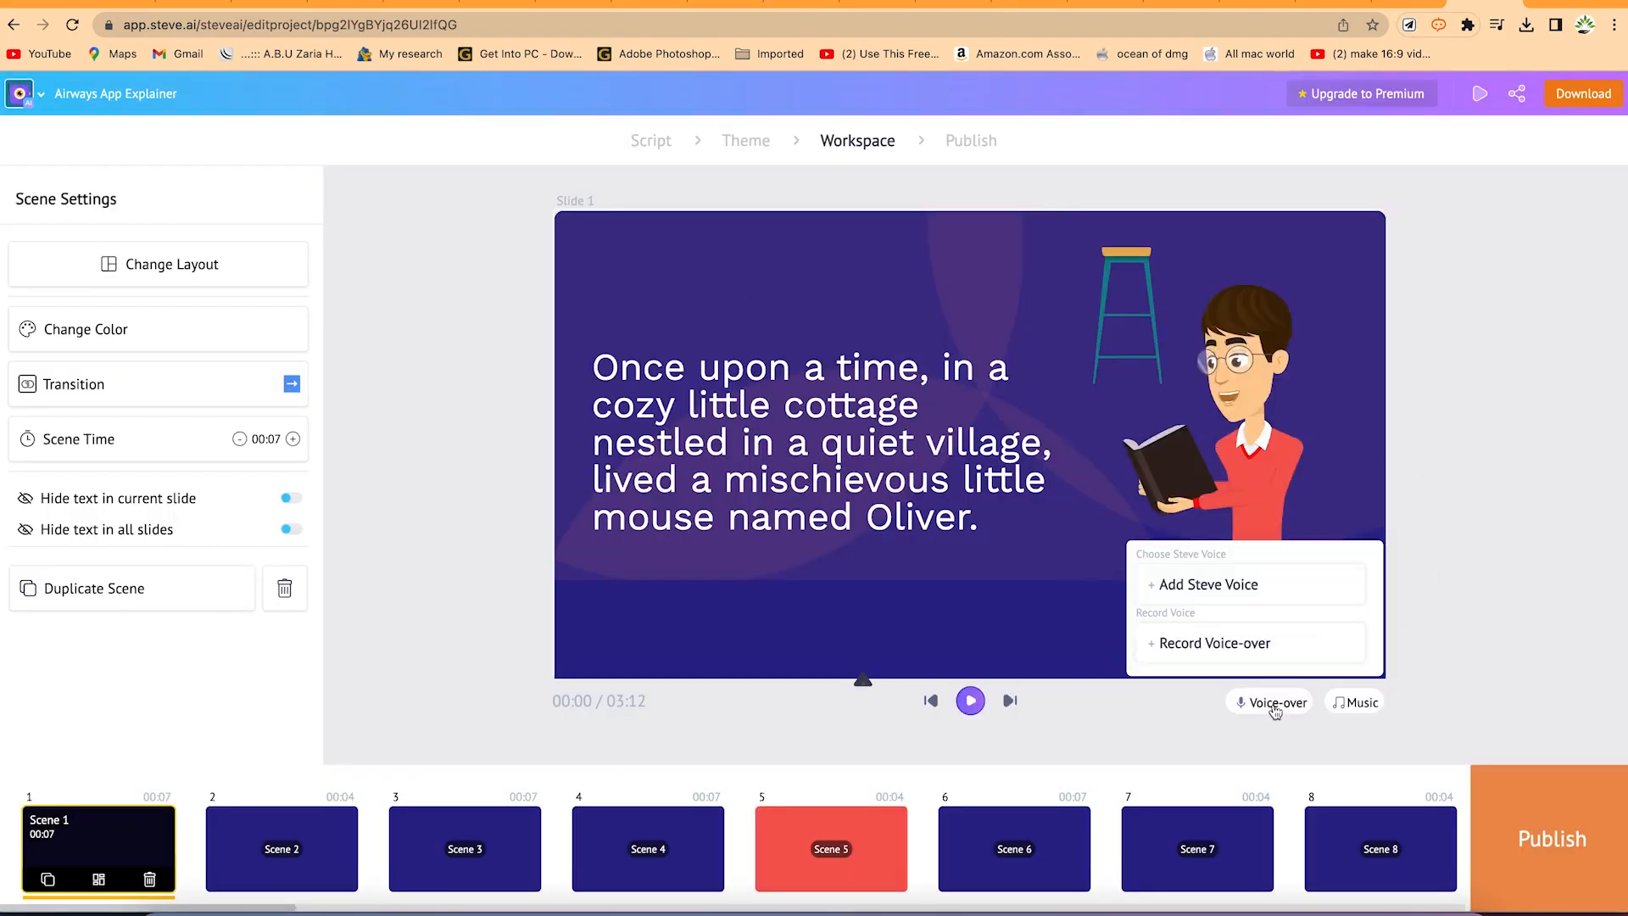
{"action": "mouse_move", "coordinate": [1207, 583]}
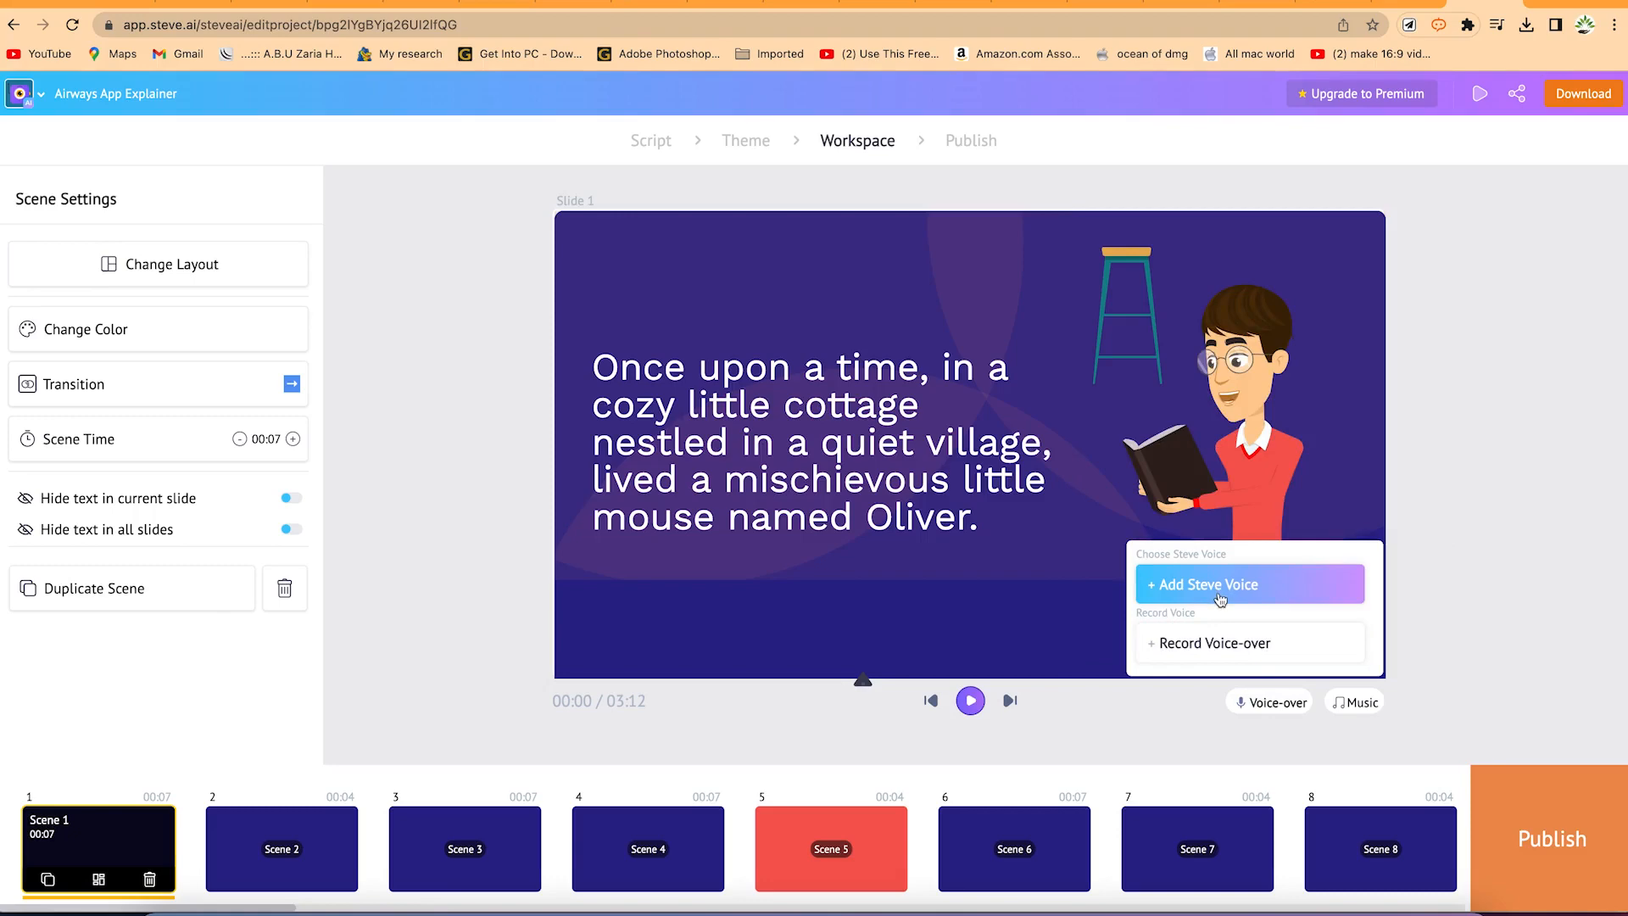
{"action": "left_click", "coordinate": [1208, 584]}
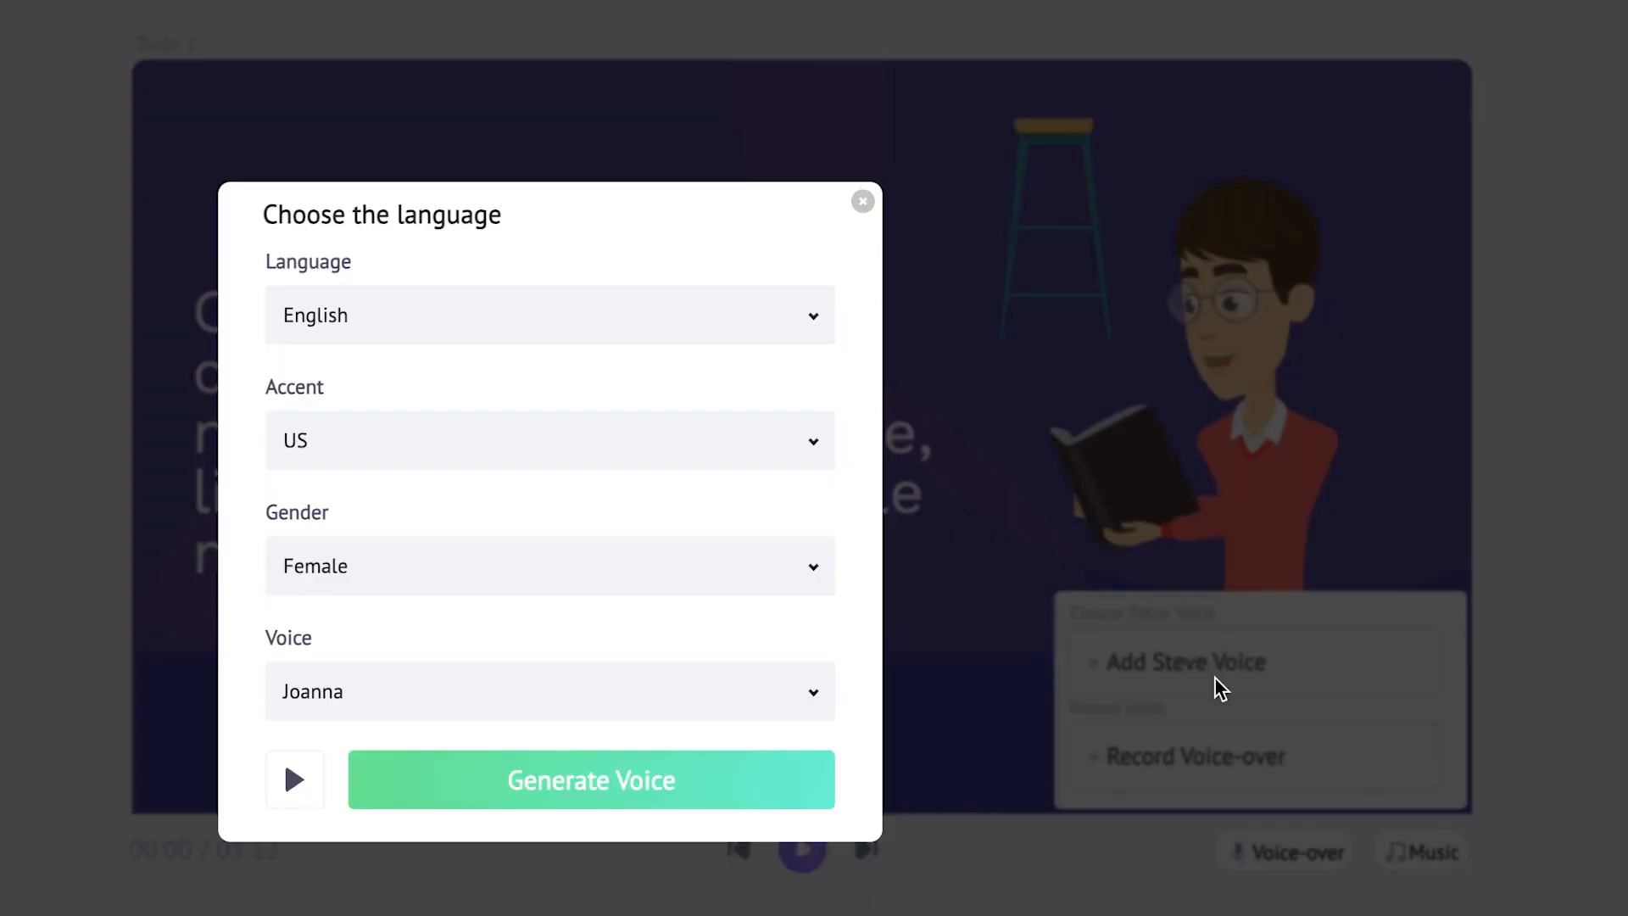
{"action": "mouse_move", "coordinate": [500, 723]}
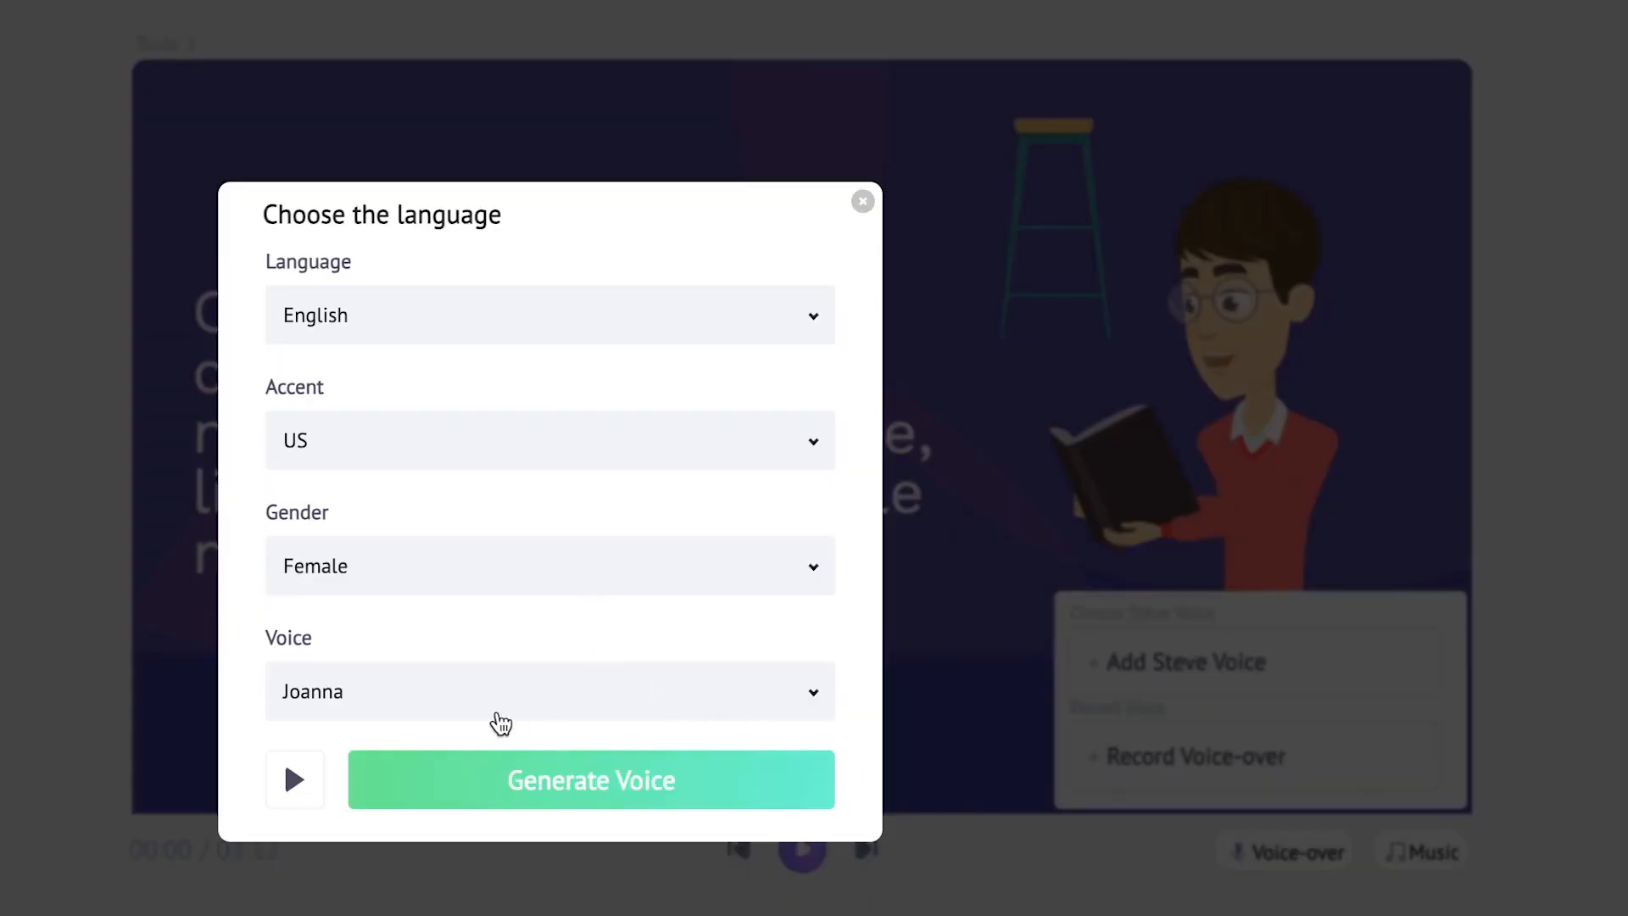
{"action": "left_click", "coordinate": [549, 691]}
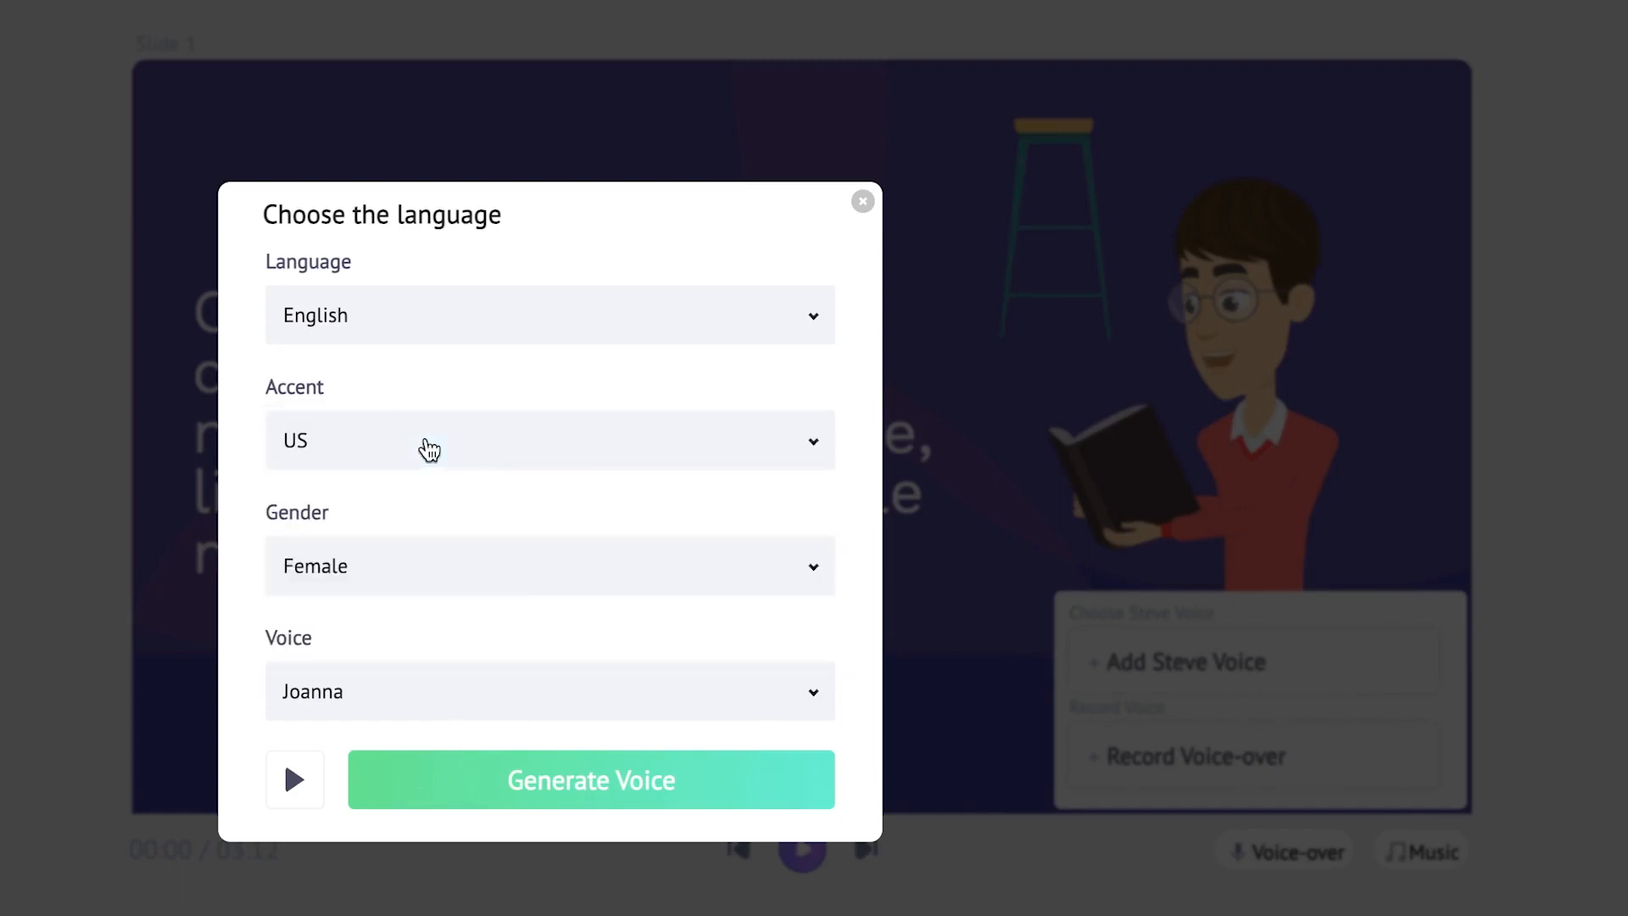
{"action": "left_click", "coordinate": [591, 780]}
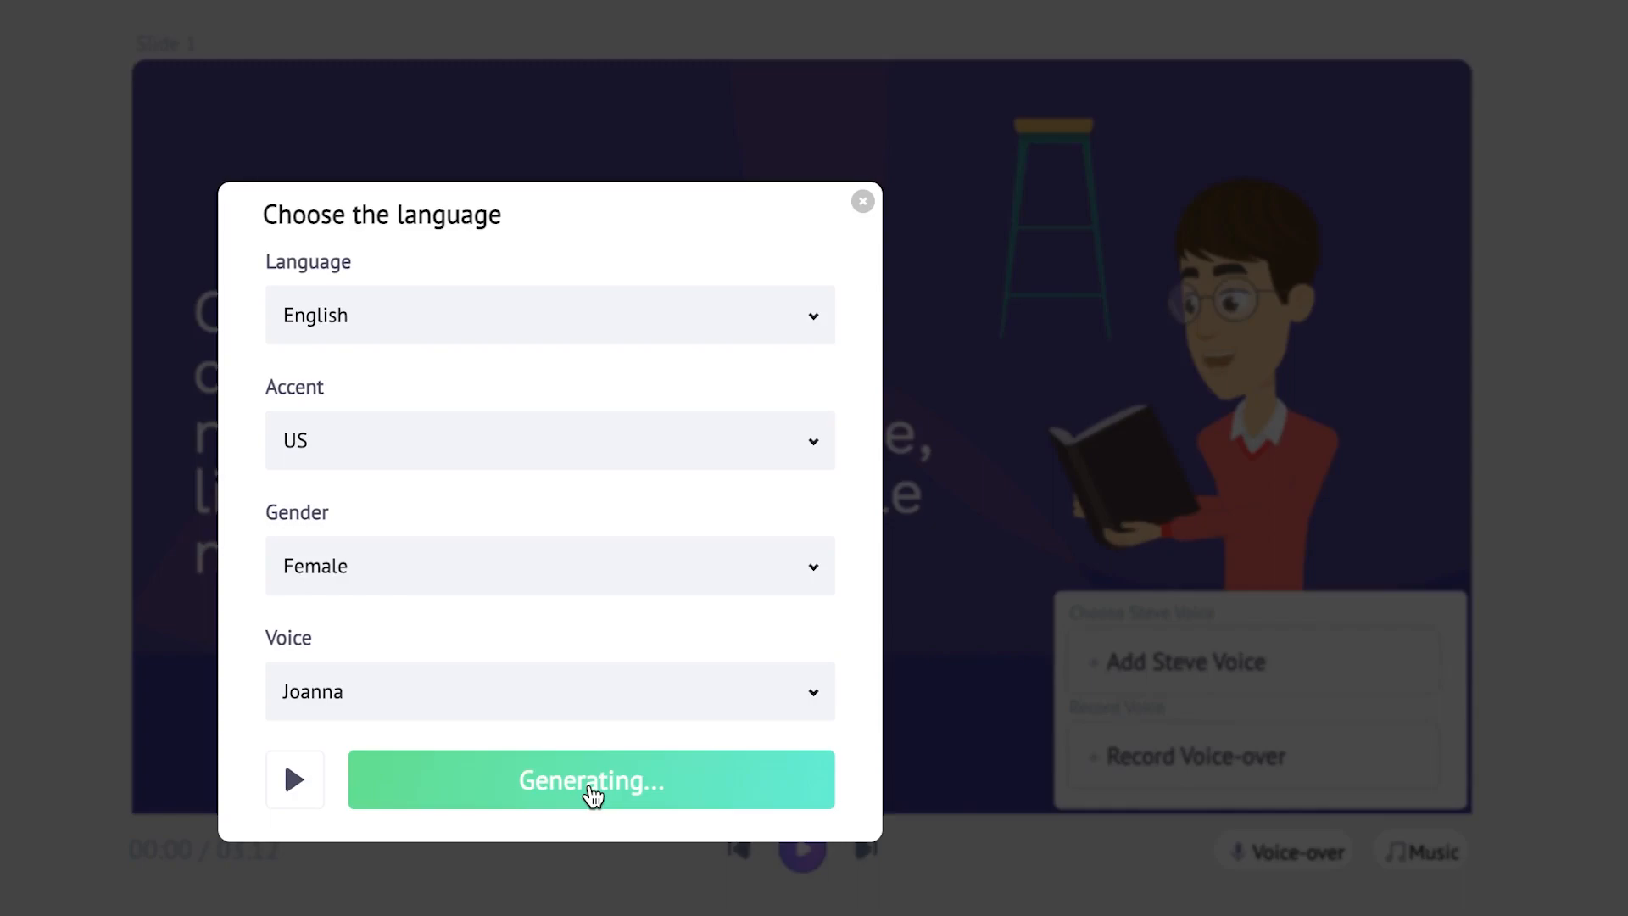
{"action": "left_click", "coordinate": [591, 780]}
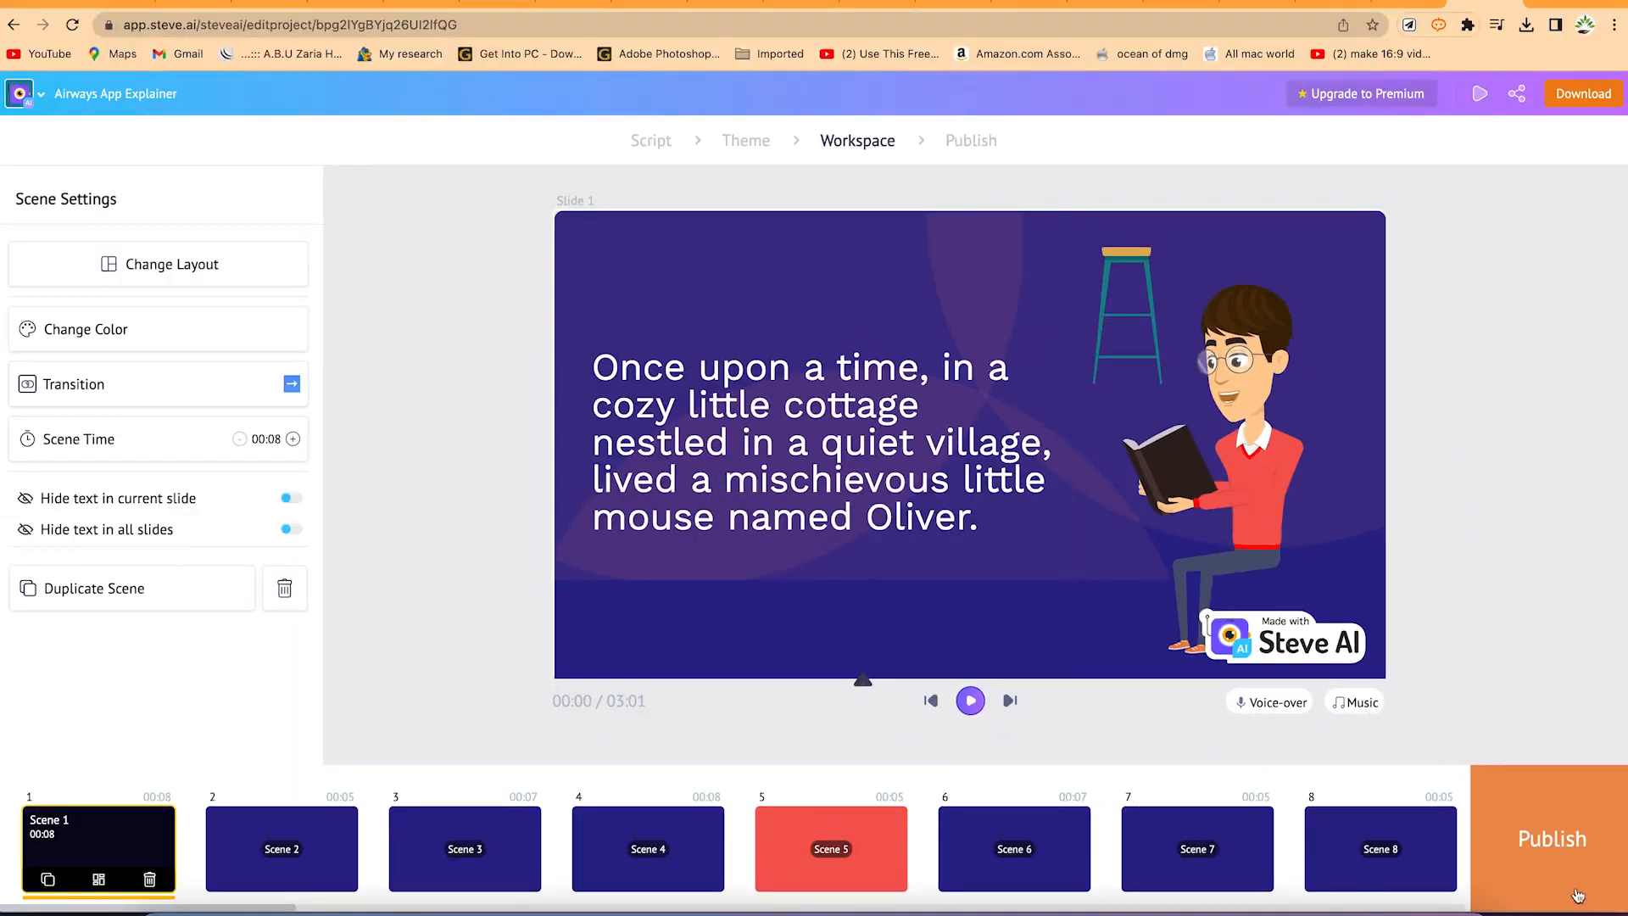
- Publish the video with export size HD 720p and MP4 format
{"action": "left_click", "coordinate": [1550, 839]}
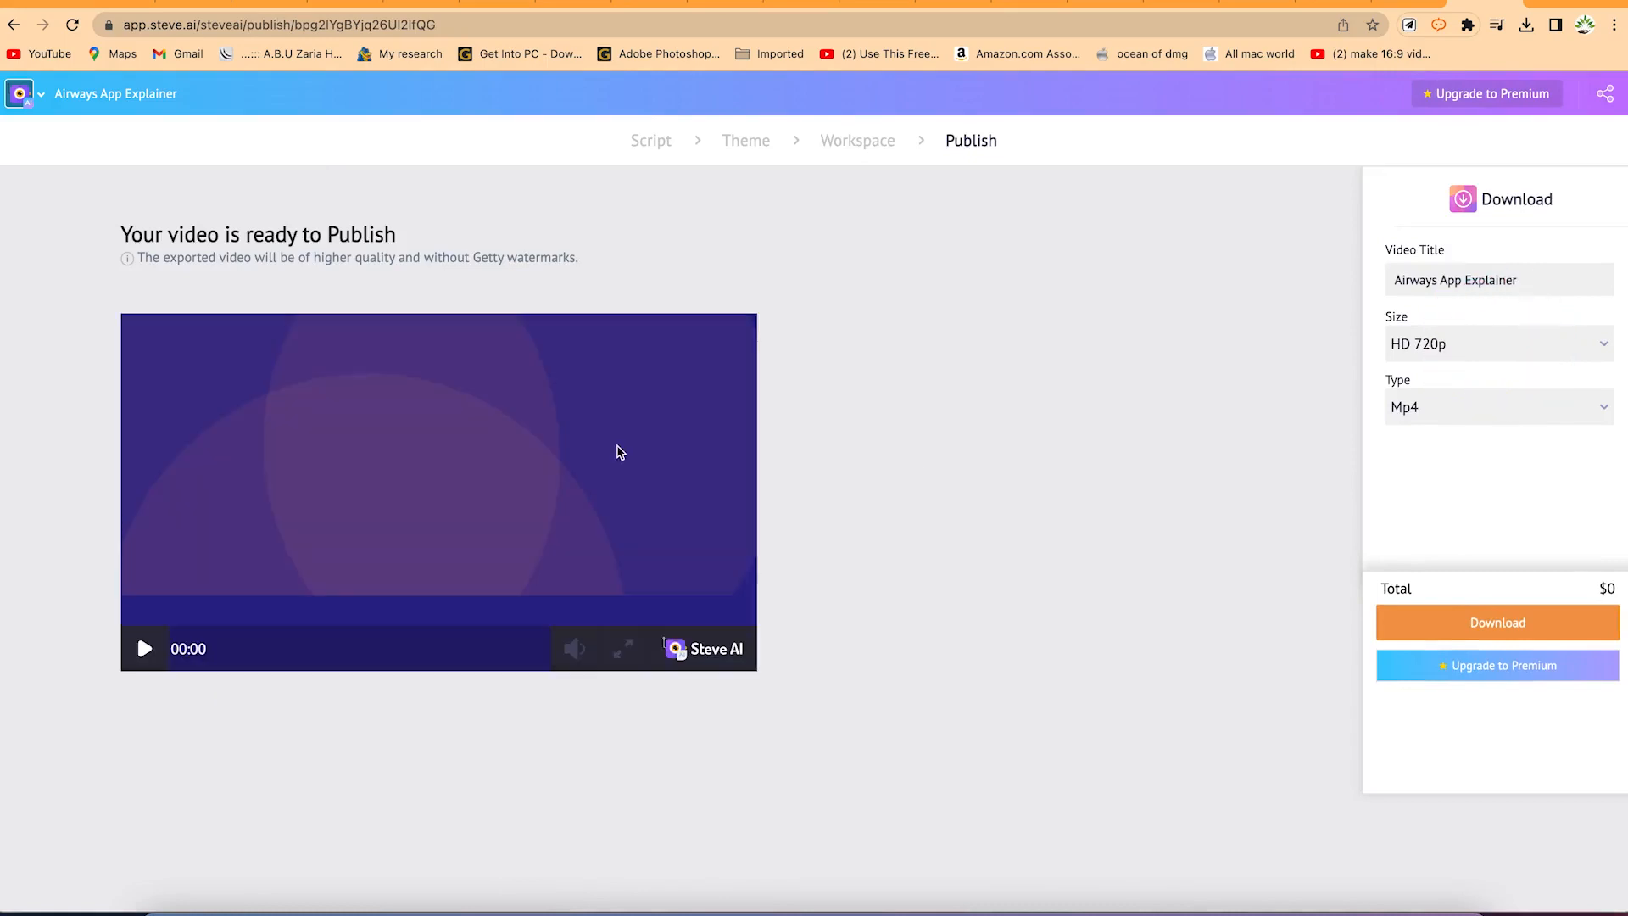
{"action": "mouse_move", "coordinate": [665, 472]}
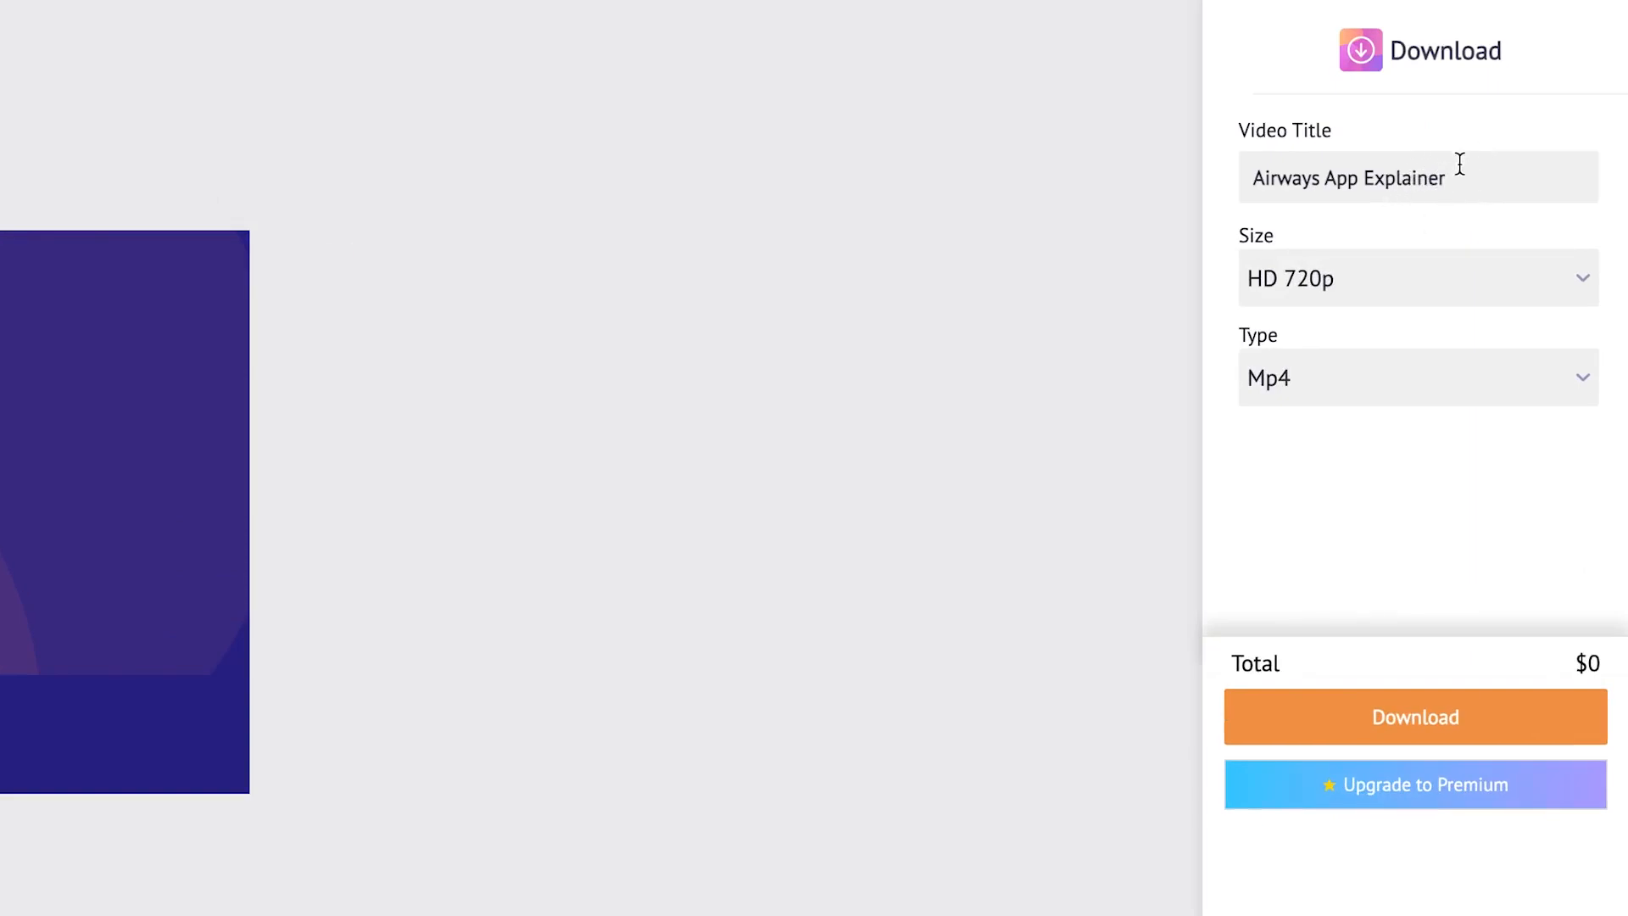
{"action": "left_click", "coordinate": [1416, 277]}
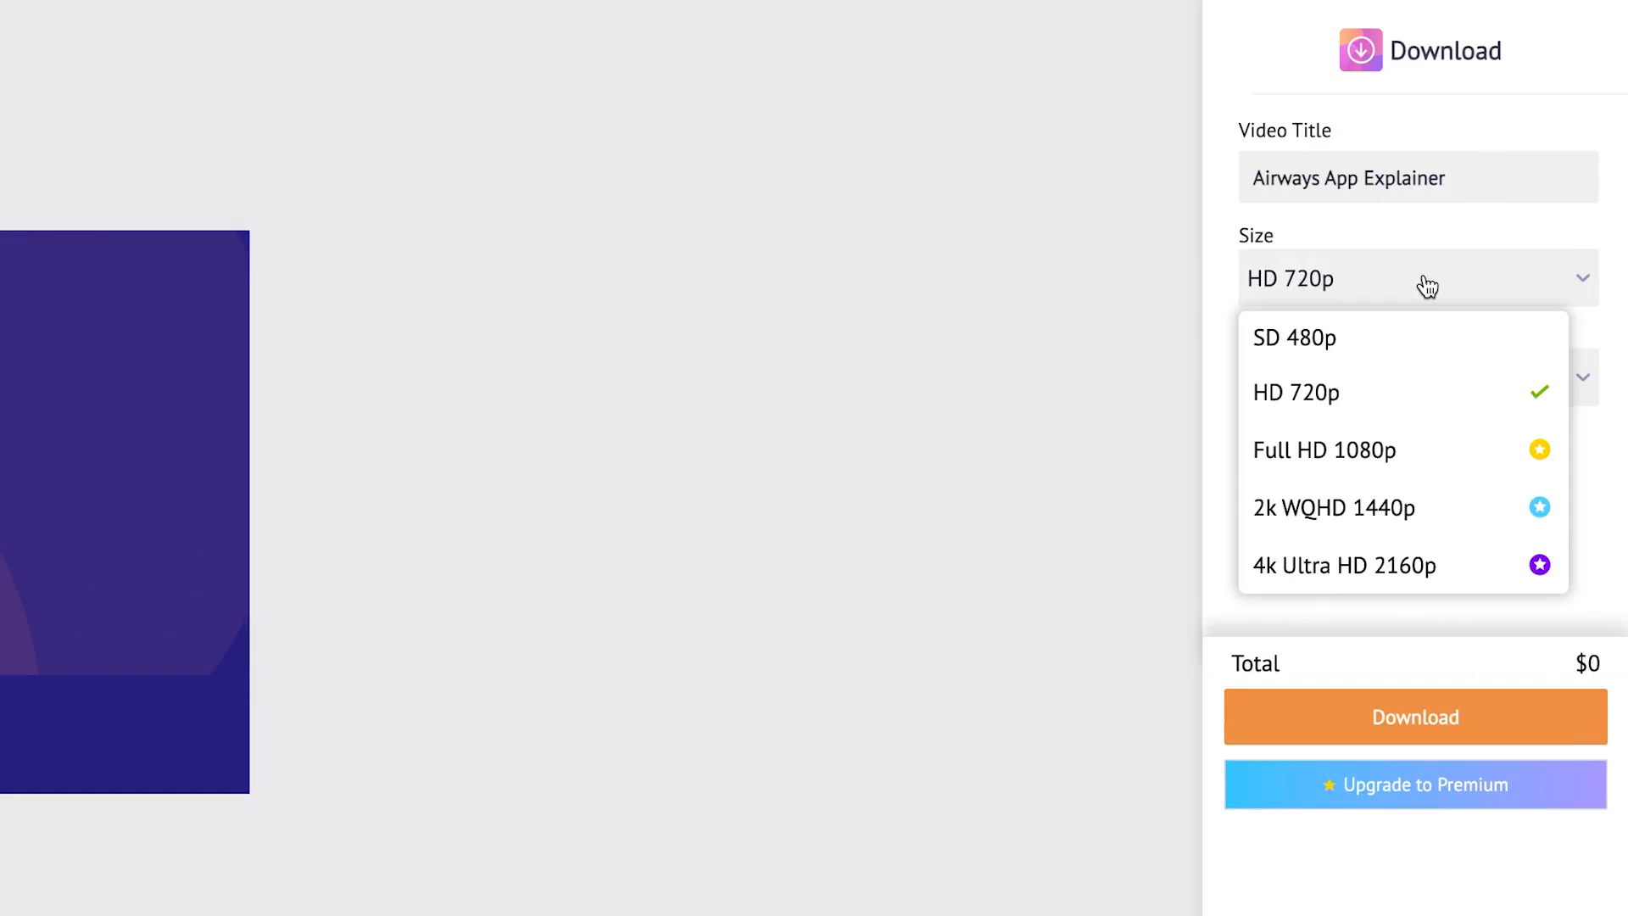
{"action": "mouse_move", "coordinate": [1420, 268]}
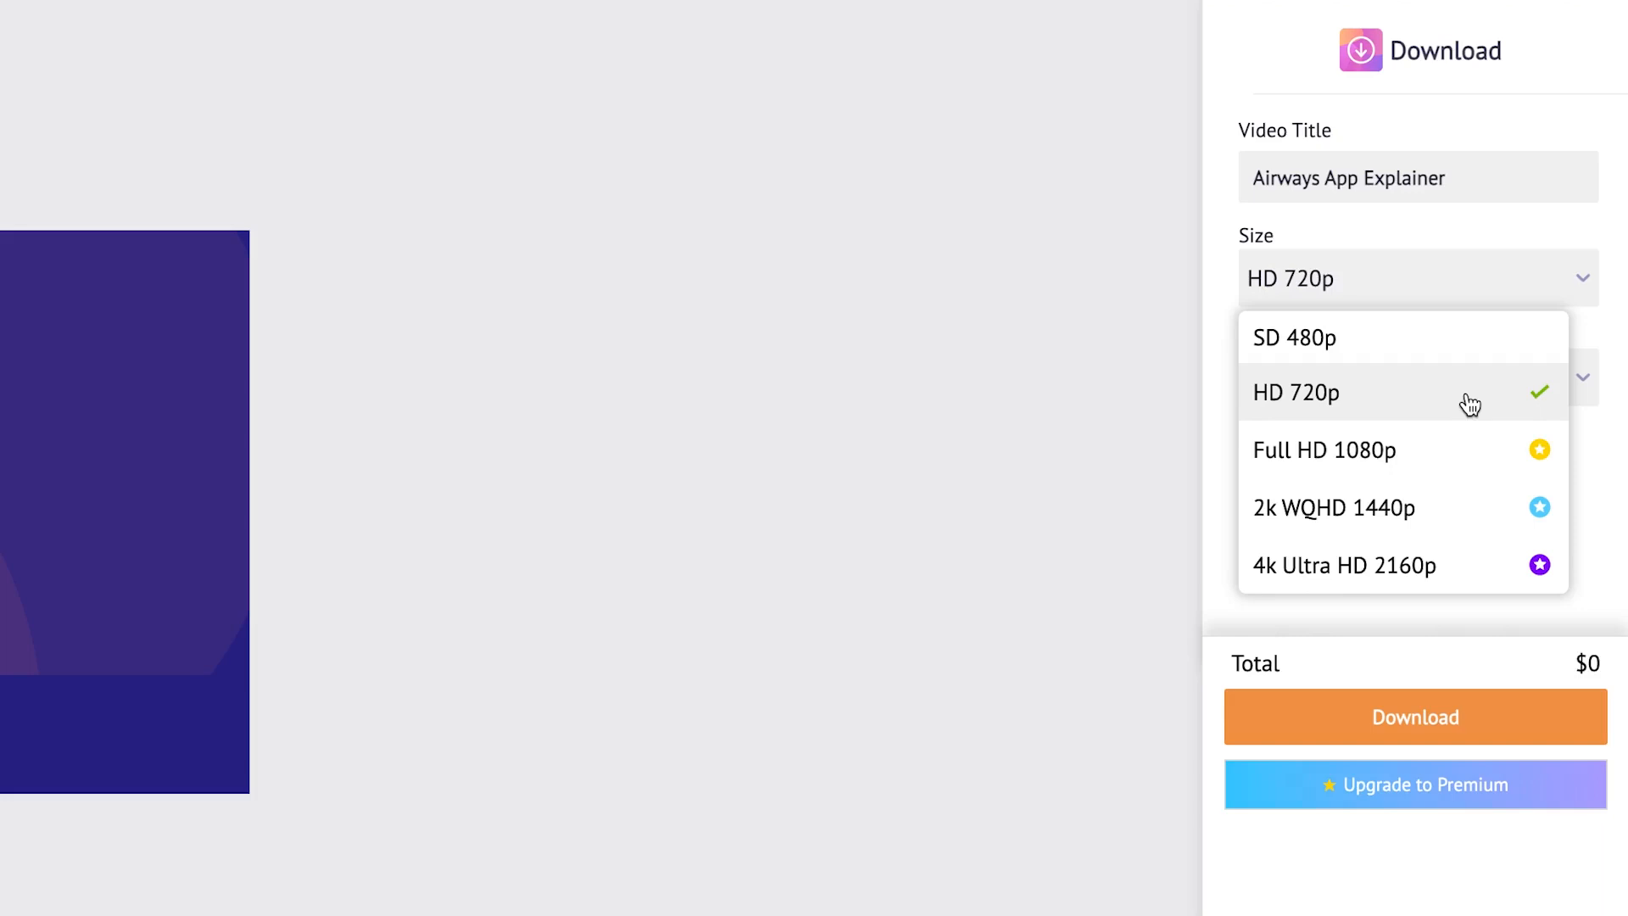
{"action": "mouse_move", "coordinate": [1474, 463]}
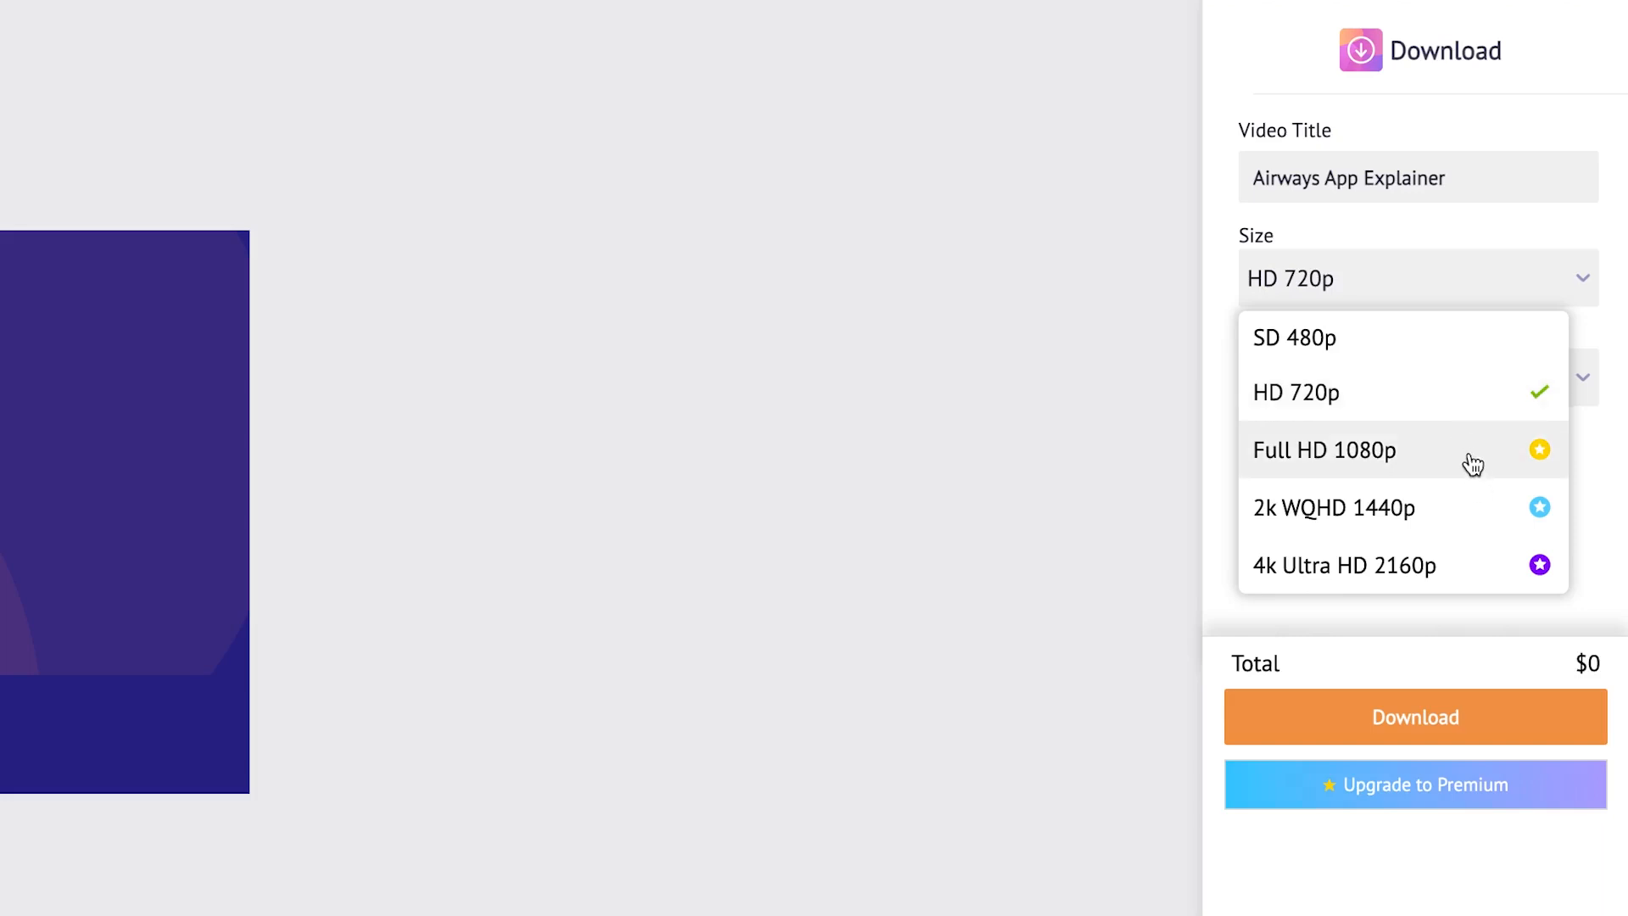
{"action": "mouse_move", "coordinate": [1458, 468]}
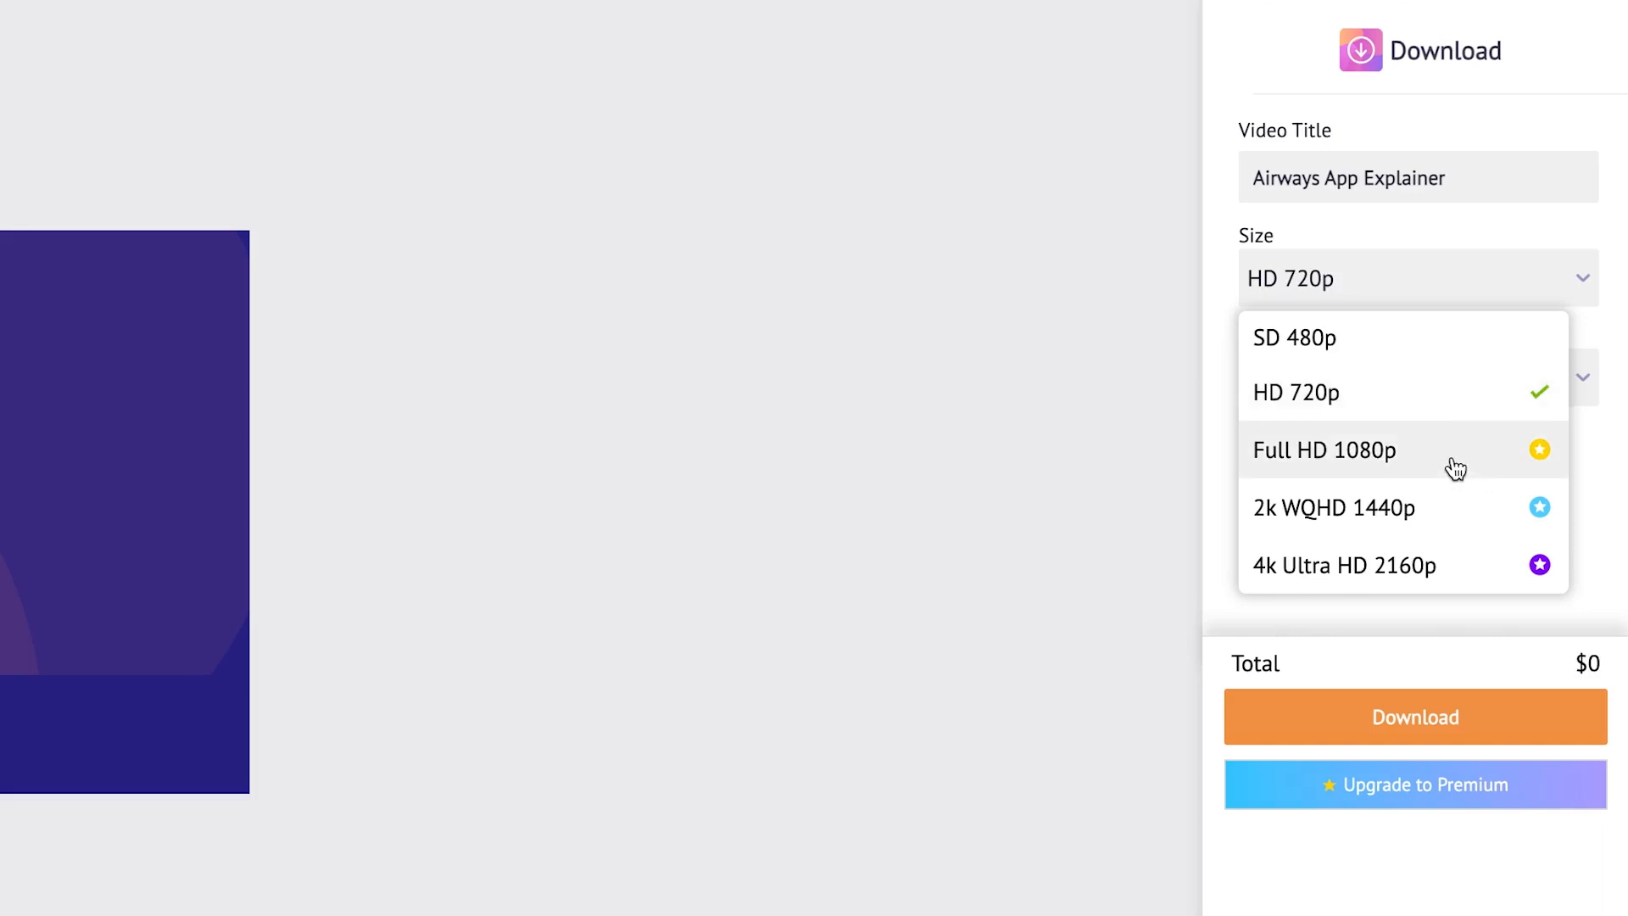
{"action": "mouse_move", "coordinate": [1451, 402]}
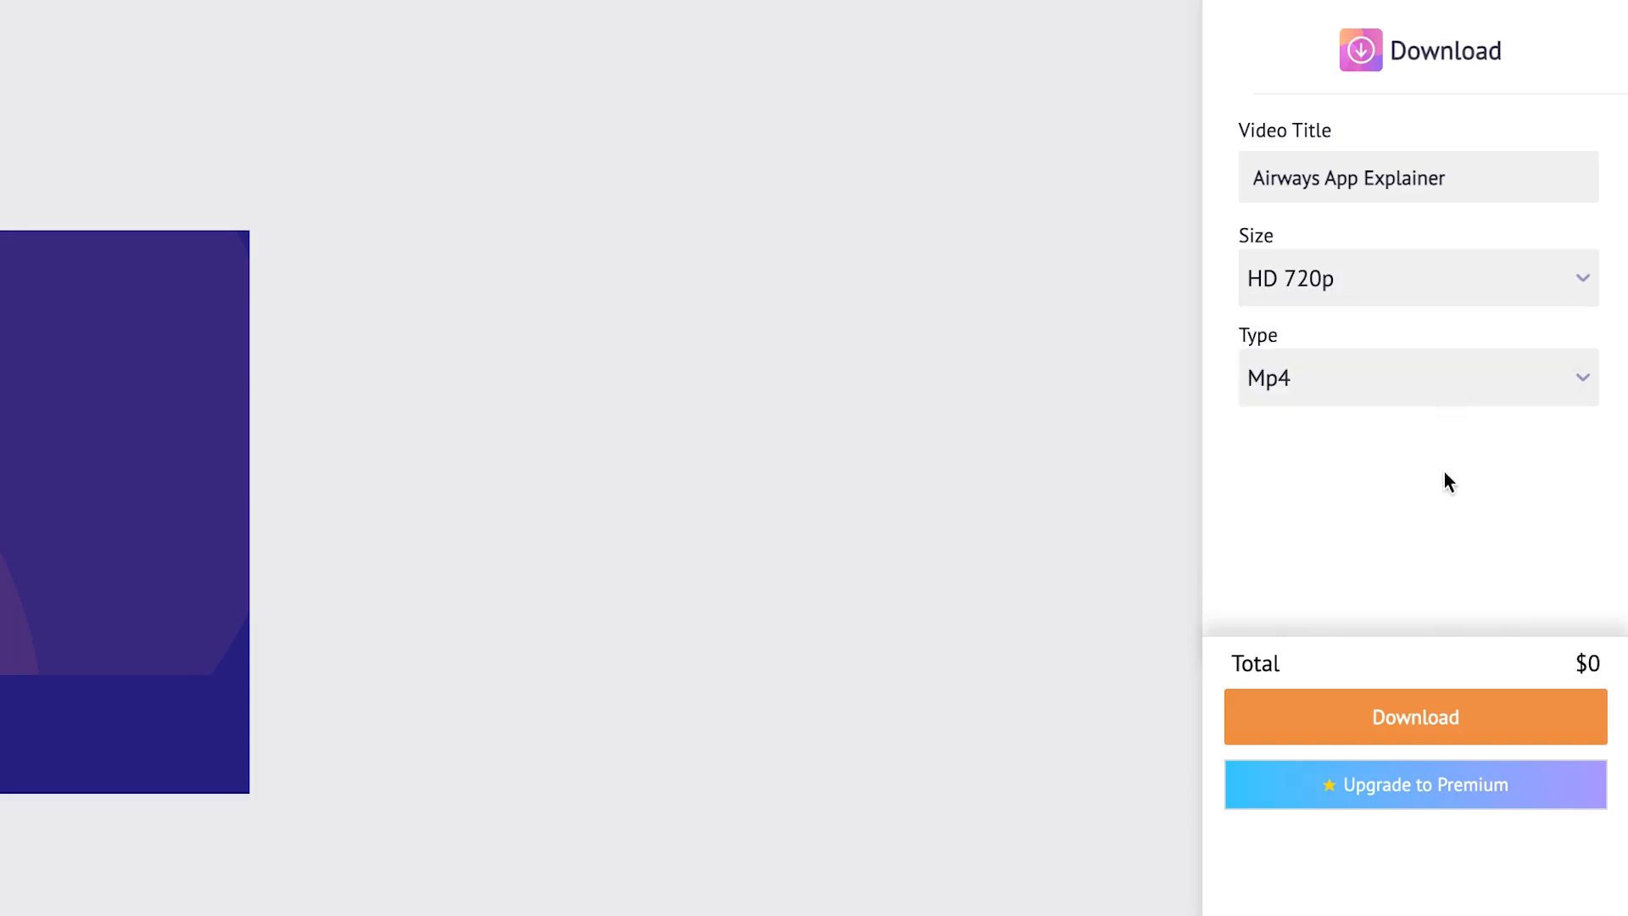
{"action": "left_click", "coordinate": [1416, 376]}
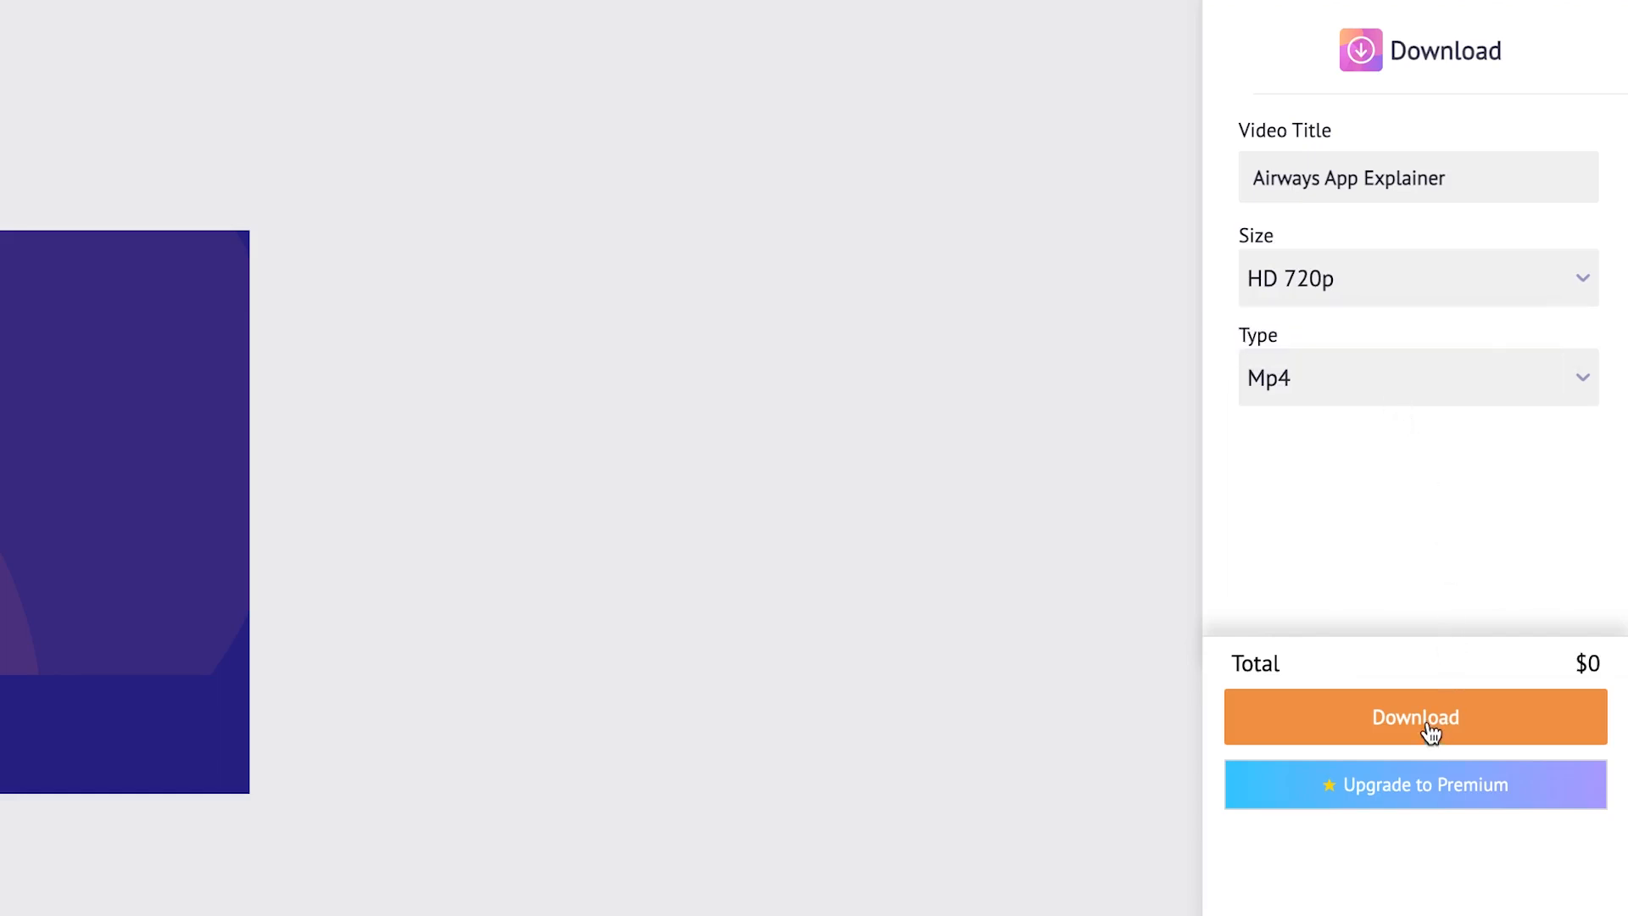
{"action": "mouse_move", "coordinate": [1480, 733]}
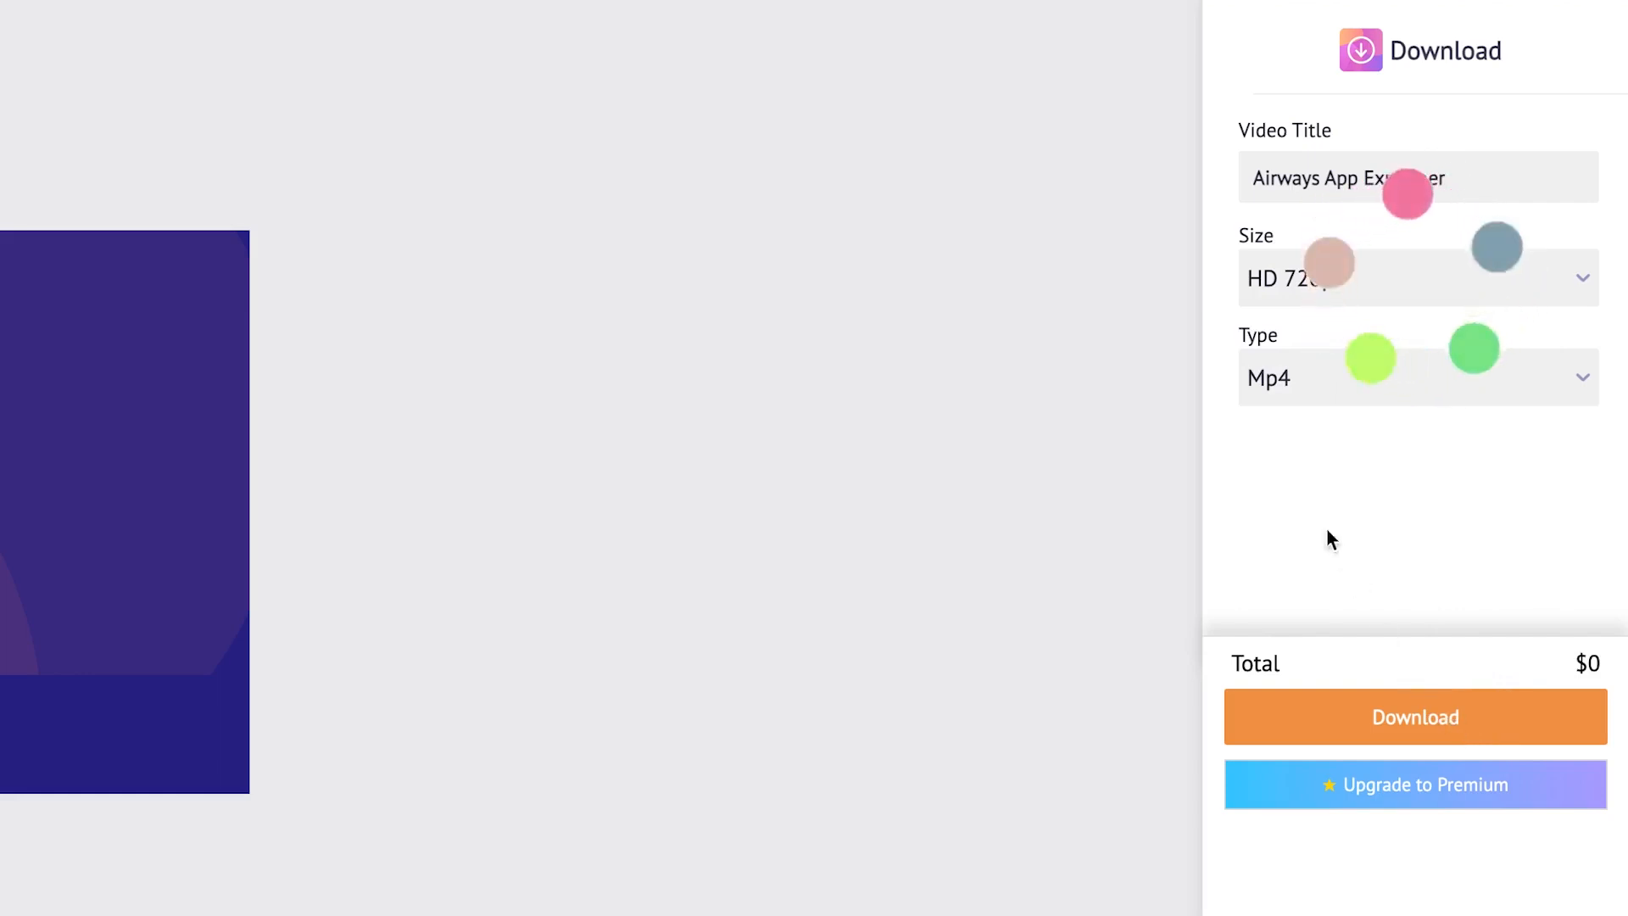
- Download the exported 8.7 MB MP4 to the computer
{"action": "left_click", "coordinate": [1414, 717]}
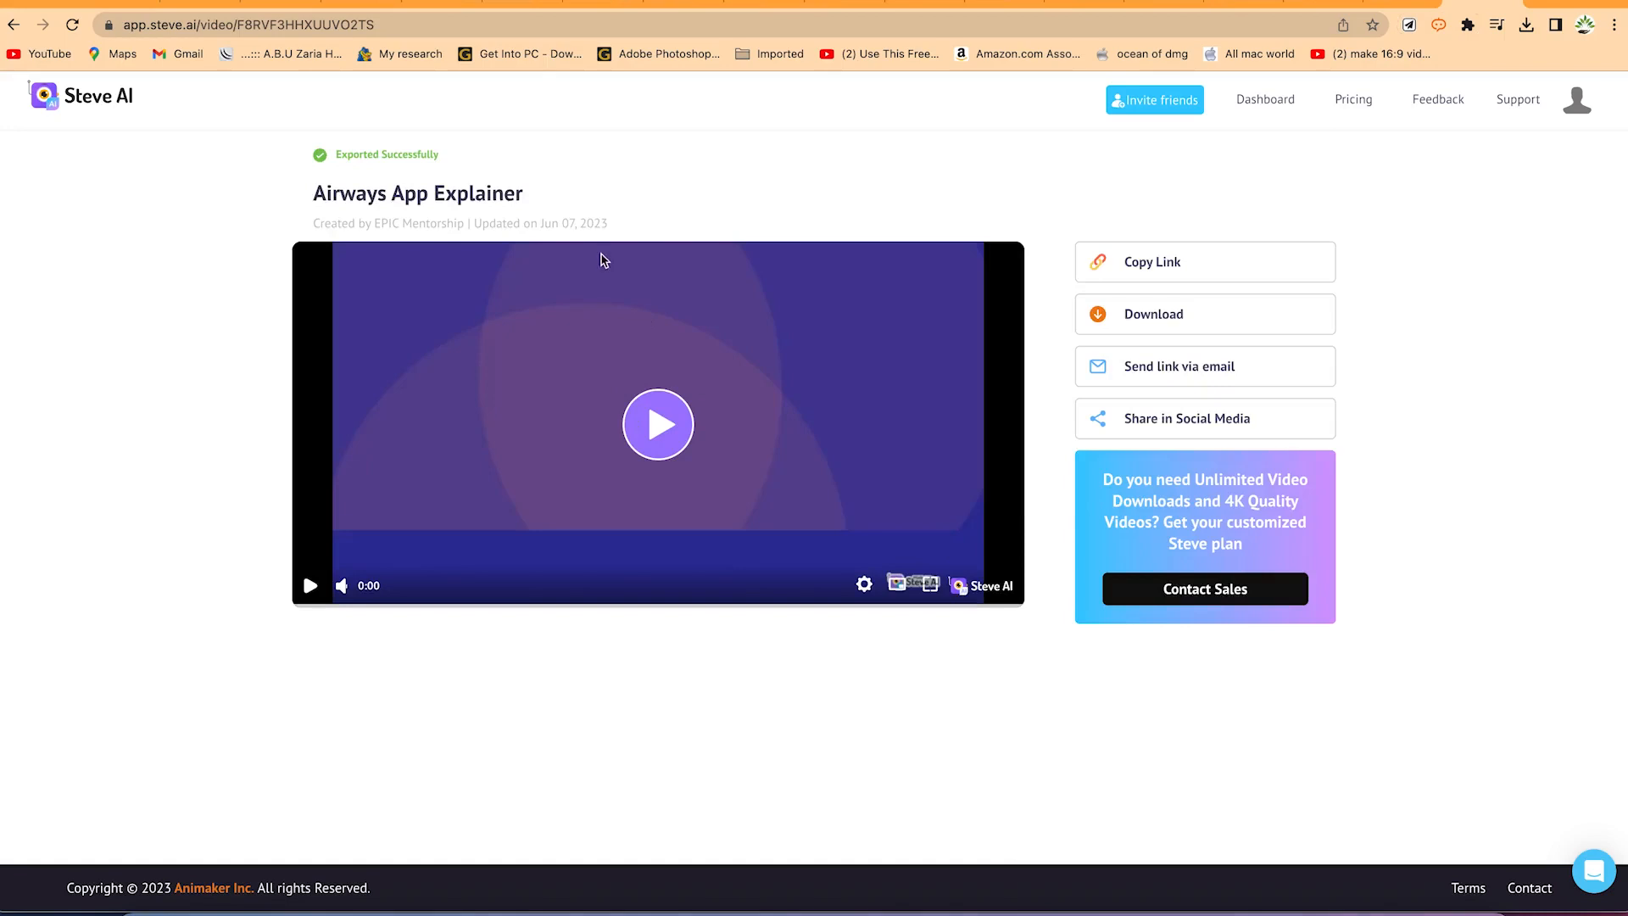
{"action": "mouse_move", "coordinate": [694, 207]}
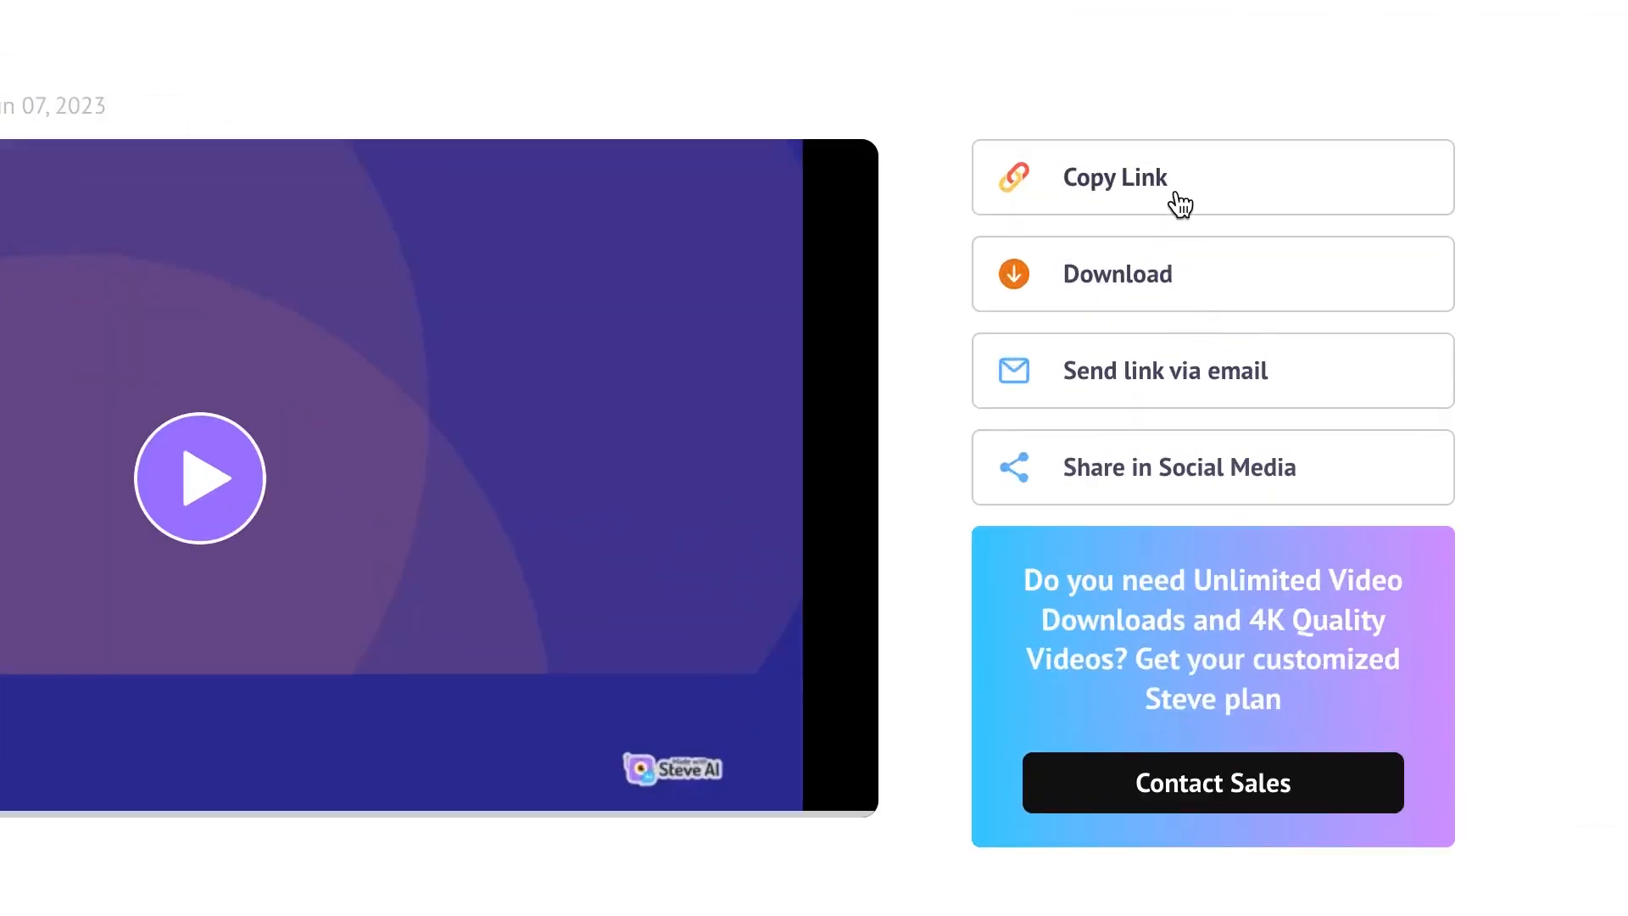
{"action": "left_click", "coordinate": [1118, 273]}
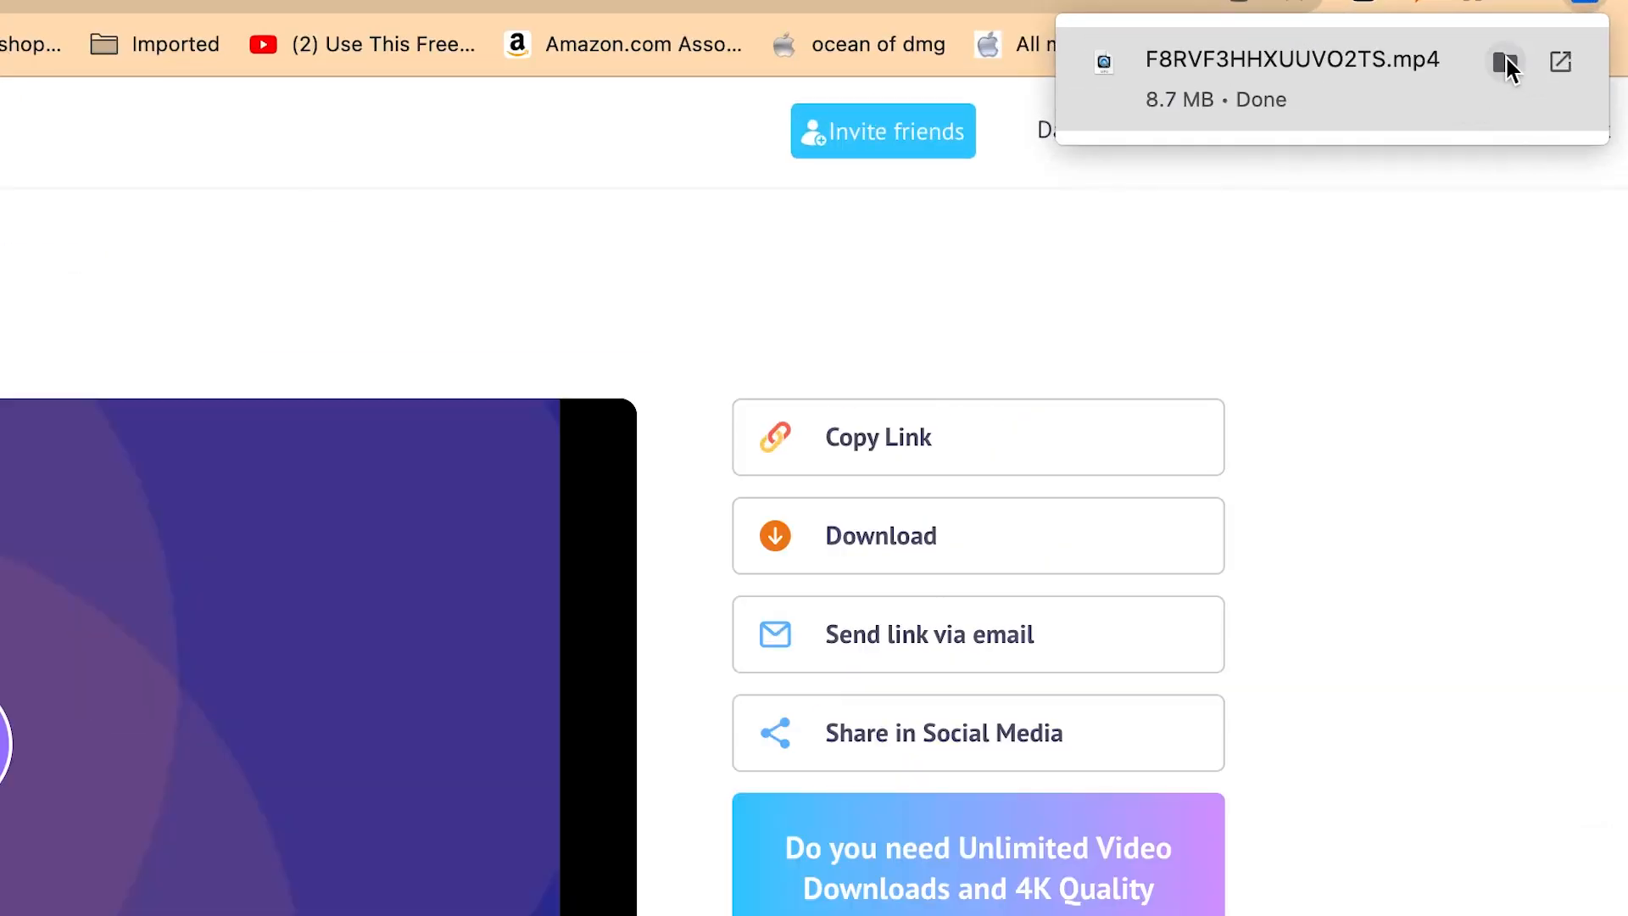
- Open F8RVF3HHXUUVO2TS.mp4 from Downloads in QuickTime Player
{"action": "left_click", "coordinate": [1506, 62]}
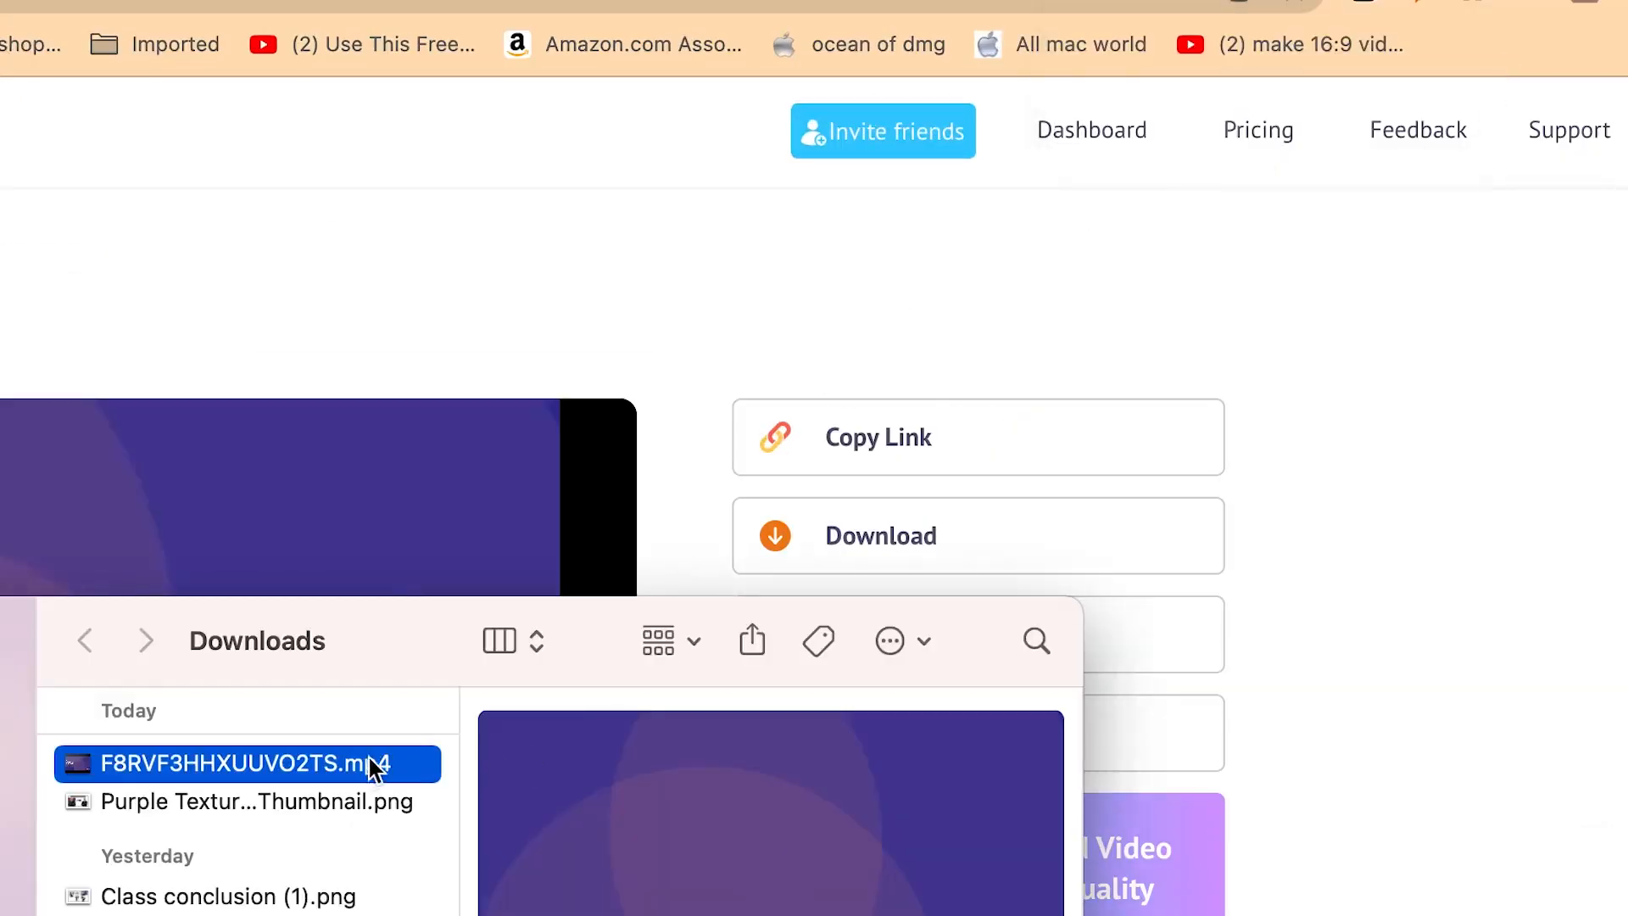
{"action": "double_click", "coordinate": [245, 764]}
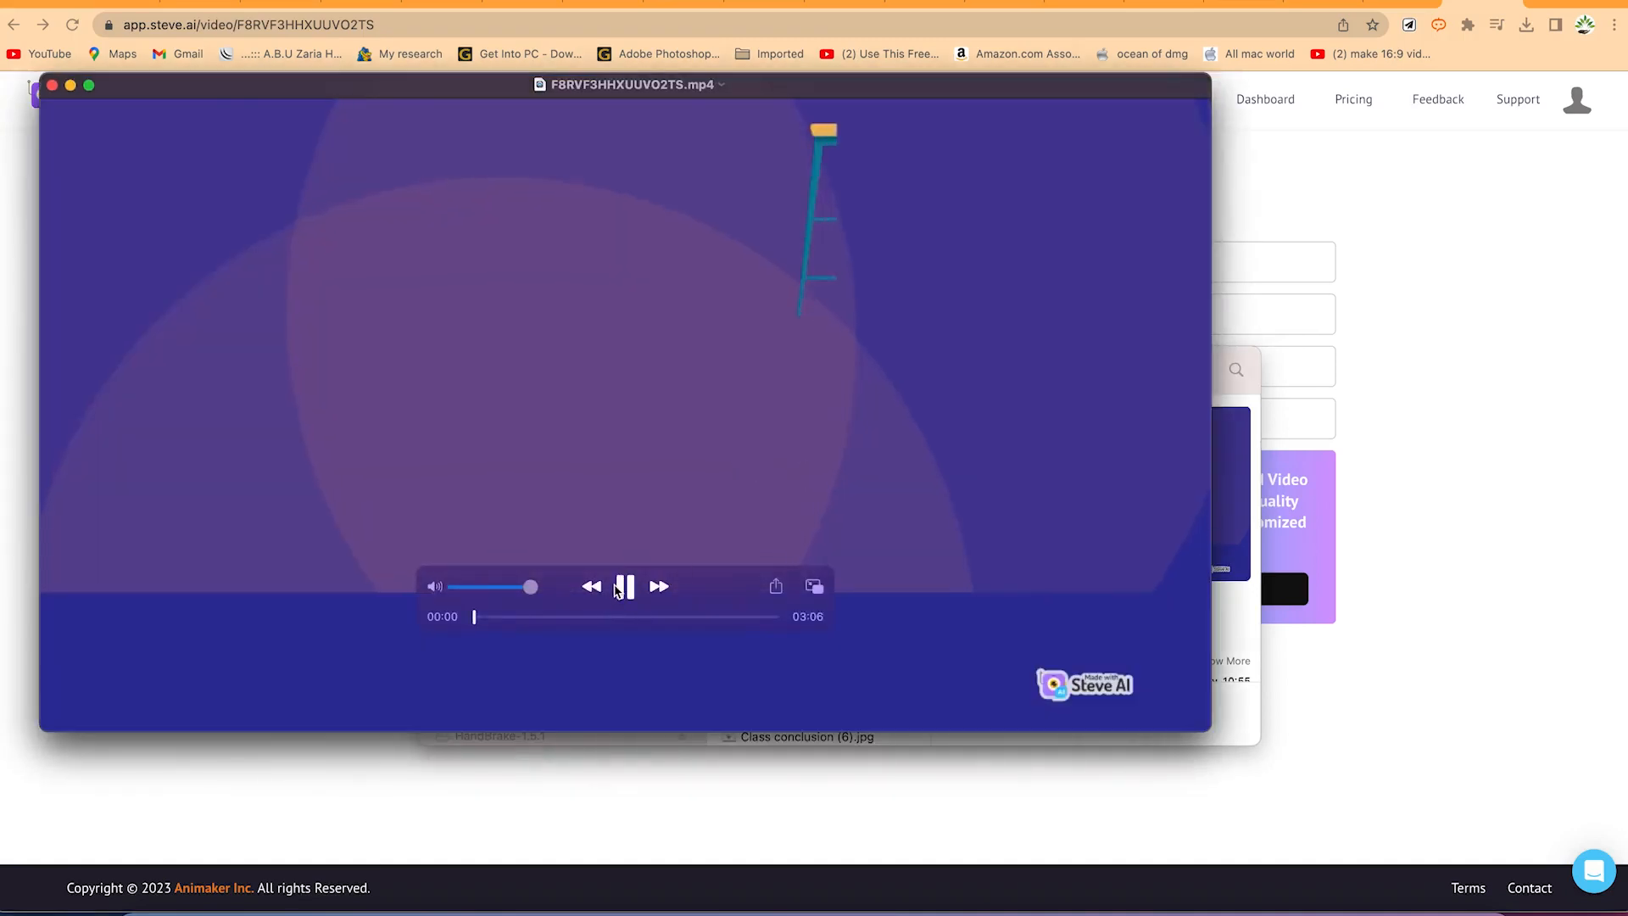